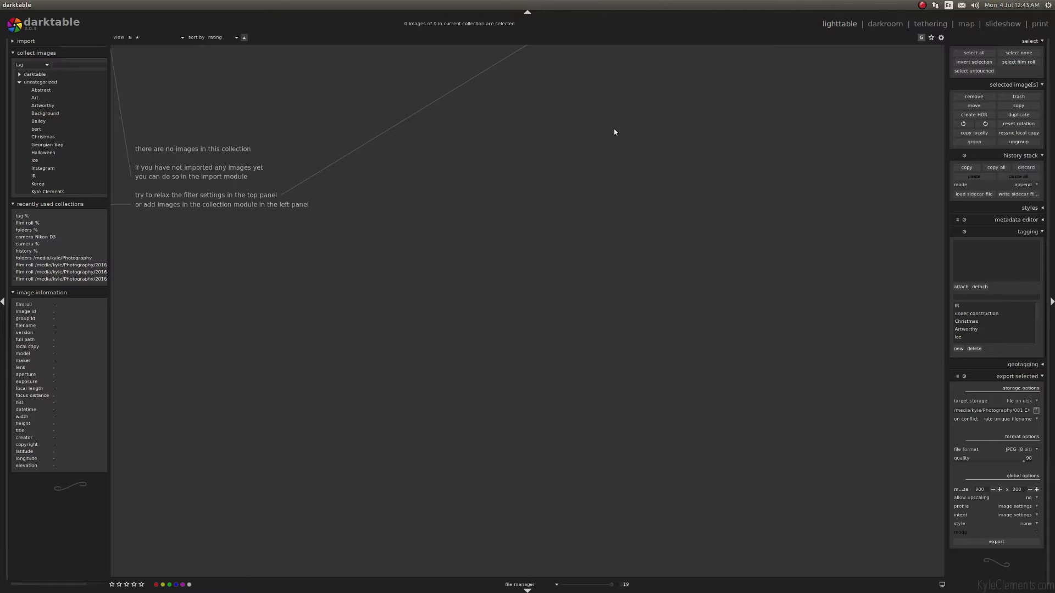
{"action": "mouse_move", "coordinate": [444, 73]}
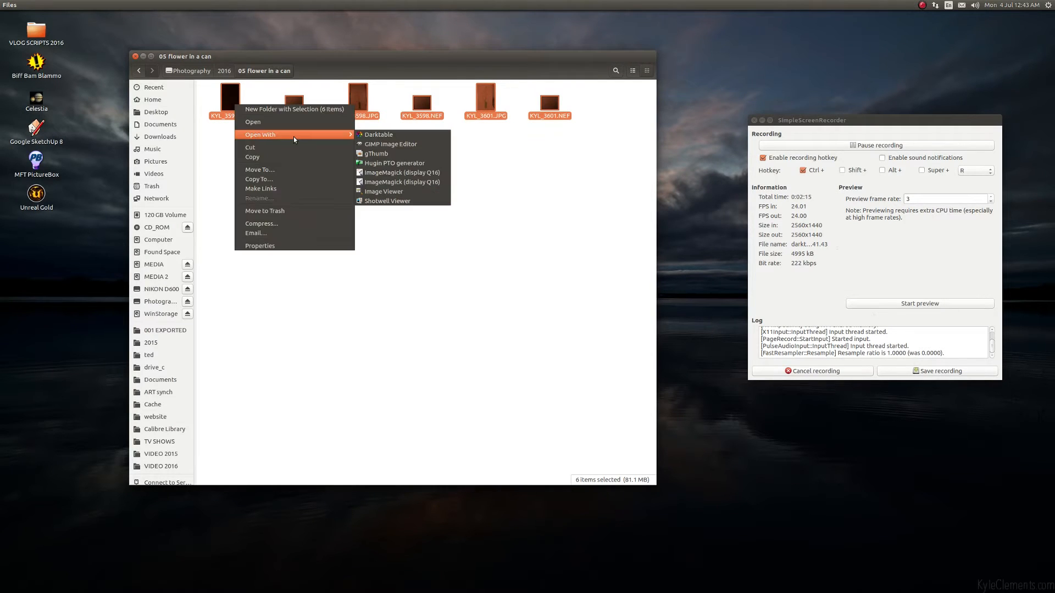
{"action": "mouse_move", "coordinate": [379, 135]}
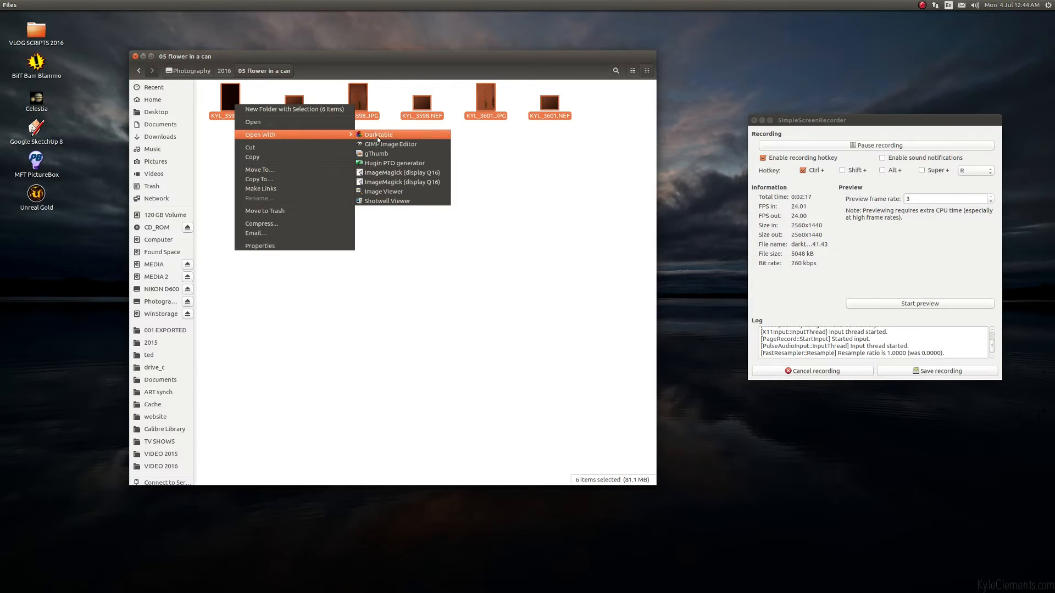
Open the six selected flower-in-a-can photos from Files with darktable
{"action": "left_click", "coordinate": [378, 134]}
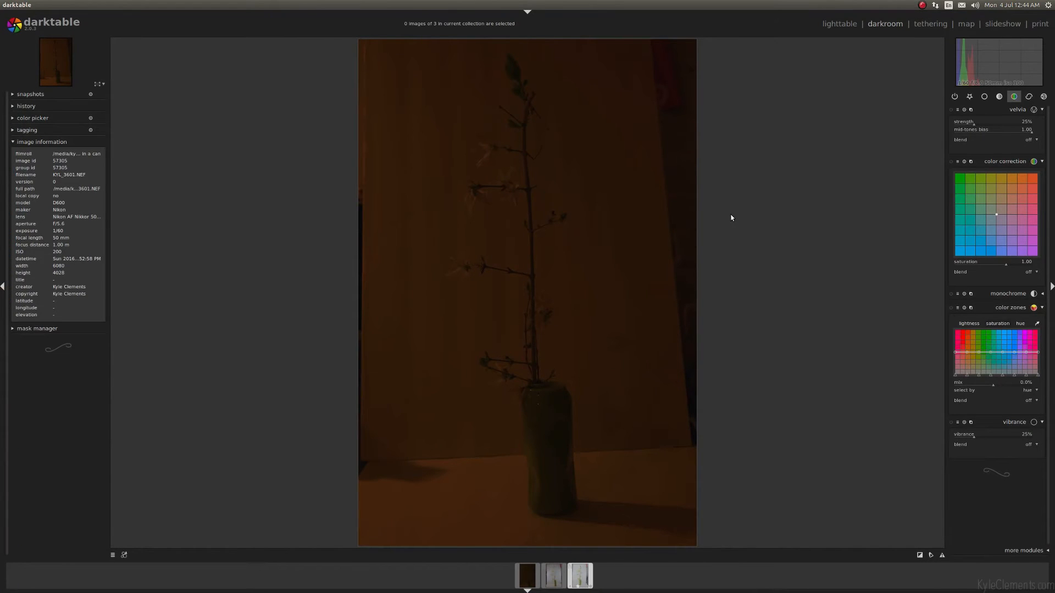
{"action": "mouse_move", "coordinate": [892, 149]}
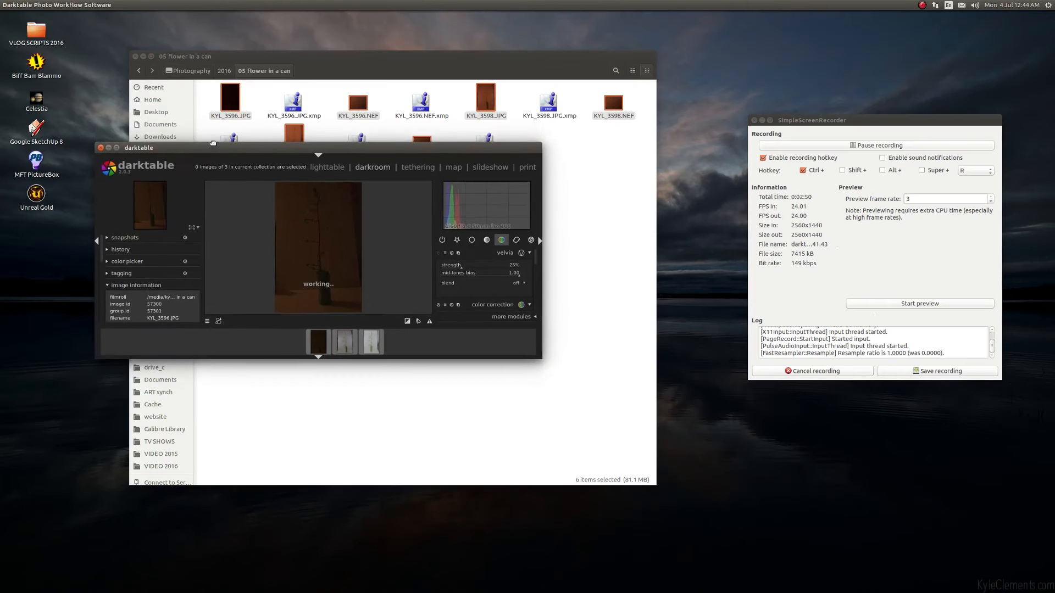
Bring up a .xmp sidecar file's actions and explore Open With Other Application
{"action": "right_click", "coordinate": [293, 102]}
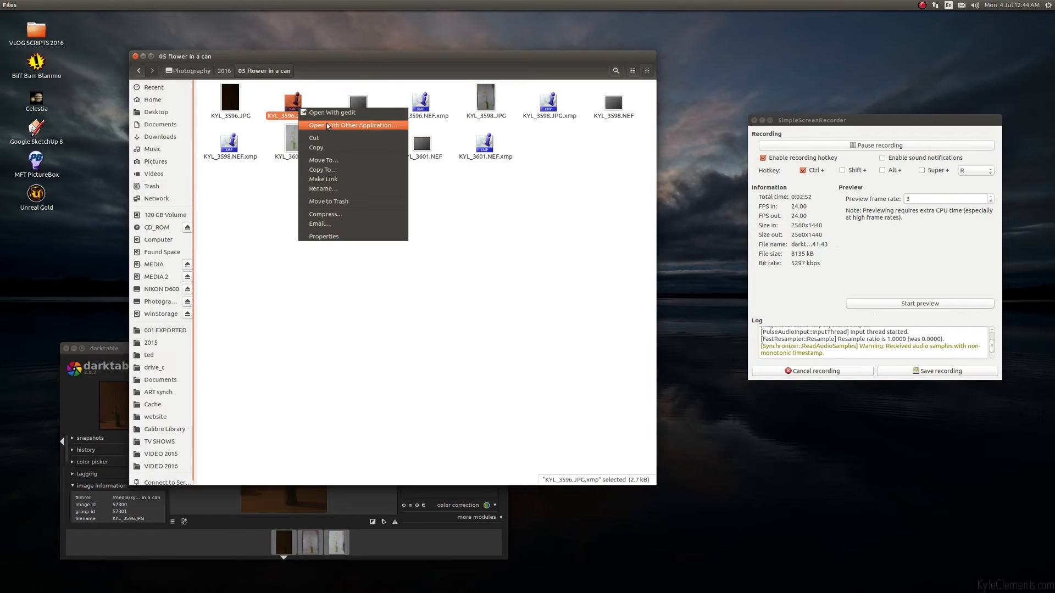
{"action": "left_click", "coordinate": [330, 111]}
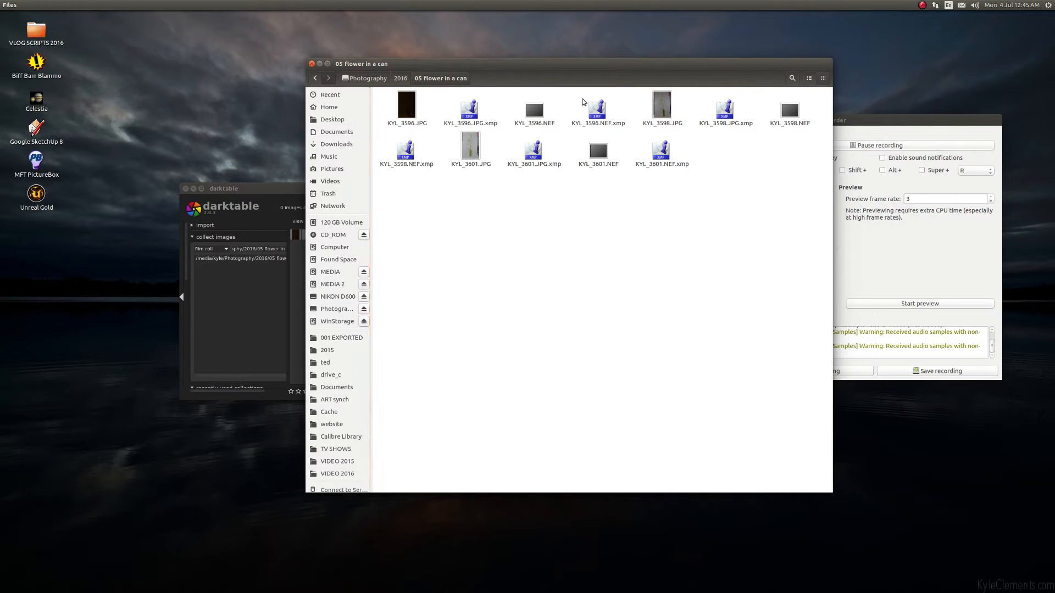
{"action": "mouse_move", "coordinate": [261, 201]}
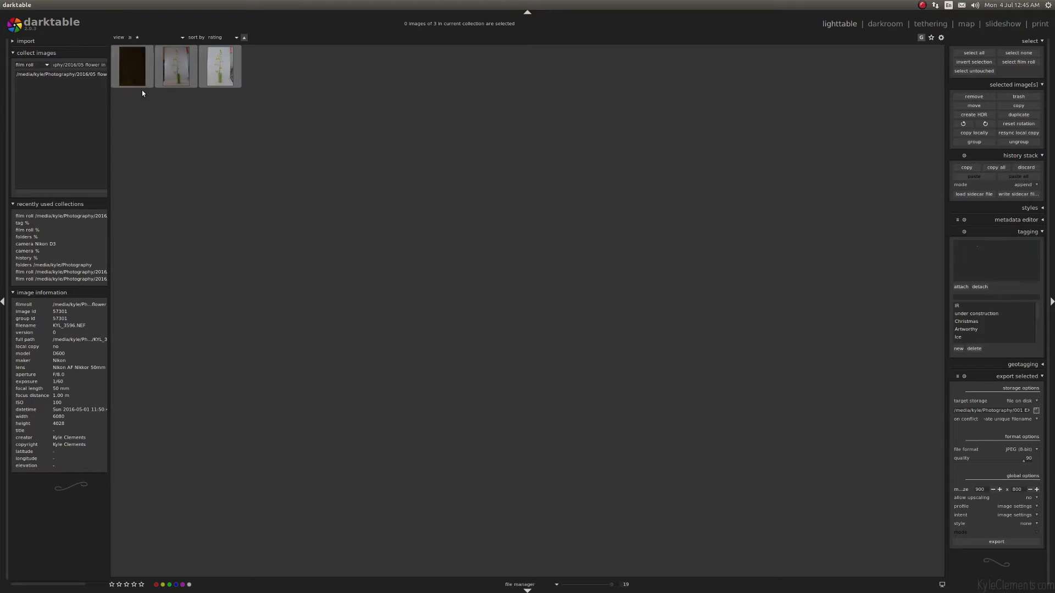
{"action": "left_click", "coordinate": [176, 66]}
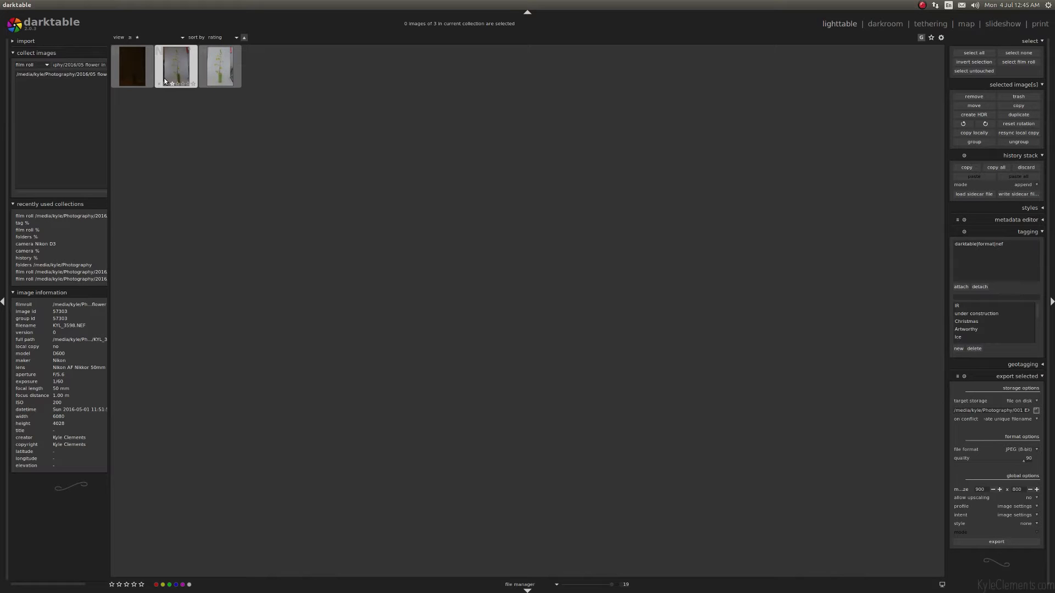
{"action": "left_click", "coordinate": [220, 66]}
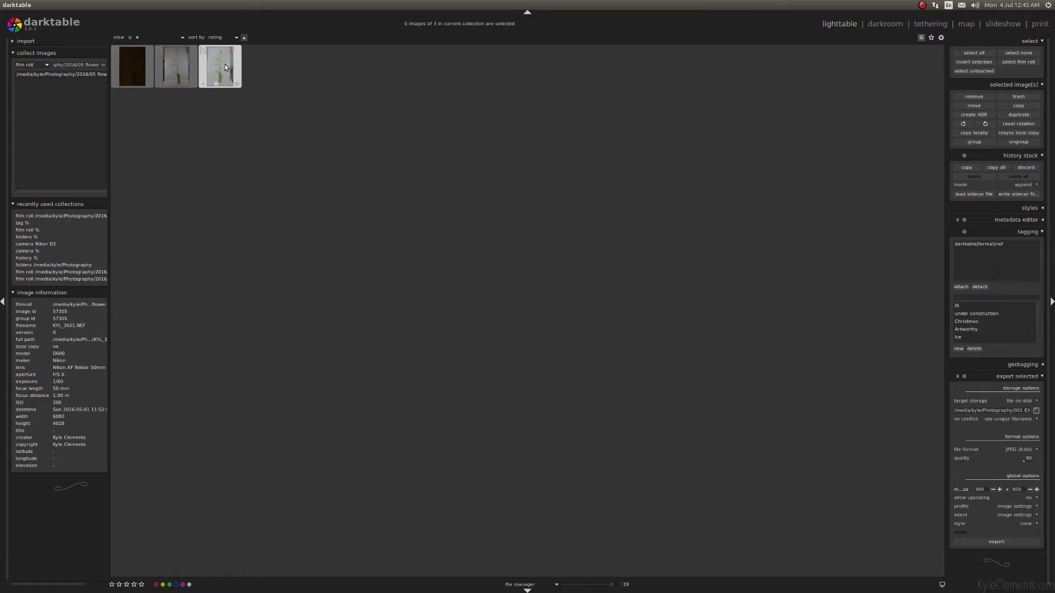
{"action": "mouse_move", "coordinate": [210, 85]}
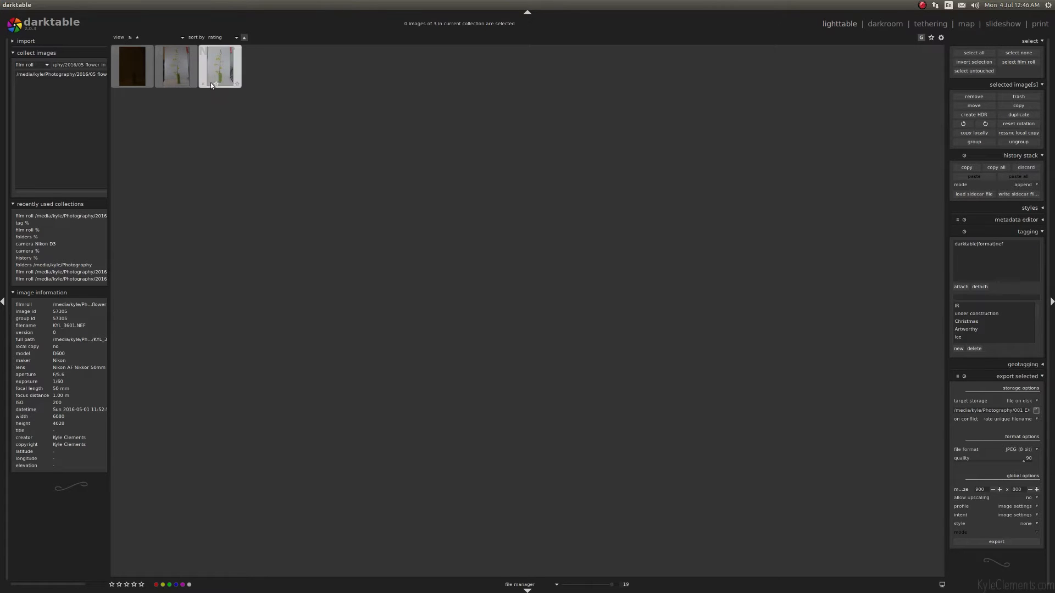
{"action": "left_click", "coordinate": [176, 65]}
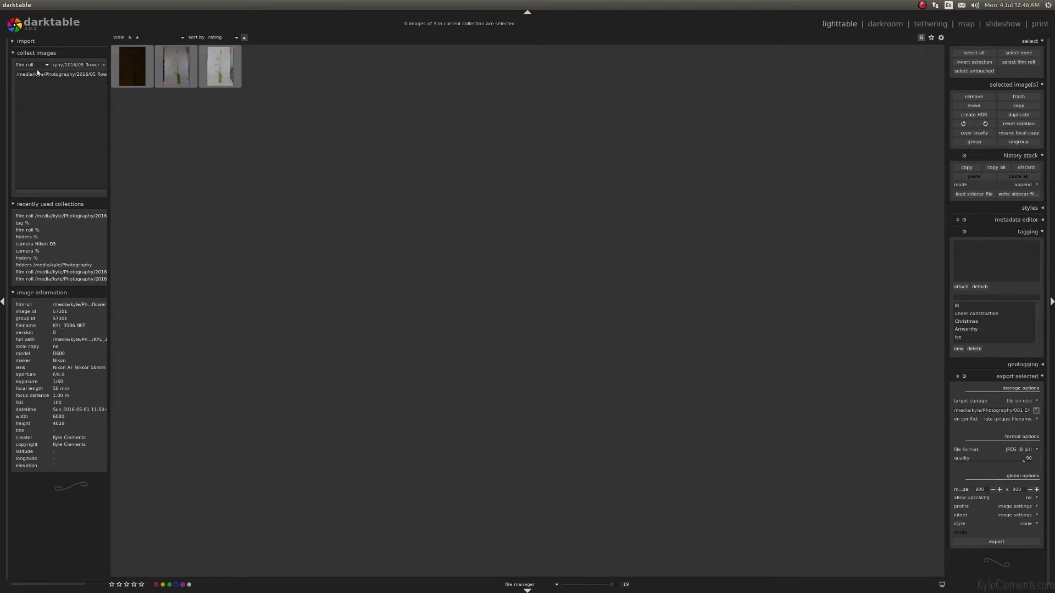
{"action": "mouse_move", "coordinate": [416, 136]}
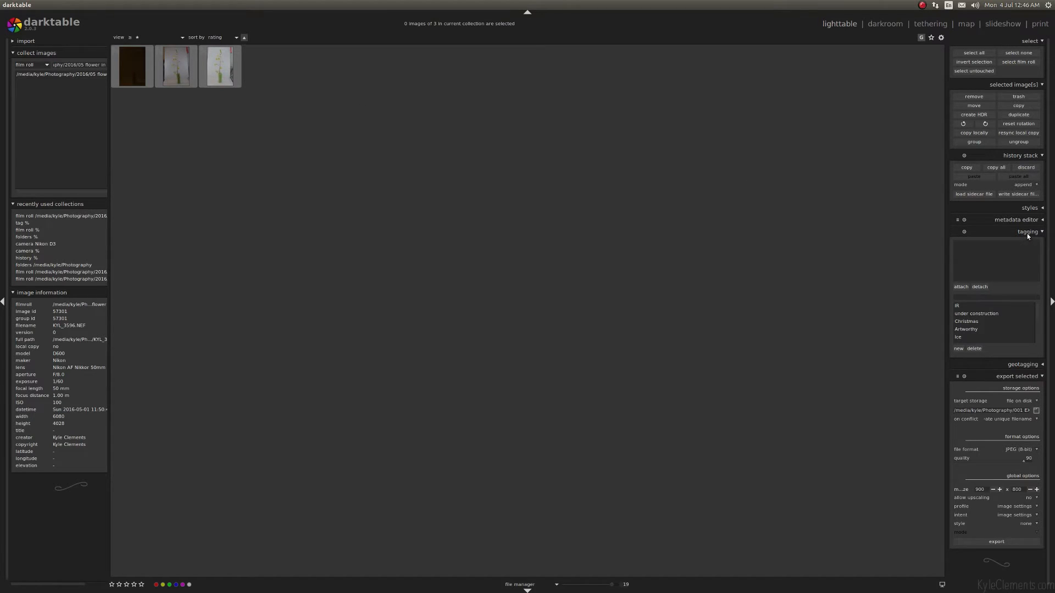
{"action": "mouse_move", "coordinate": [1027, 236]}
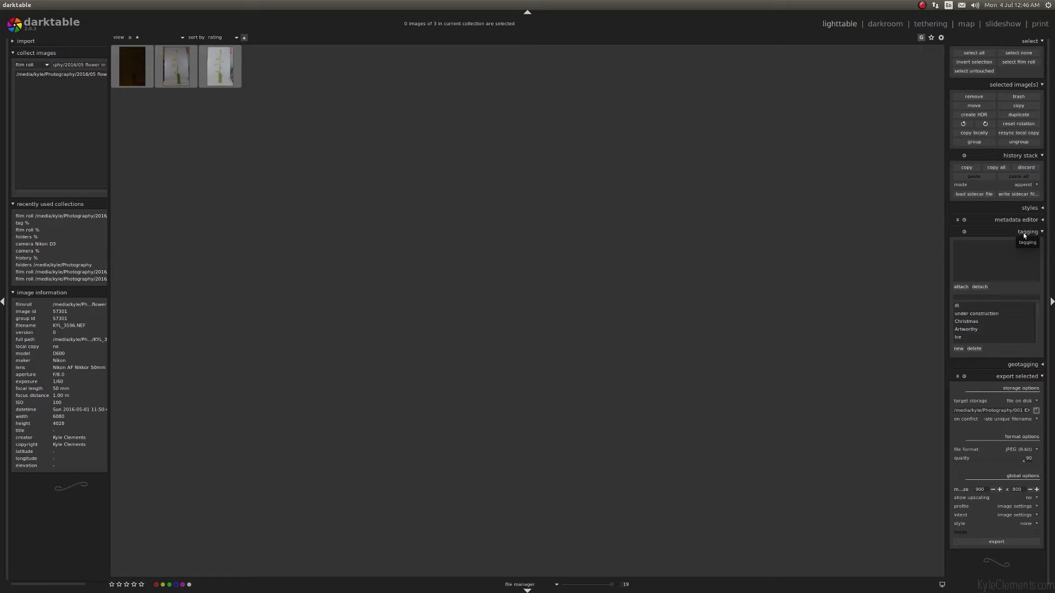
{"action": "mouse_move", "coordinate": [989, 218]}
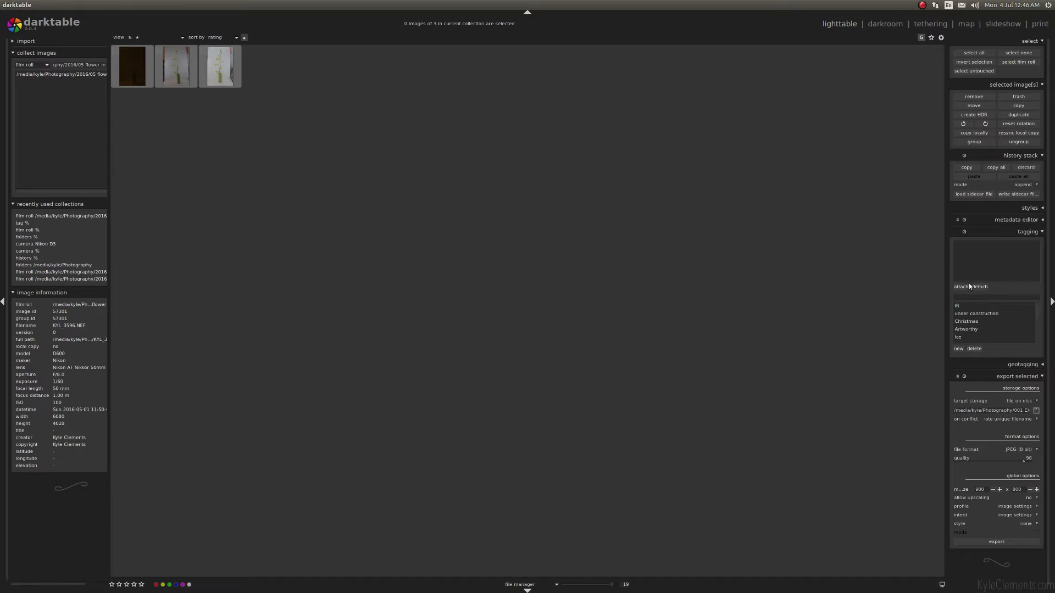
{"action": "mouse_move", "coordinate": [1008, 257]}
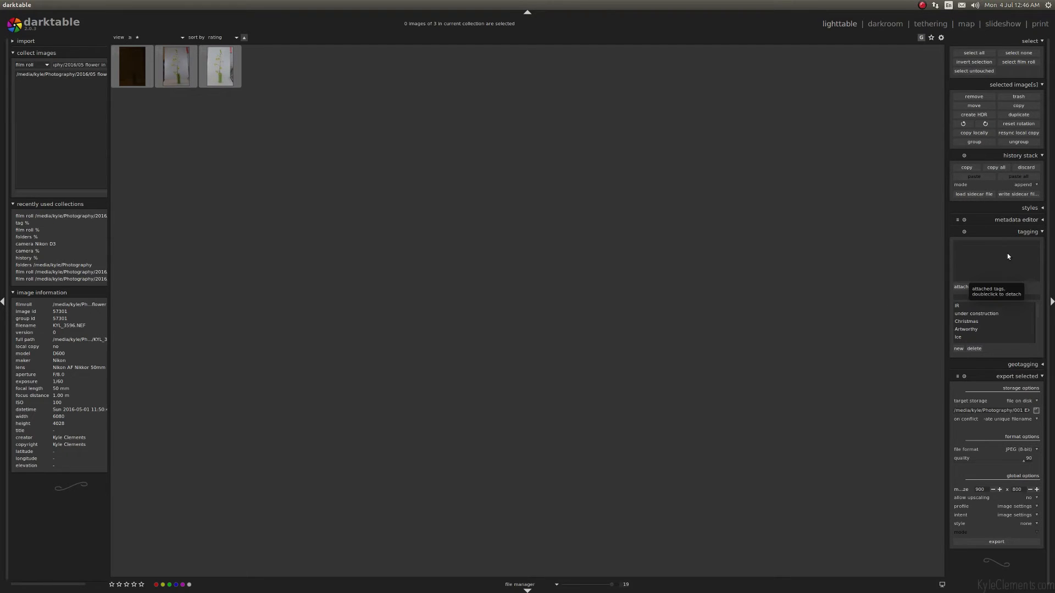
{"action": "mouse_move", "coordinate": [872, 350]}
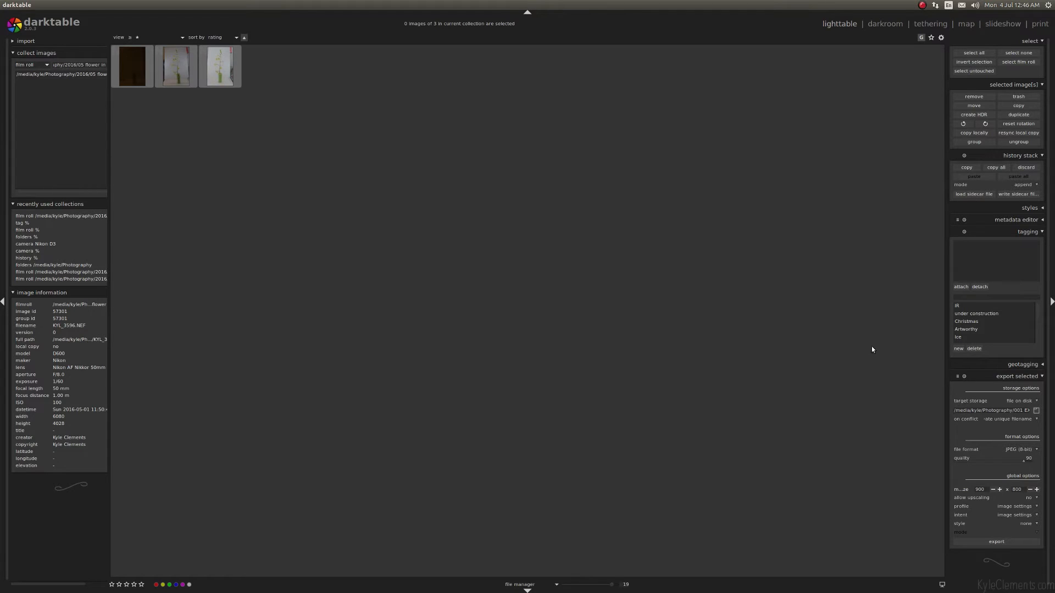
{"action": "mouse_move", "coordinate": [932, 279]}
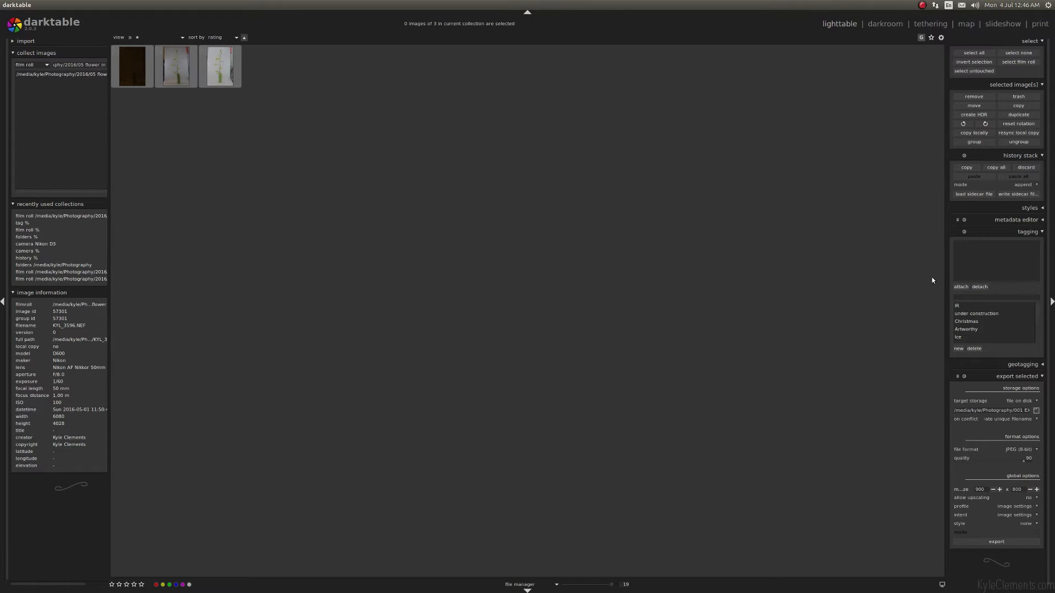
{"action": "mouse_move", "coordinate": [658, 204]}
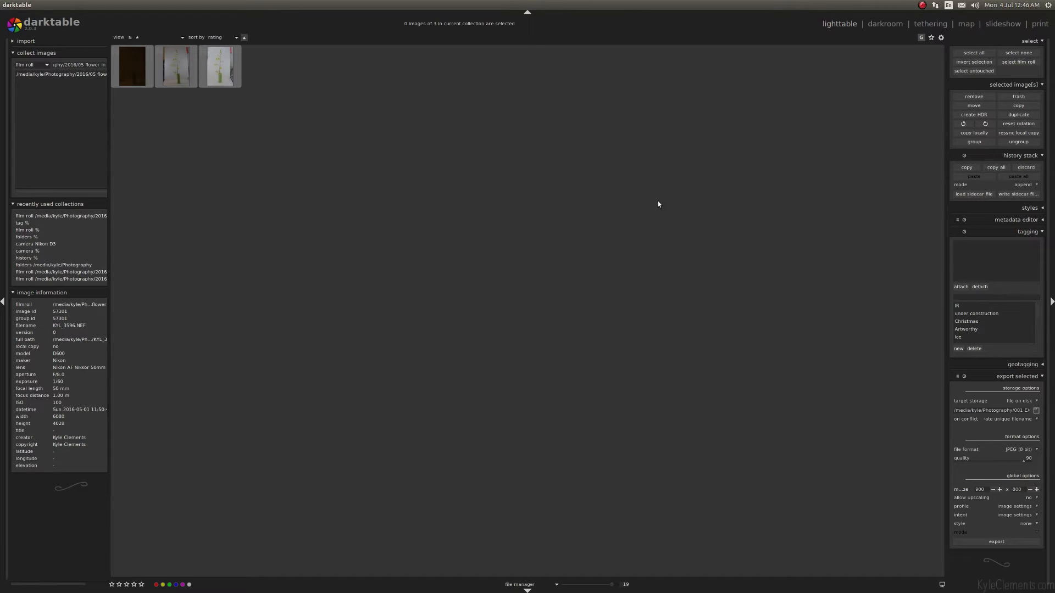
{"action": "mouse_move", "coordinate": [57, 60]}
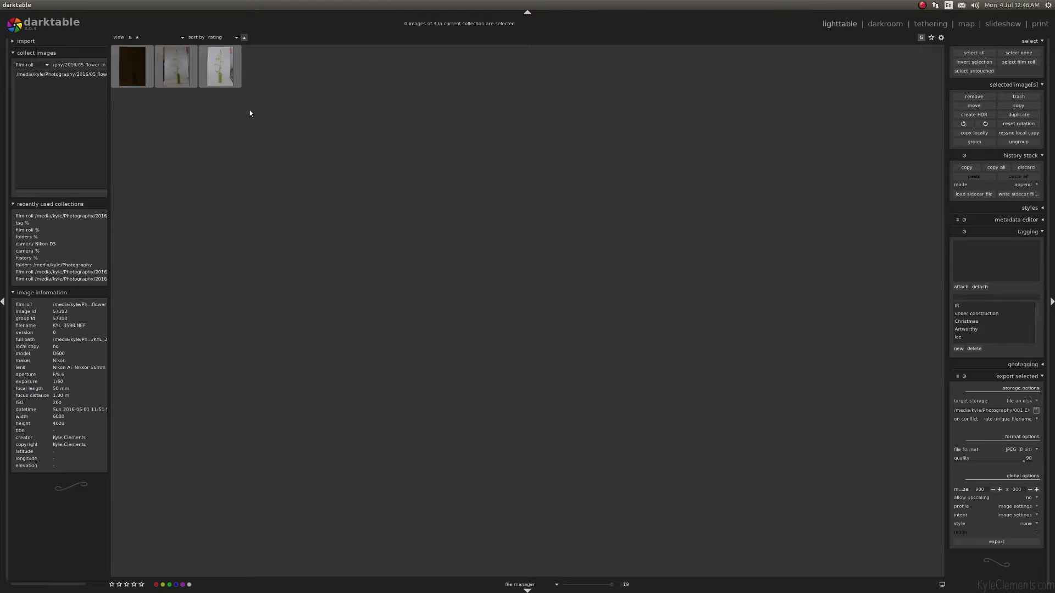
{"action": "mouse_move", "coordinate": [199, 123]}
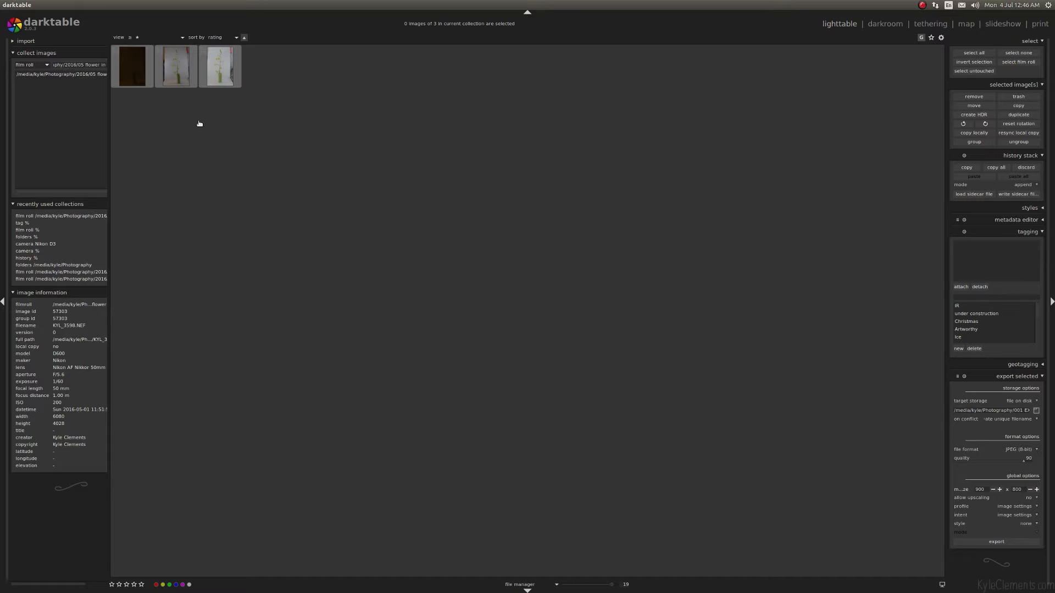
Select all three flower photos and attach the 'flower in can' tag
{"action": "left_click", "coordinate": [132, 65]}
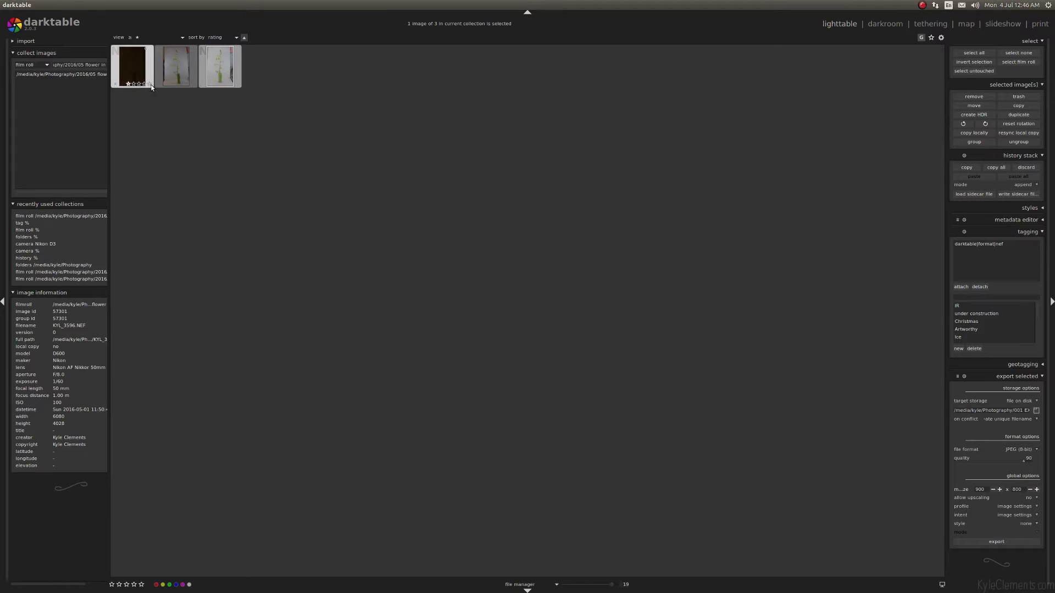
{"action": "left_click", "coordinate": [973, 52]}
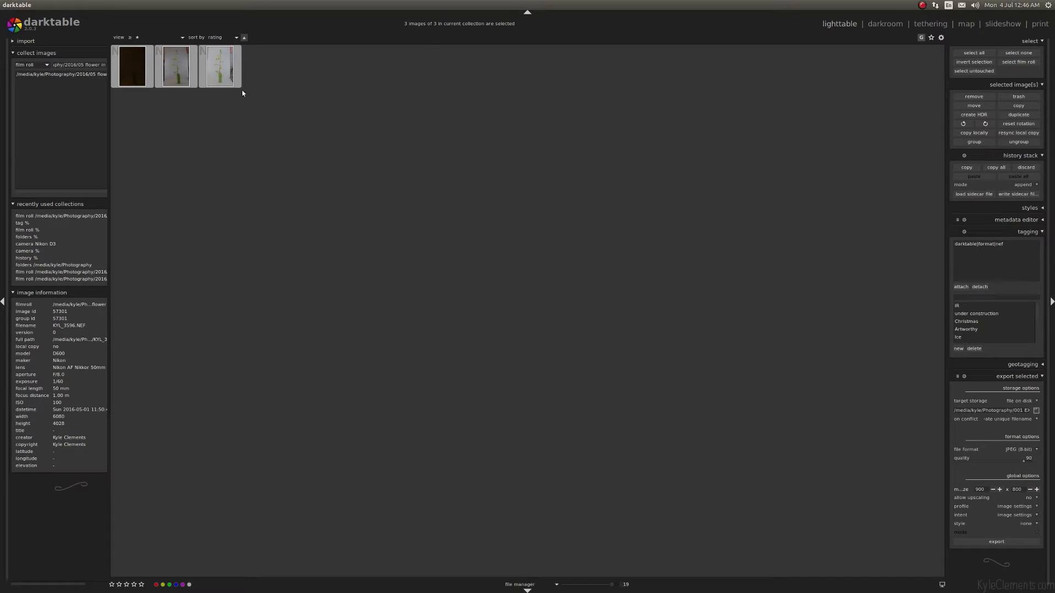
{"action": "left_click", "coordinate": [219, 66]}
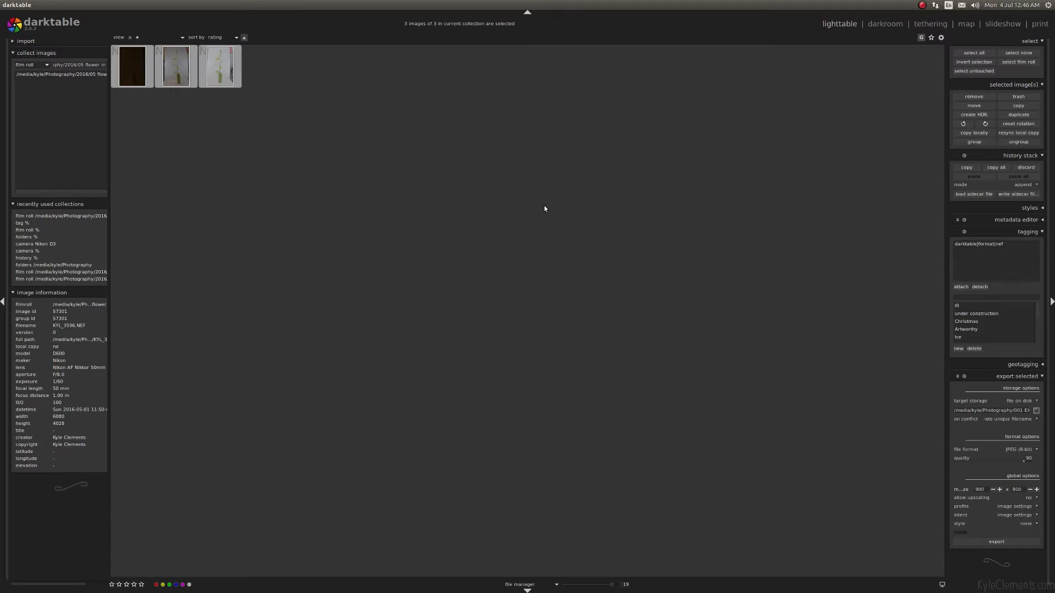
{"action": "mouse_move", "coordinate": [545, 209]}
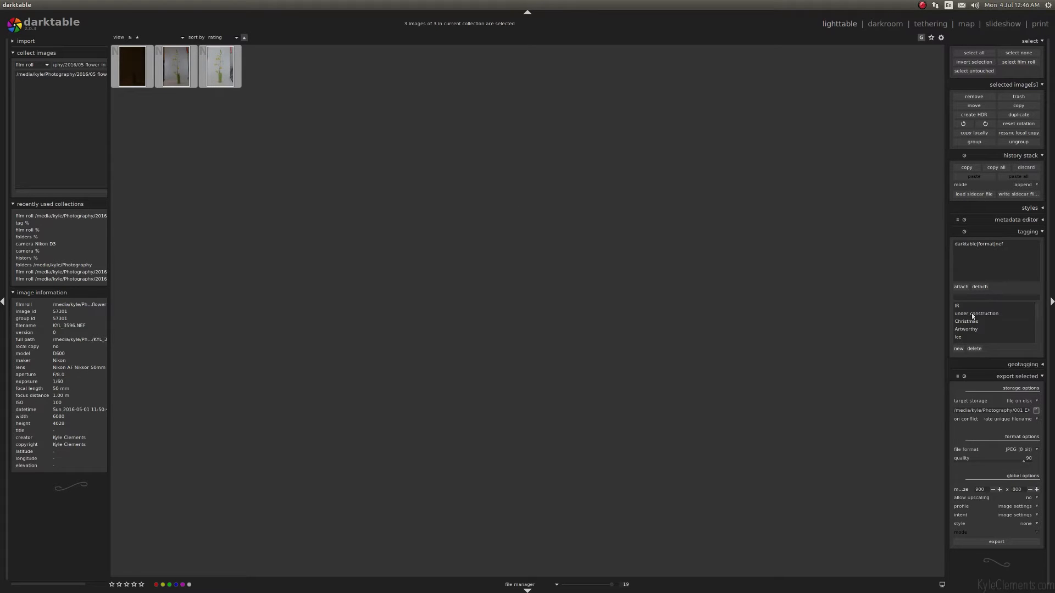
{"action": "mouse_move", "coordinate": [958, 348]}
{"action": "type", "text": "flower in"}
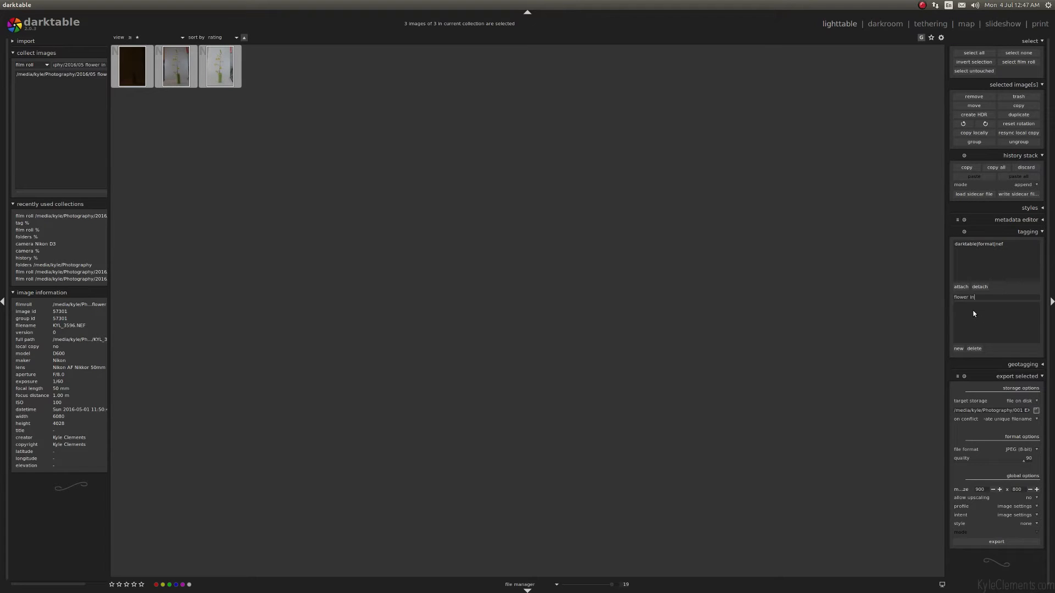
{"action": "type", "text": "can"}
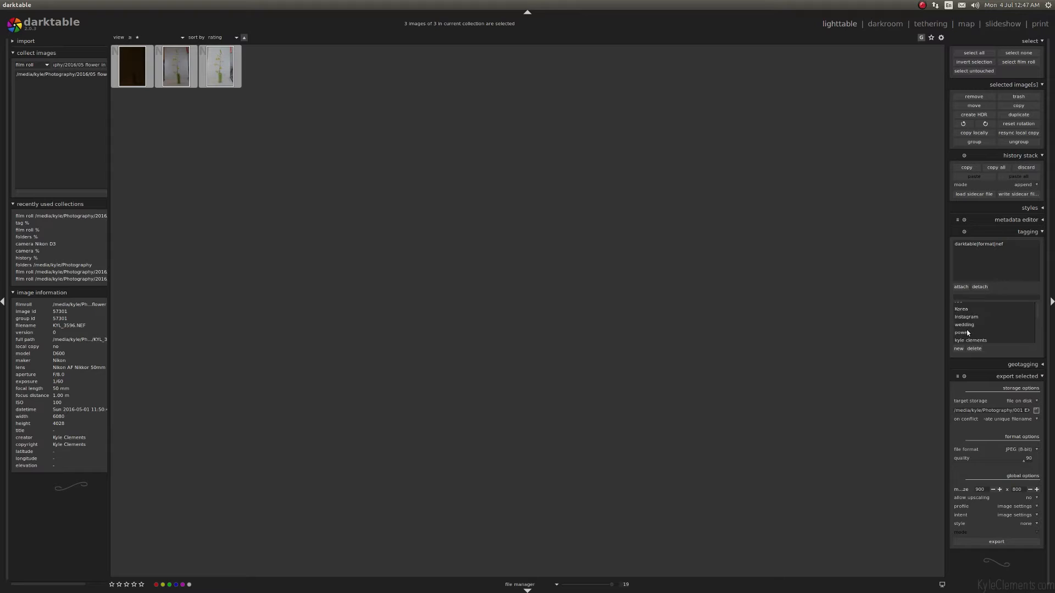
Click through the film roll's photos to inspect each one's image information
{"action": "scroll", "scroll_direction": "down", "scroll_amount": 3}
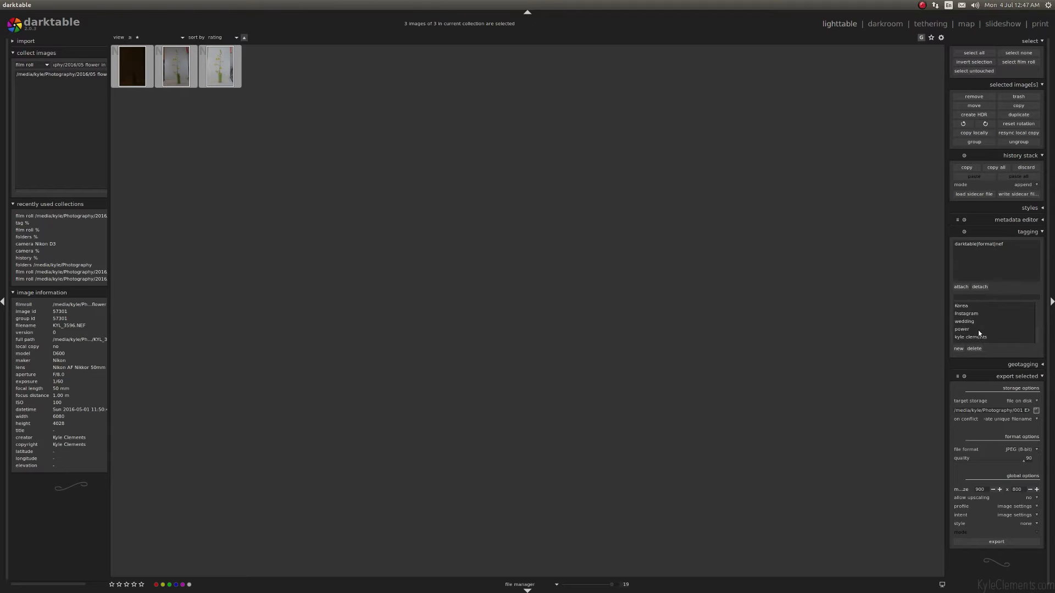
{"action": "scroll", "scroll_direction": "down", "scroll_amount": 3}
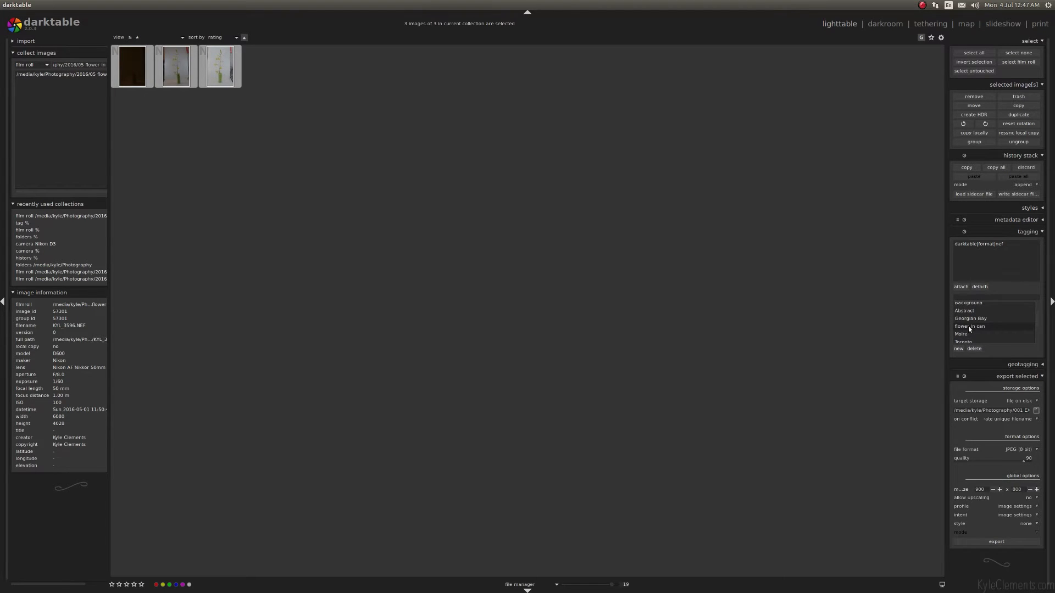
{"action": "left_click", "coordinate": [176, 65]}
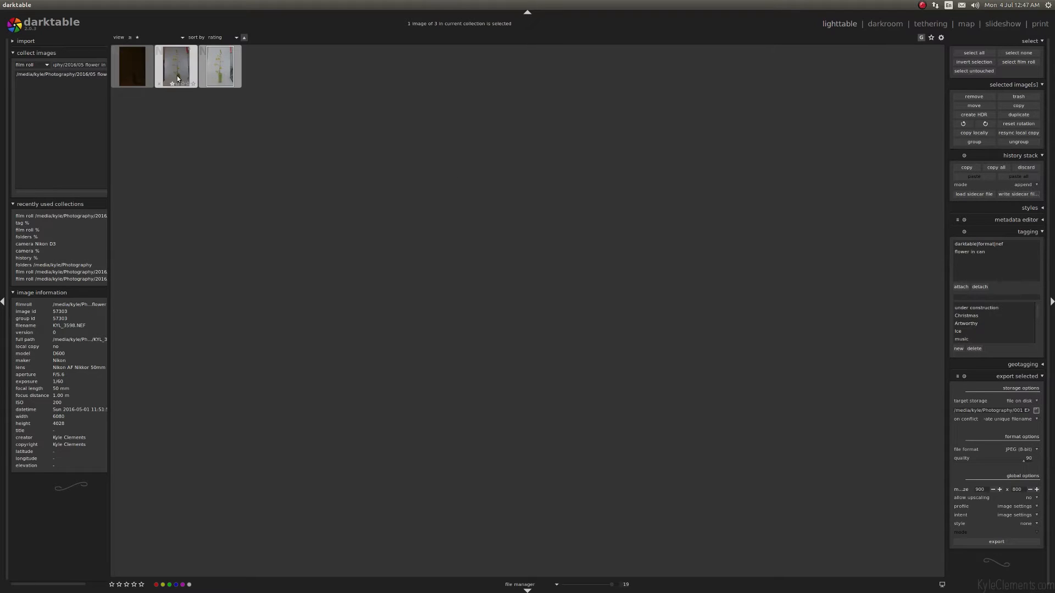
{"action": "left_click", "coordinate": [220, 66]}
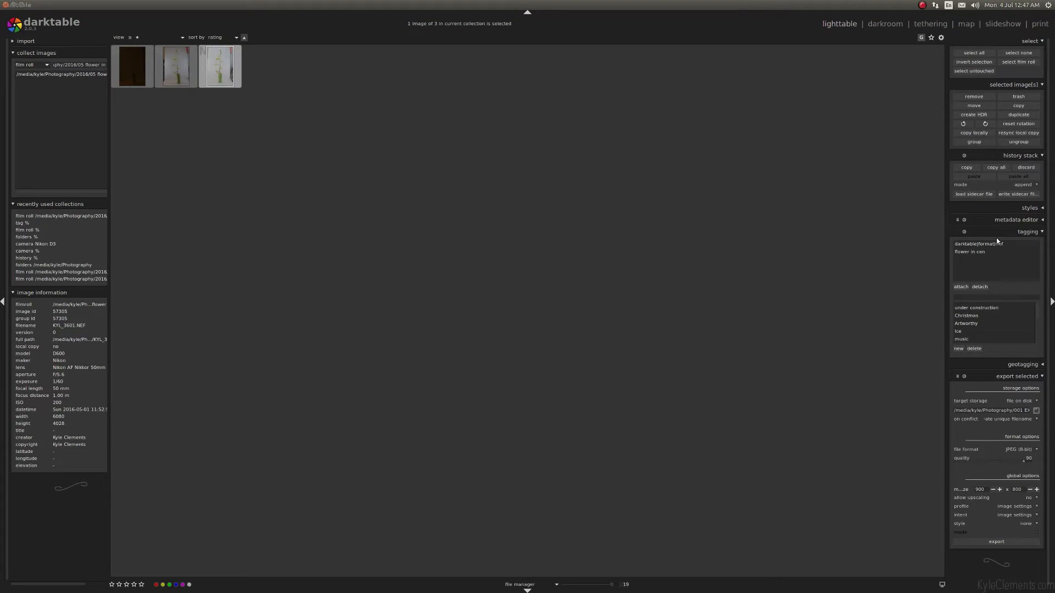
{"action": "mouse_move", "coordinate": [281, 122]}
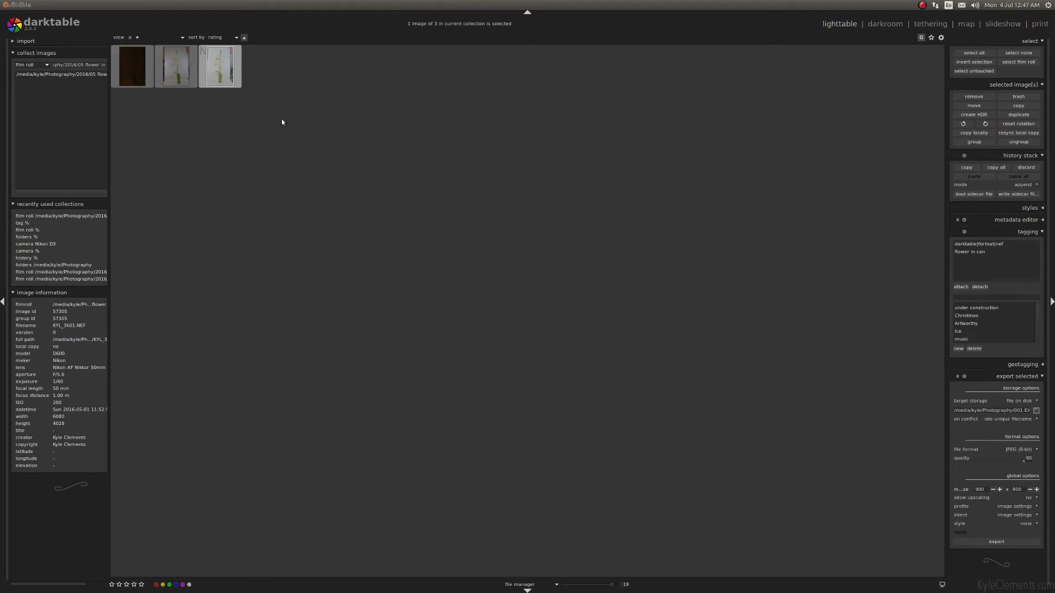
{"action": "left_click", "coordinate": [132, 66]}
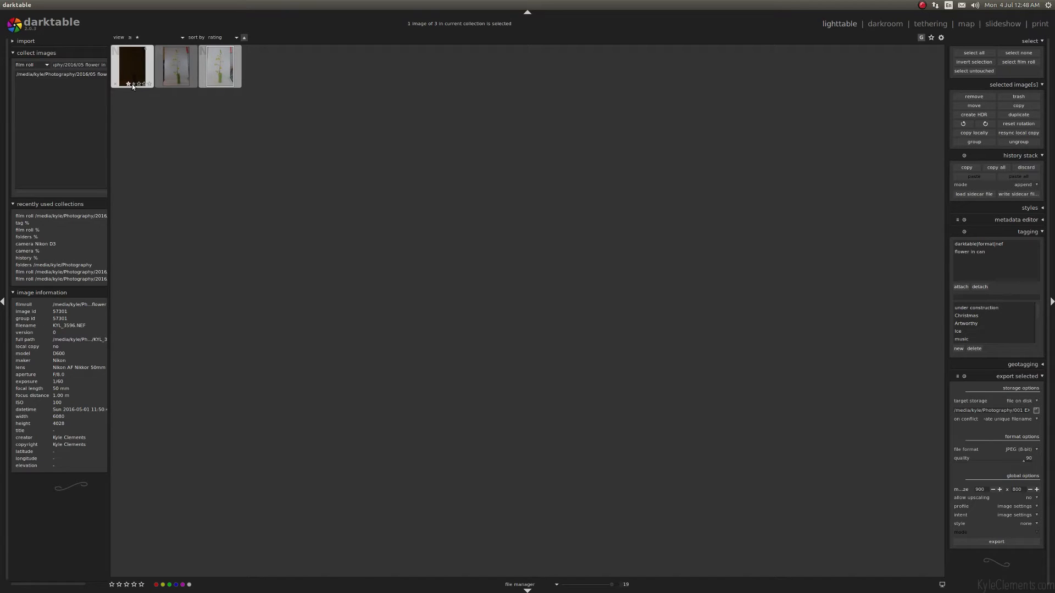
Change the dark vase photo's star rating, then select flower photo KYL_3601
{"action": "left_click", "coordinate": [133, 66]}
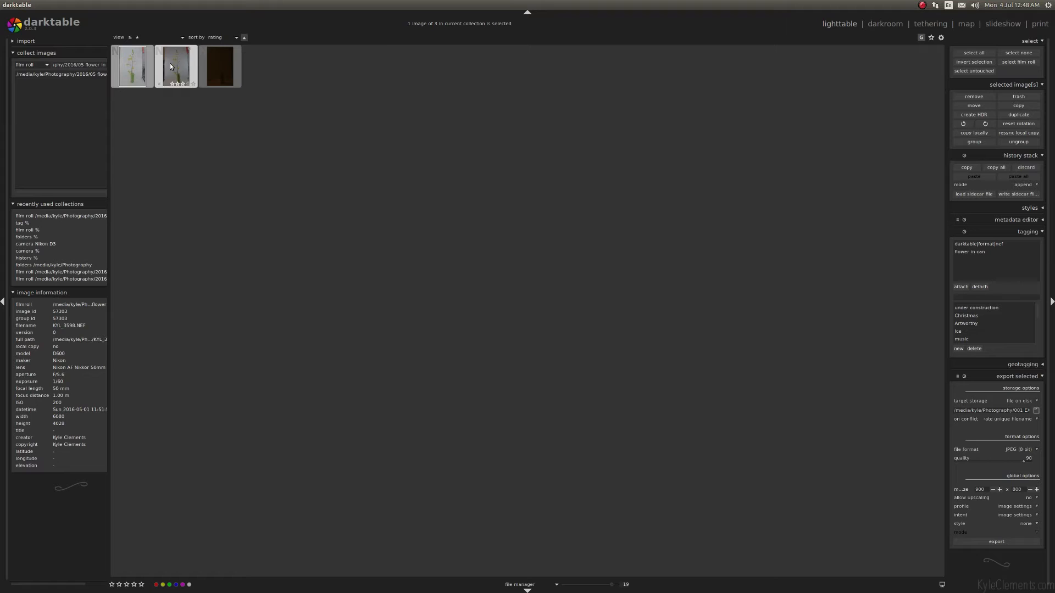
{"action": "left_click", "coordinate": [132, 66]}
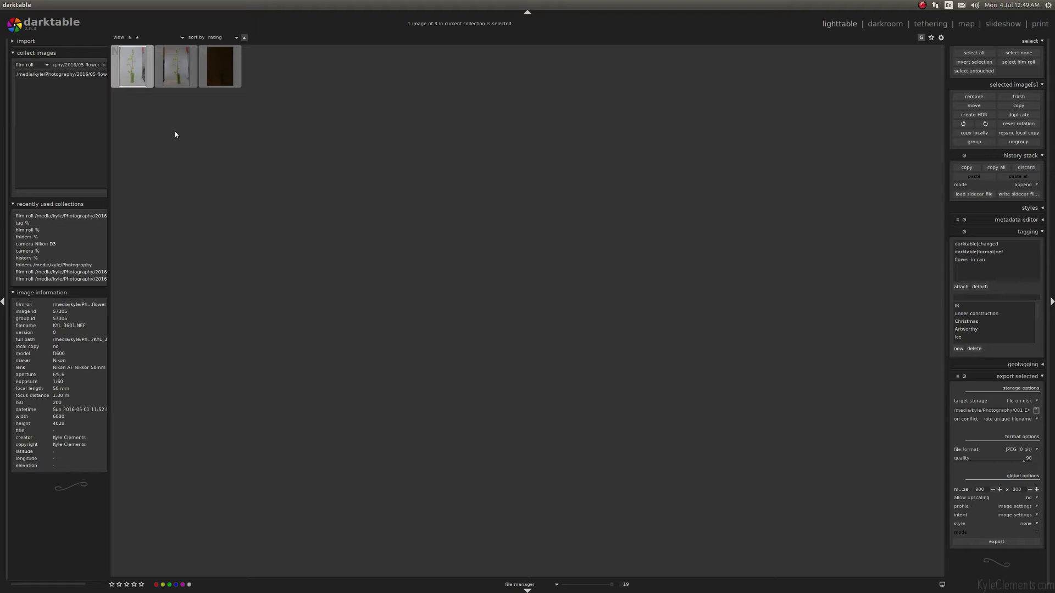
{"action": "mouse_move", "coordinate": [435, 139]}
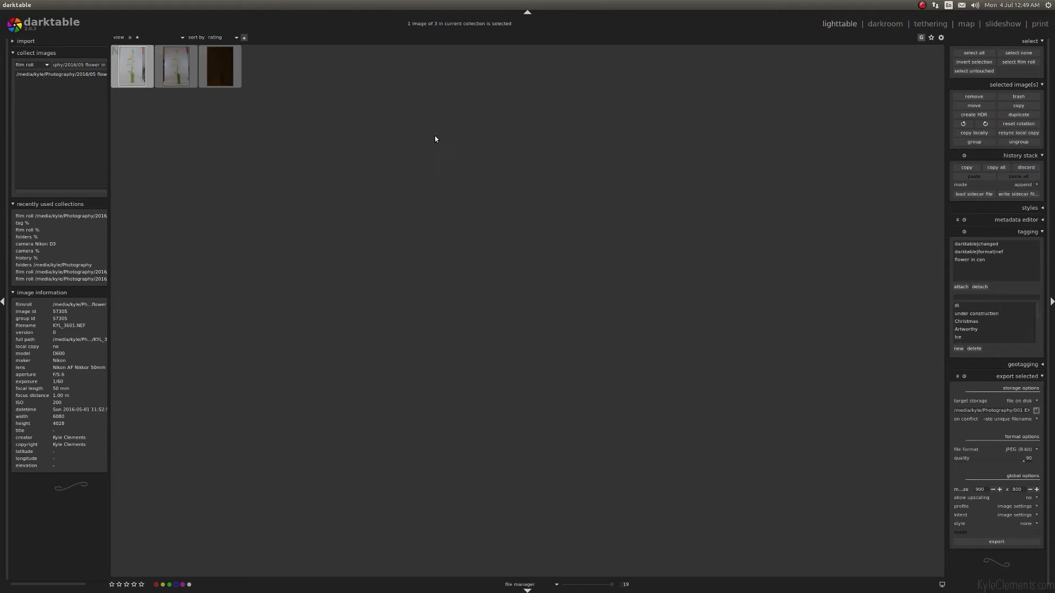
{"action": "mouse_move", "coordinate": [131, 66]}
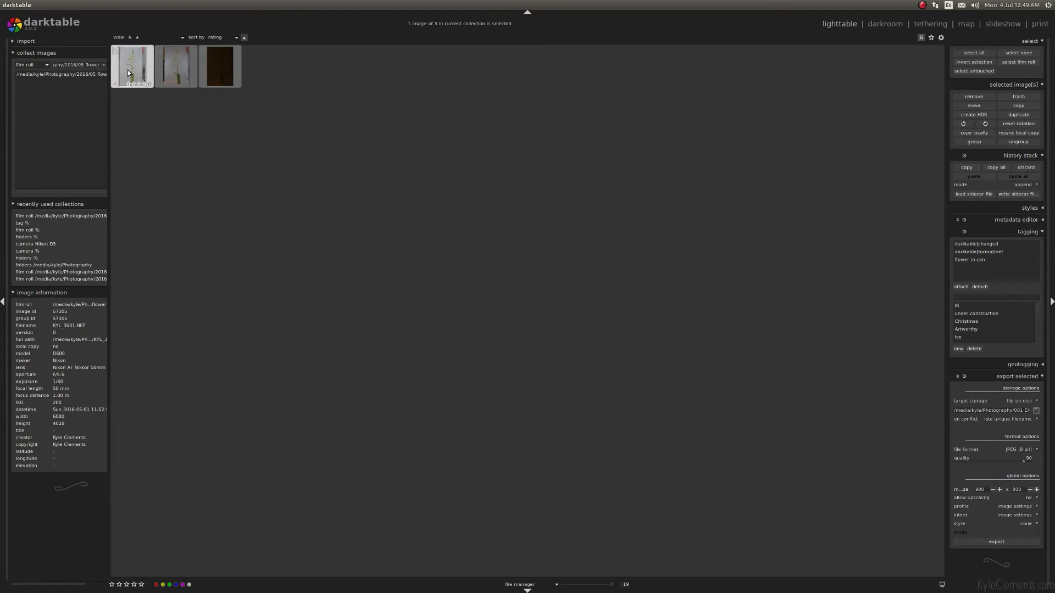
Open KYL_3601 in the darkroom, show its tagging panel and hide the colour picker
{"action": "double_click", "coordinate": [132, 65]}
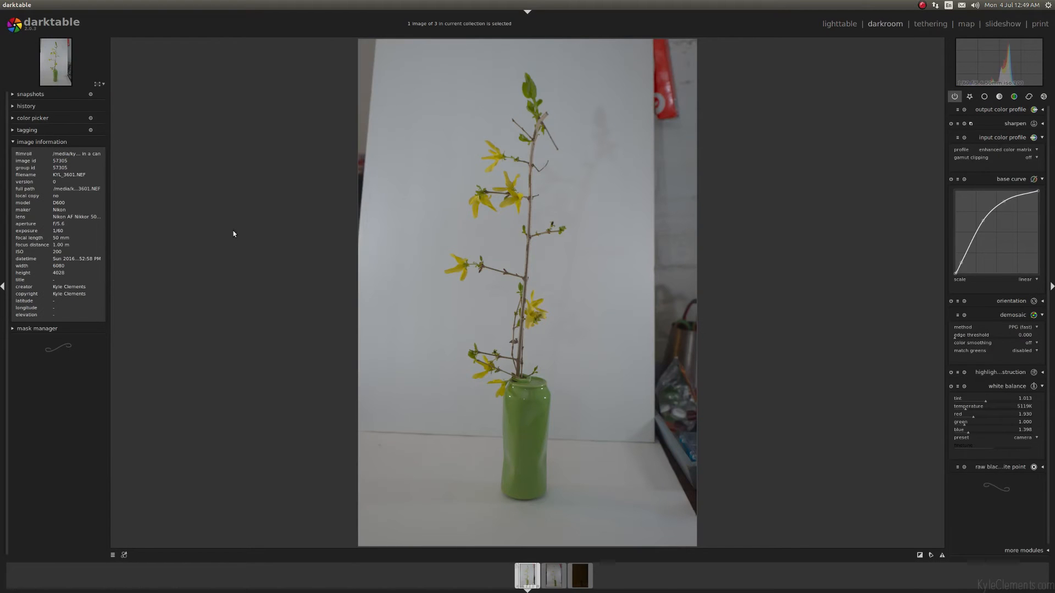
{"action": "mouse_move", "coordinate": [322, 166]}
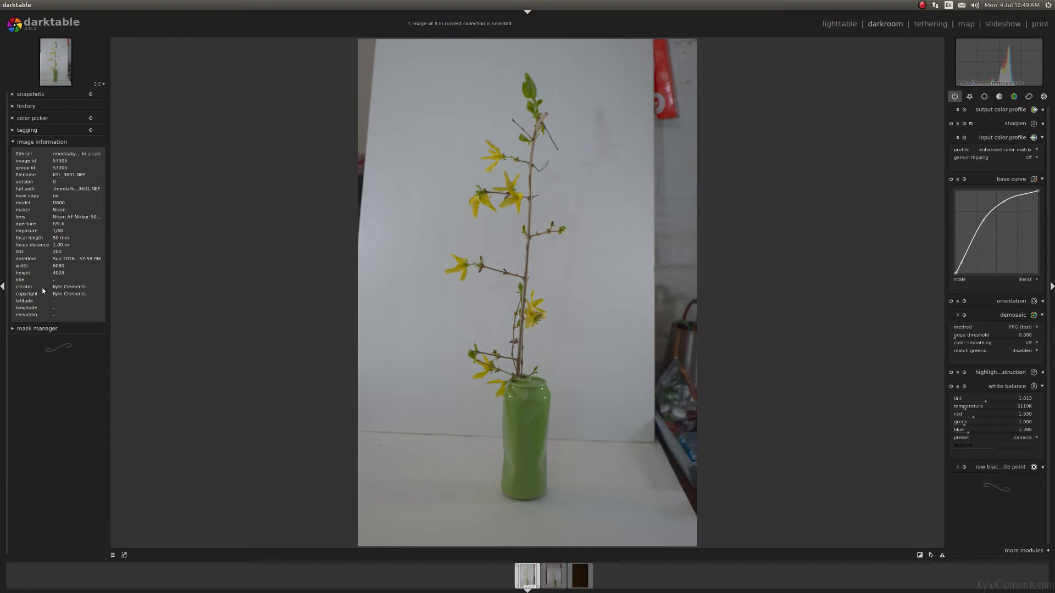
{"action": "mouse_move", "coordinate": [32, 87]}
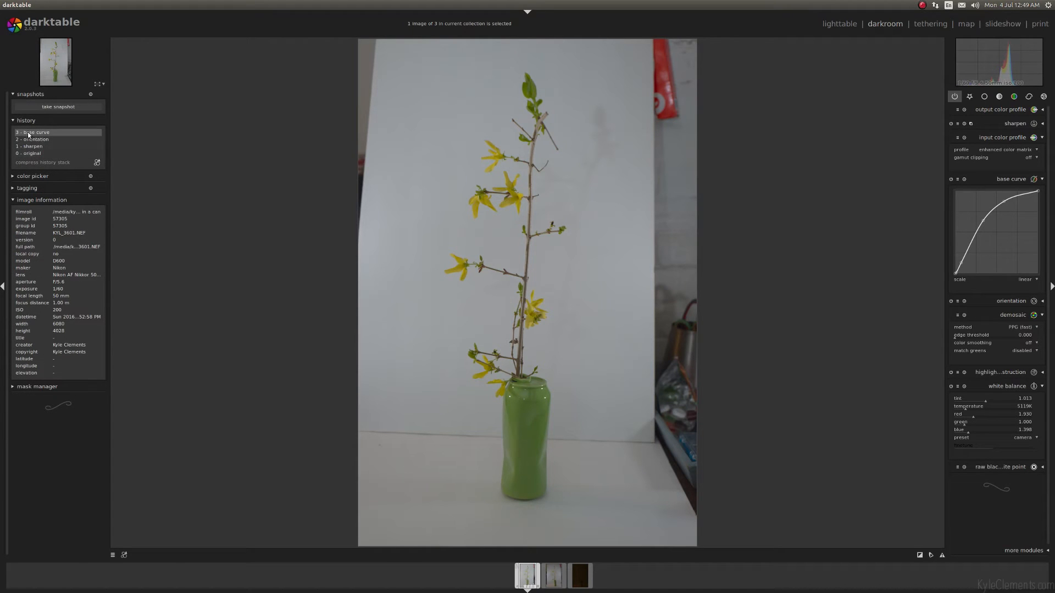
{"action": "left_click", "coordinate": [33, 175]}
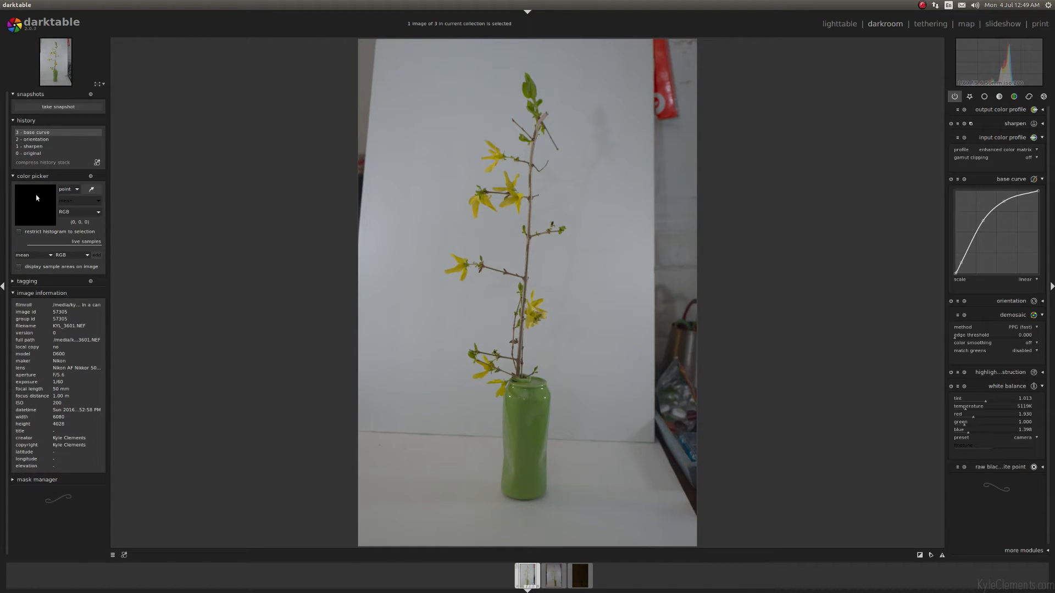
{"action": "left_click", "coordinate": [27, 281]}
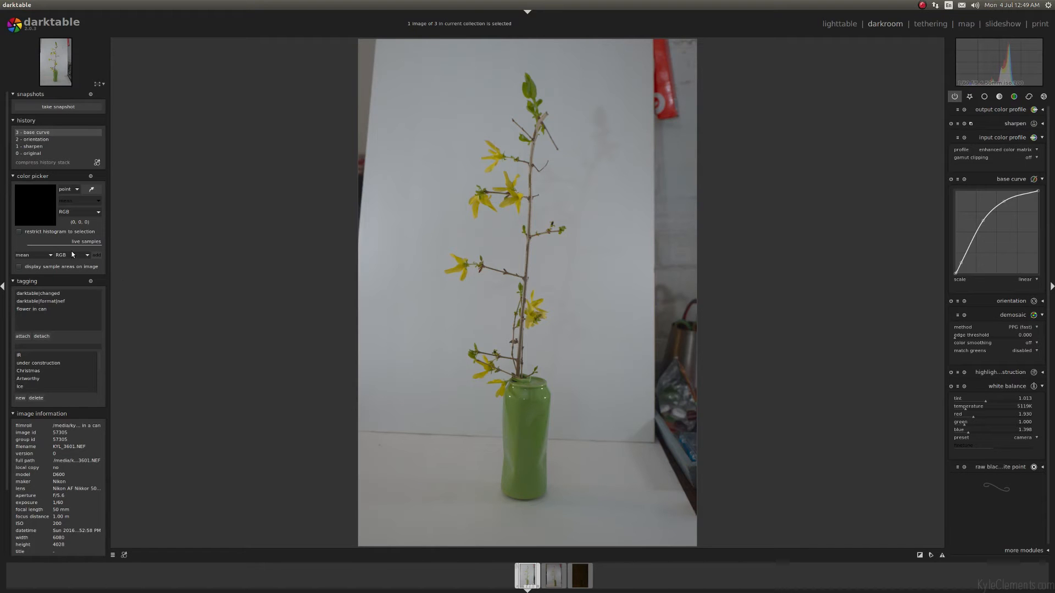
{"action": "left_click", "coordinate": [32, 176]}
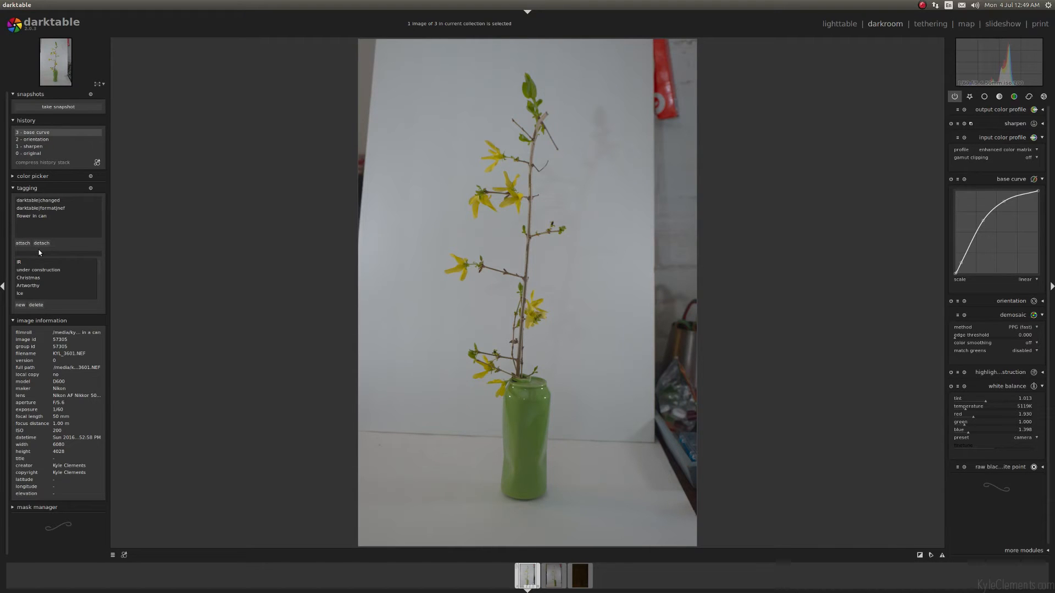
{"action": "mouse_move", "coordinate": [44, 365]}
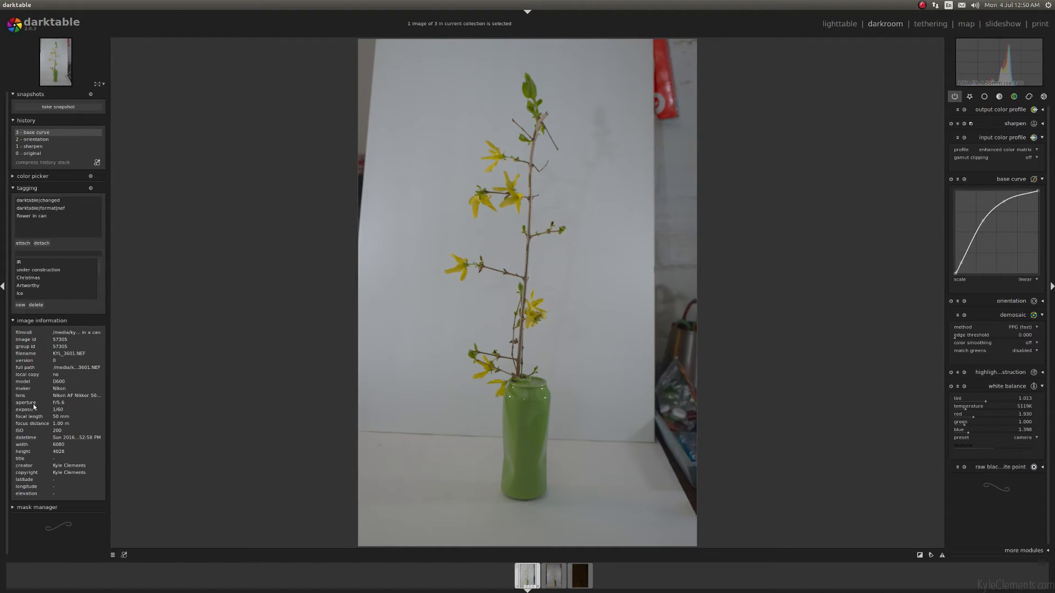
{"action": "mouse_move", "coordinate": [129, 440]}
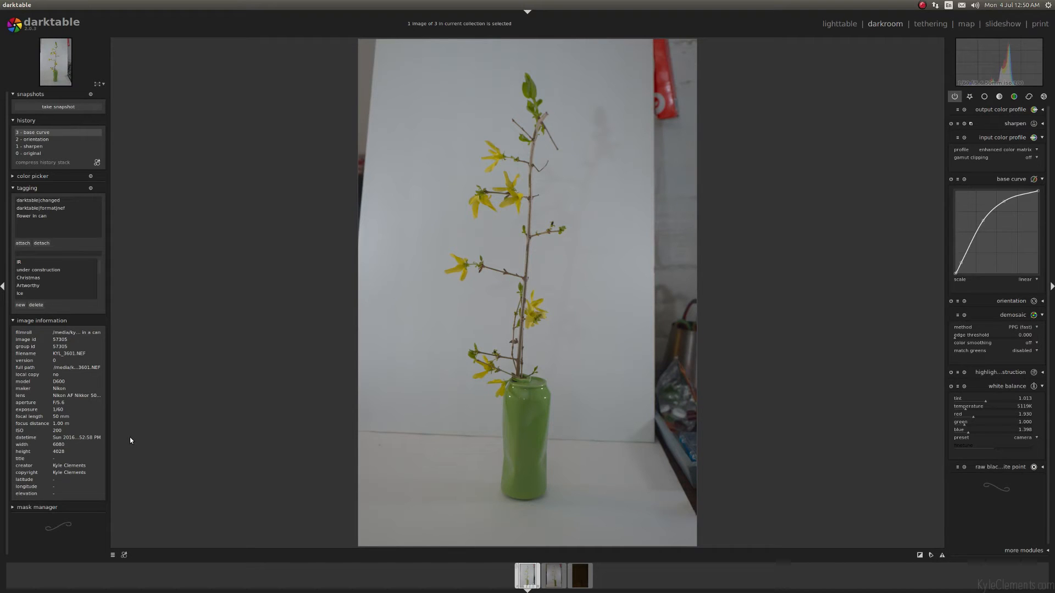
{"action": "mouse_move", "coordinate": [1025, 272]}
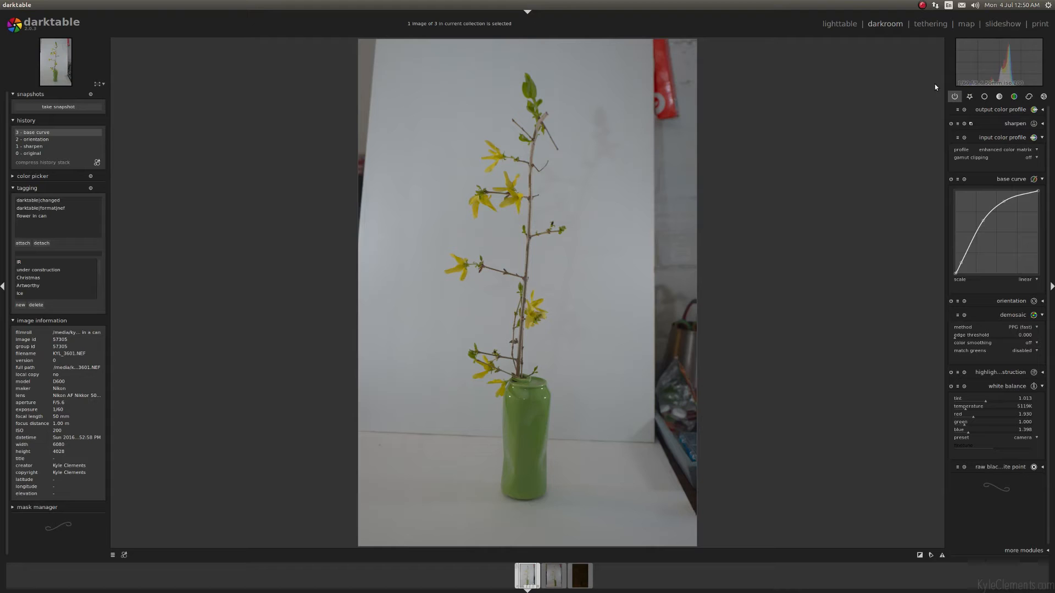
{"action": "mouse_move", "coordinate": [979, 512]}
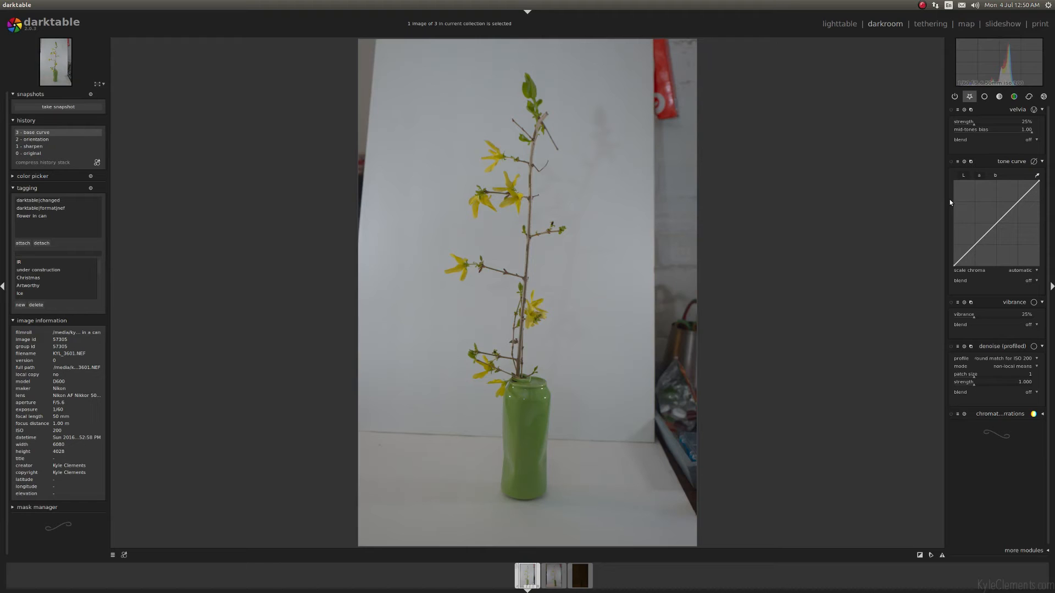
{"action": "mouse_move", "coordinate": [989, 177]}
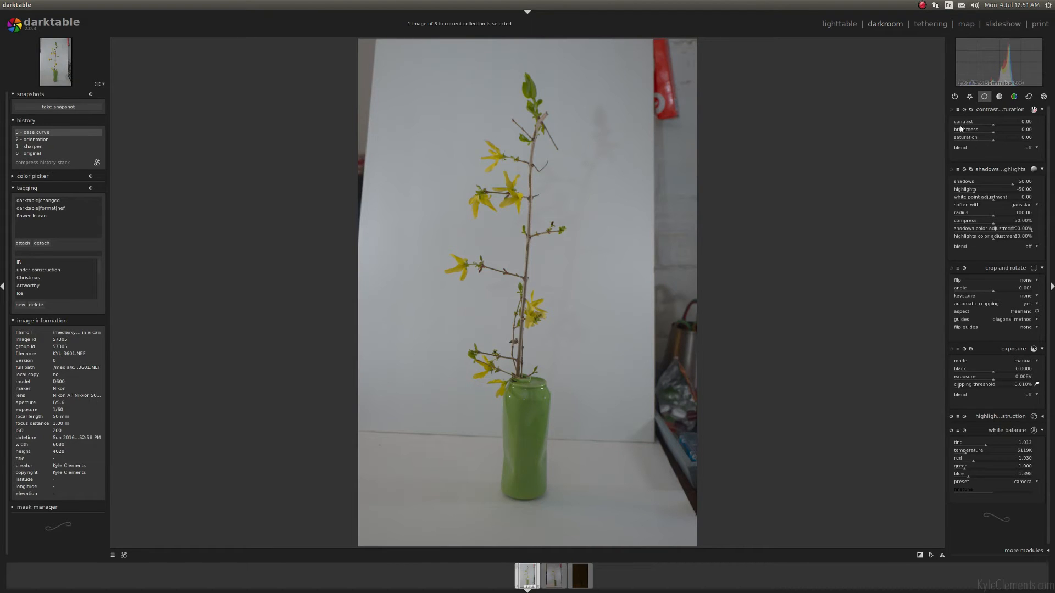
{"action": "mouse_move", "coordinate": [990, 291]}
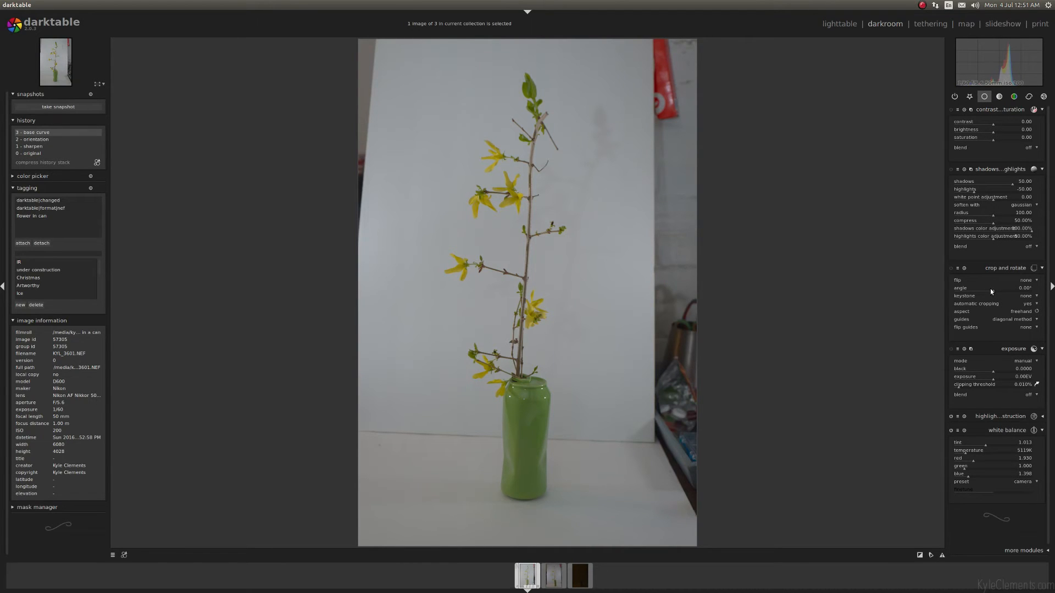
{"action": "mouse_move", "coordinate": [983, 455]}
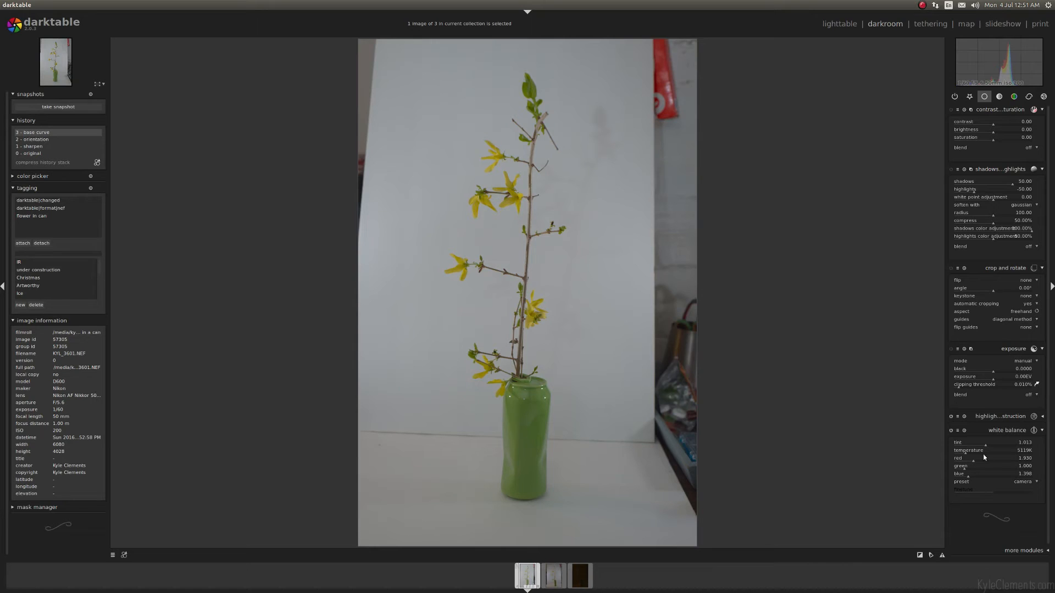
{"action": "mouse_move", "coordinate": [1012, 379]}
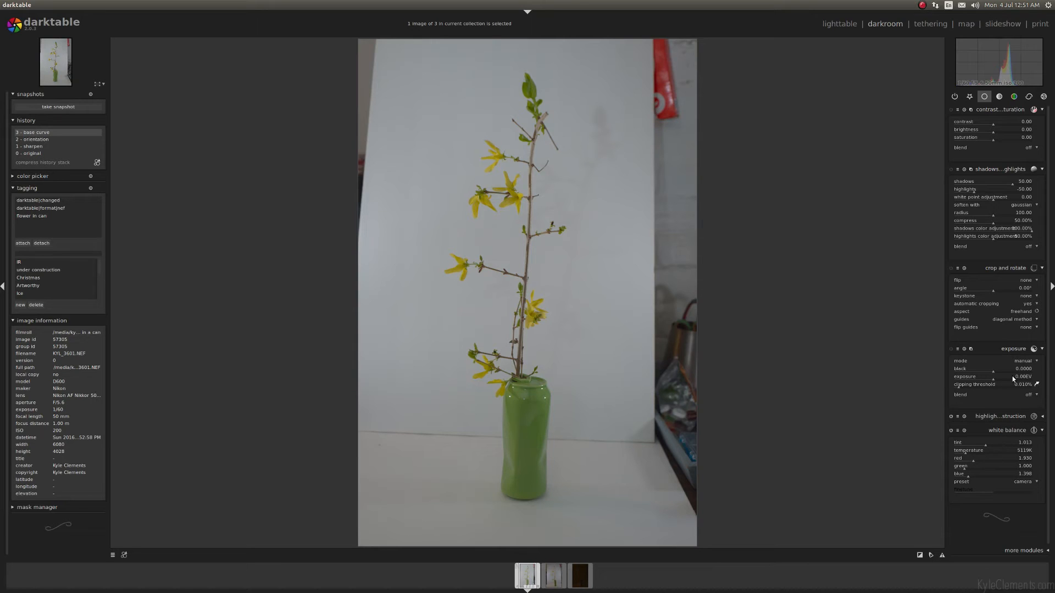
{"action": "mouse_move", "coordinate": [988, 228]}
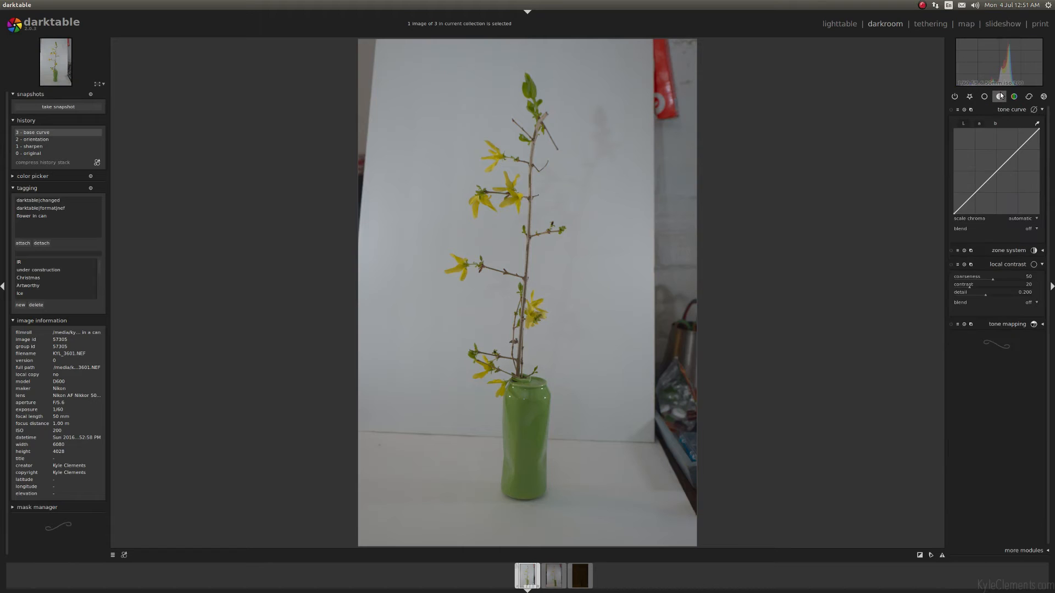
{"action": "mouse_move", "coordinate": [998, 97]}
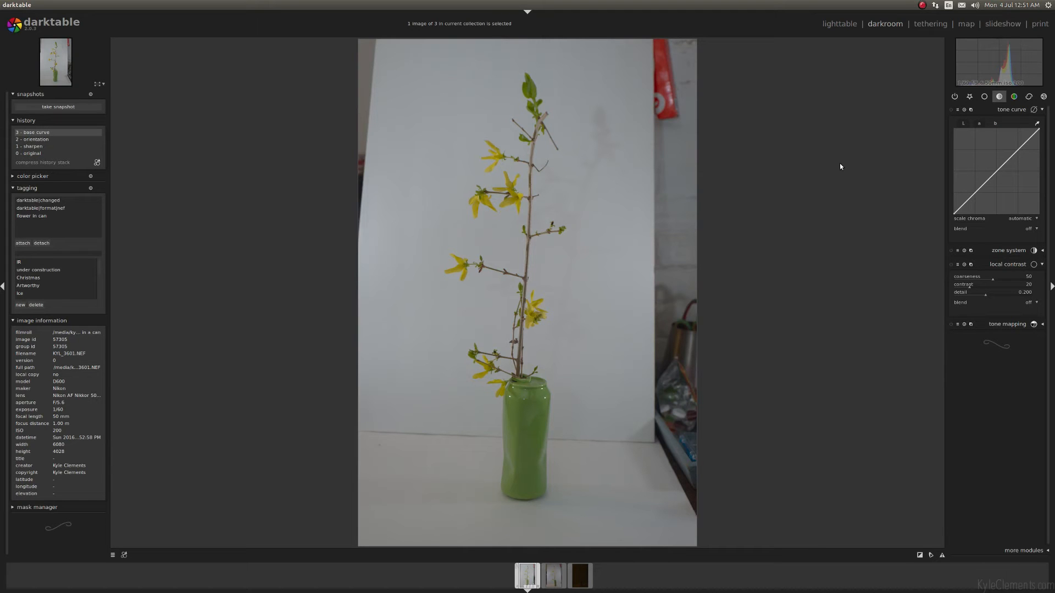
{"action": "mouse_move", "coordinate": [1011, 147]}
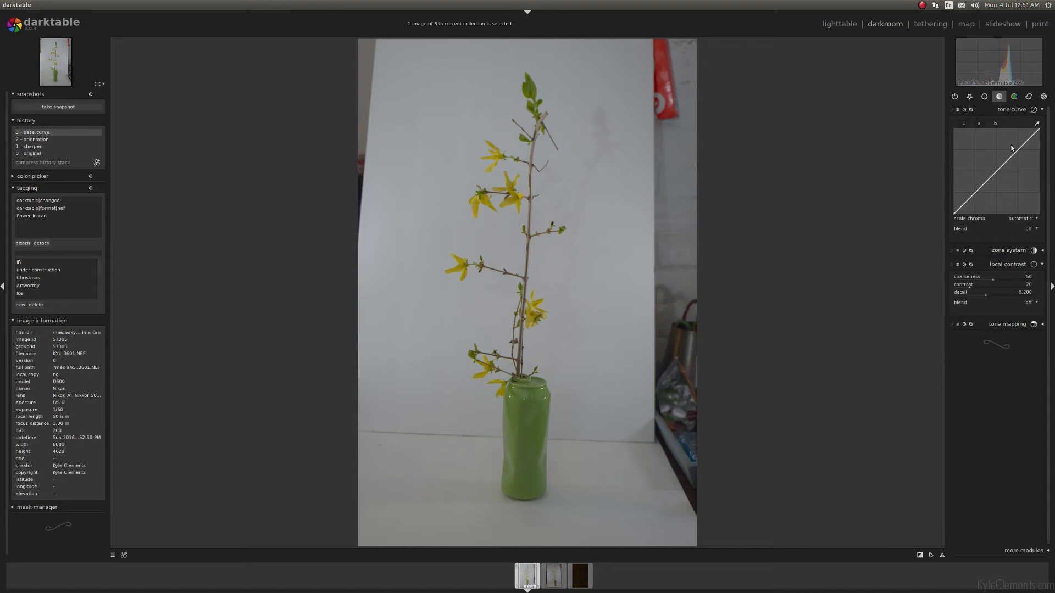
{"action": "mouse_move", "coordinate": [1001, 246]}
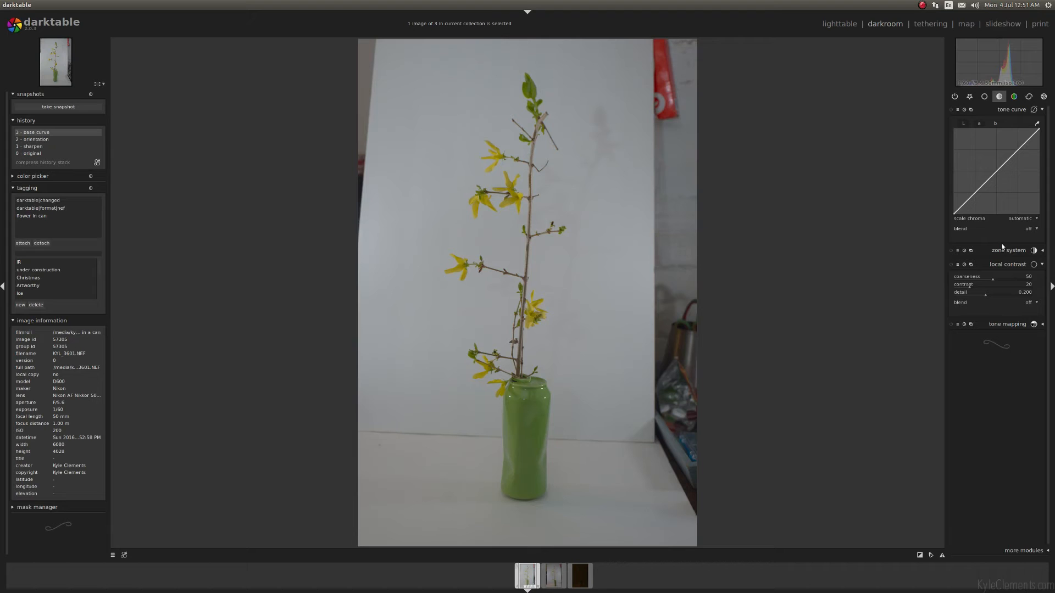
{"action": "mouse_move", "coordinate": [1011, 270]}
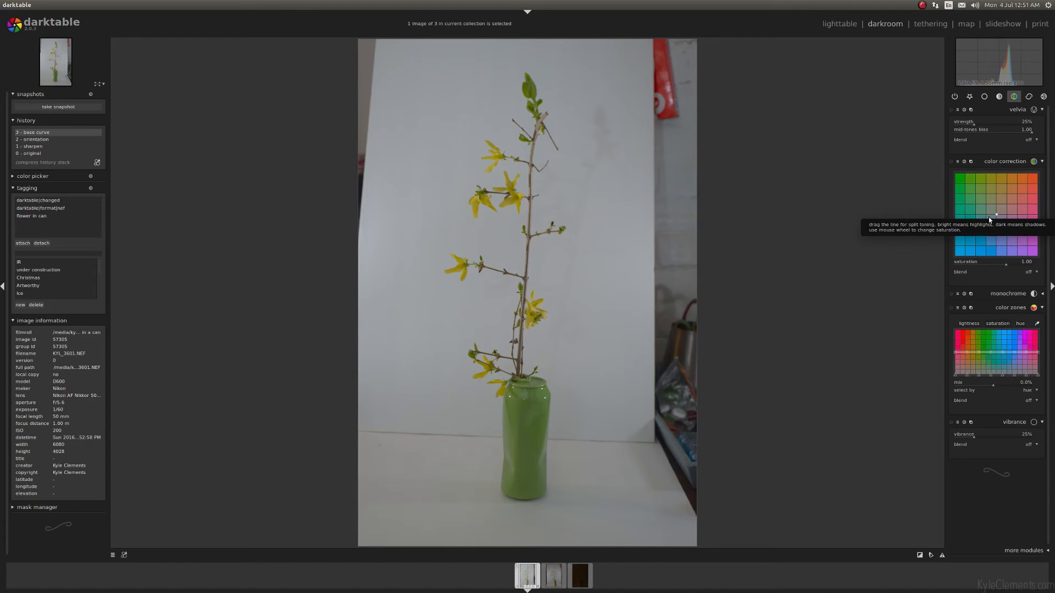
{"action": "mouse_move", "coordinate": [1001, 128]}
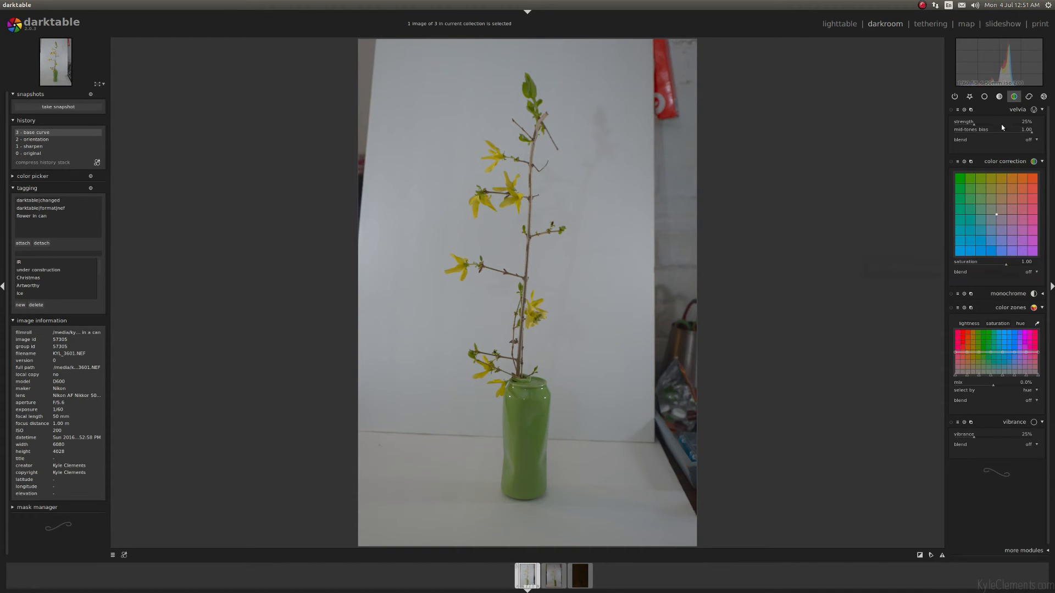
Show the correction module group: equalizer, defringe, lens correction, spot removal, denoise
{"action": "left_click", "coordinate": [1029, 96]}
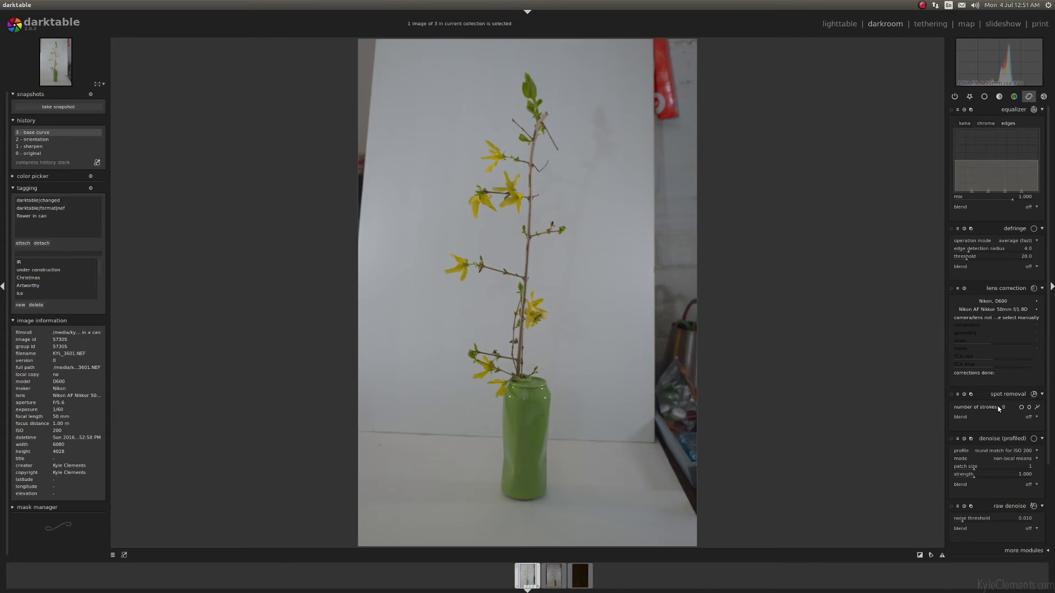
{"action": "mouse_move", "coordinate": [996, 330]}
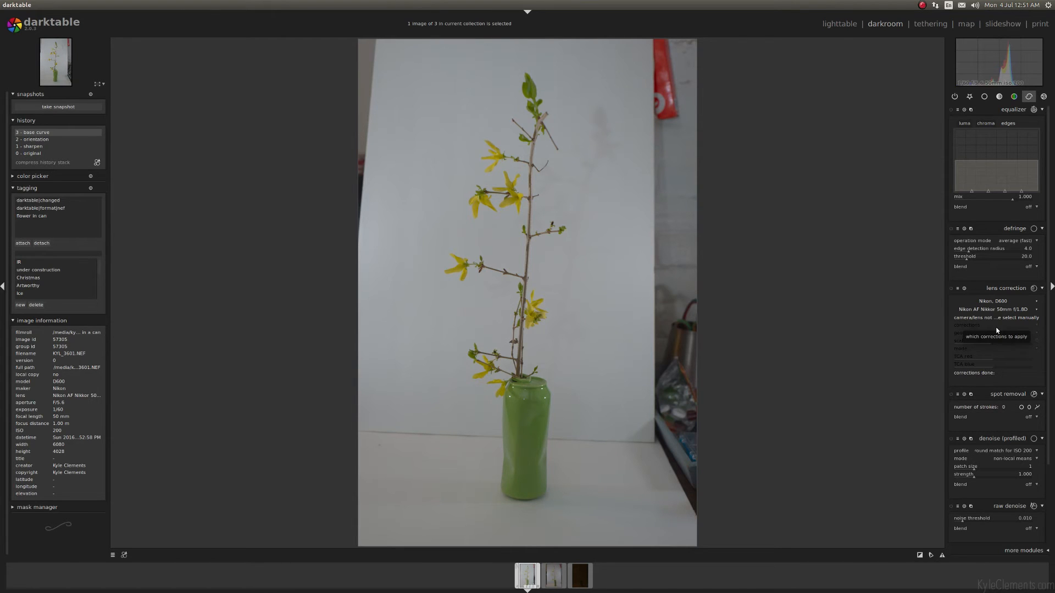
{"action": "mouse_move", "coordinate": [1048, 417]}
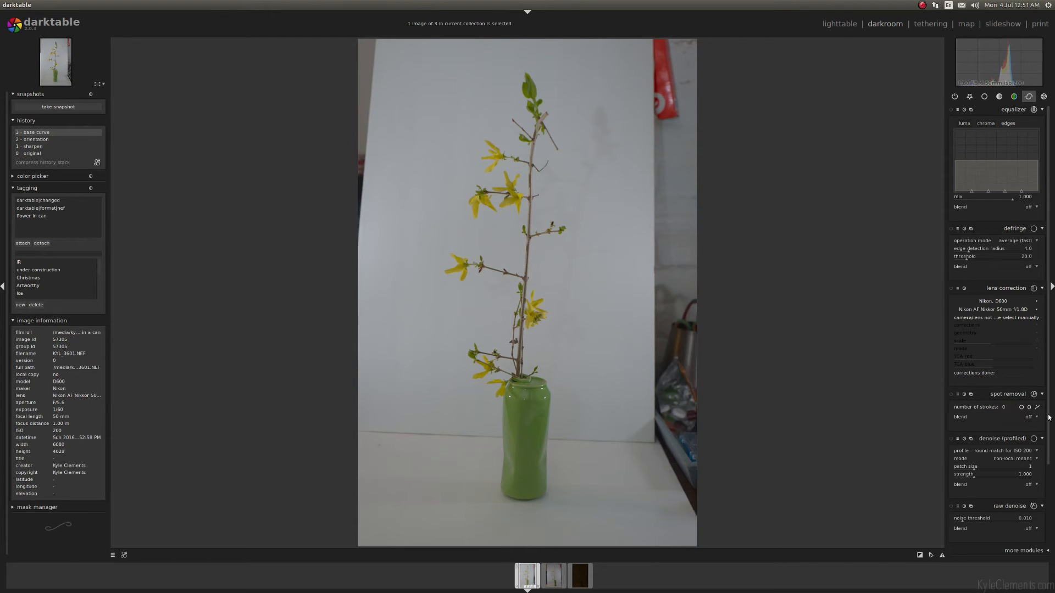
Scroll the correction modules, then list the effects group (watermark, vignetting, soften)
{"action": "scroll", "scroll_direction": "down", "scroll_amount": 3}
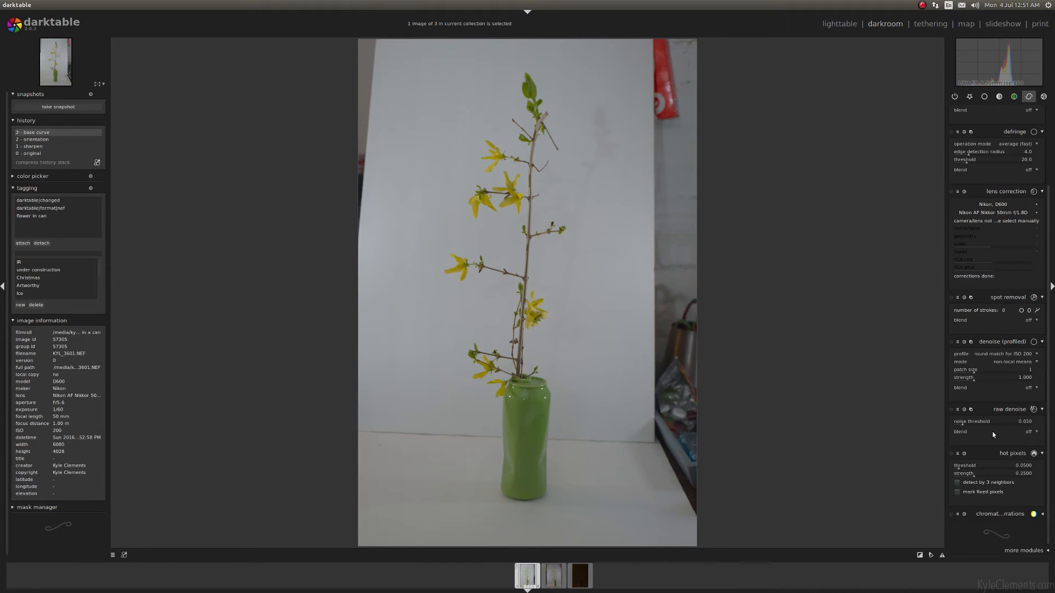
{"action": "mouse_move", "coordinate": [1007, 442]}
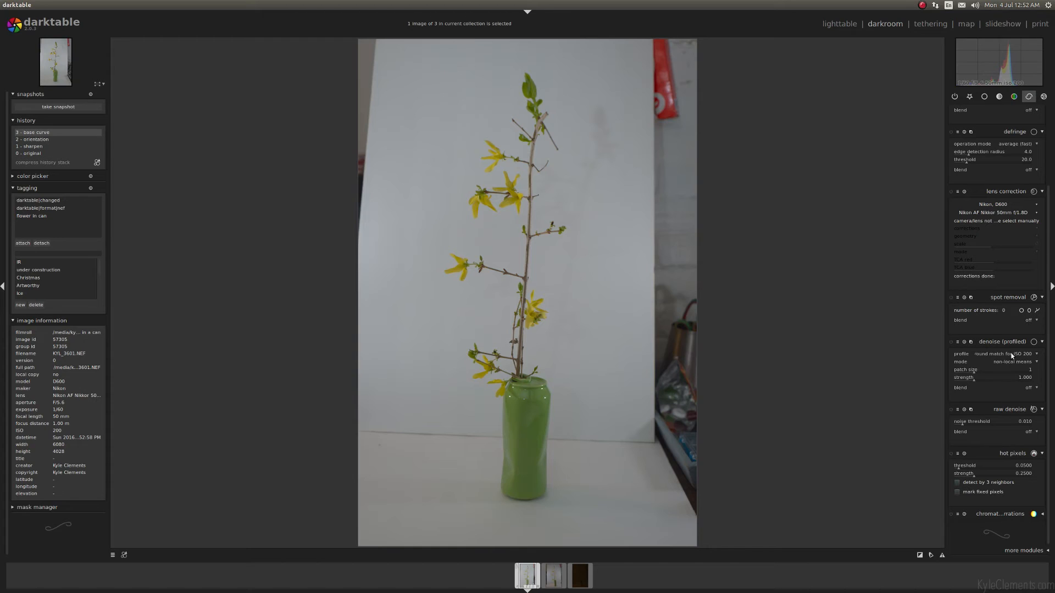
{"action": "mouse_move", "coordinate": [1002, 300]}
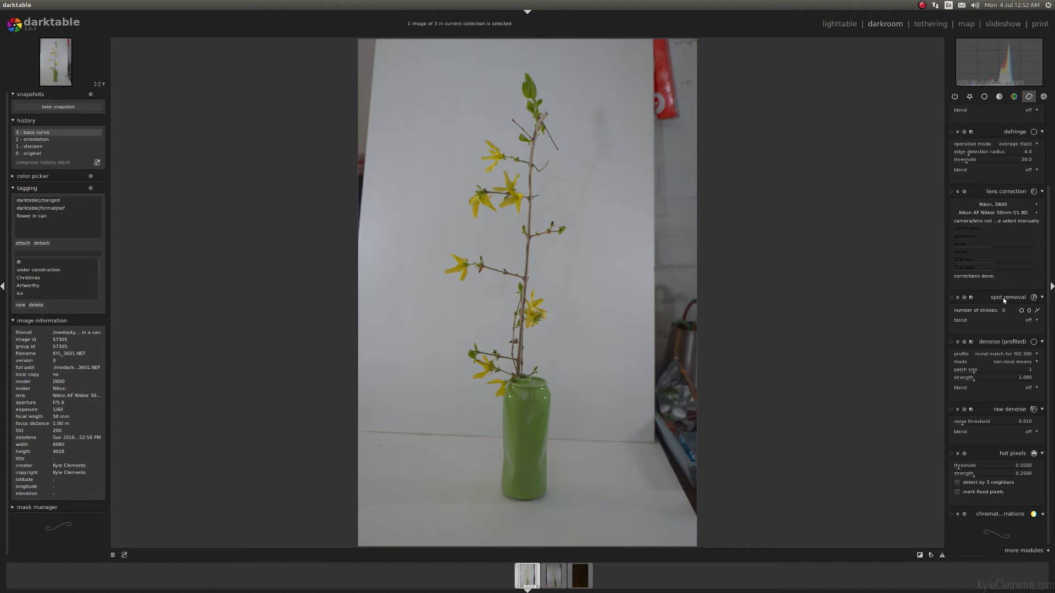
{"action": "mouse_move", "coordinate": [1035, 326]}
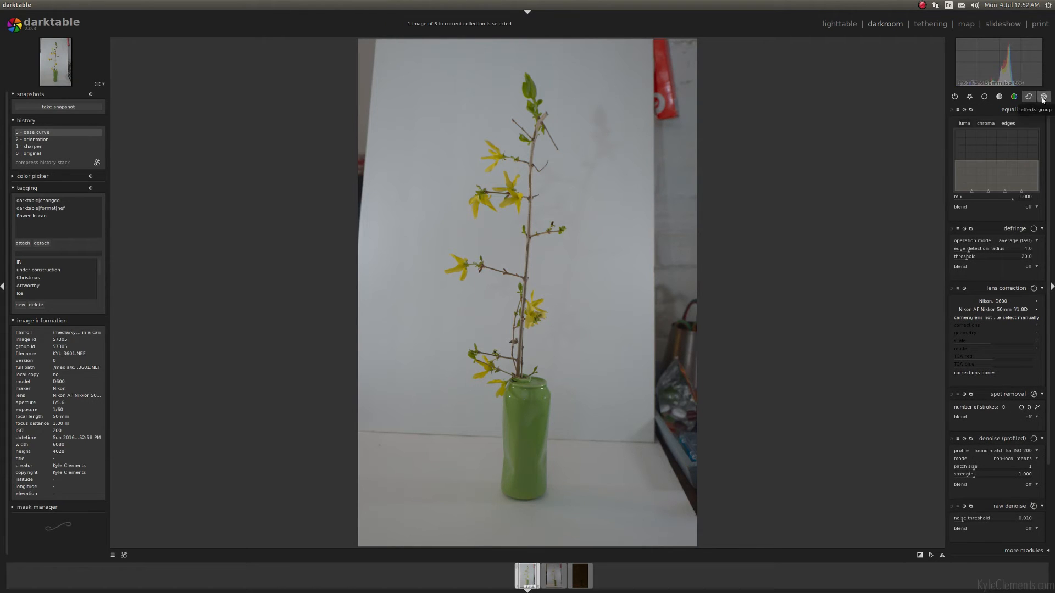
{"action": "left_click", "coordinate": [1042, 97]}
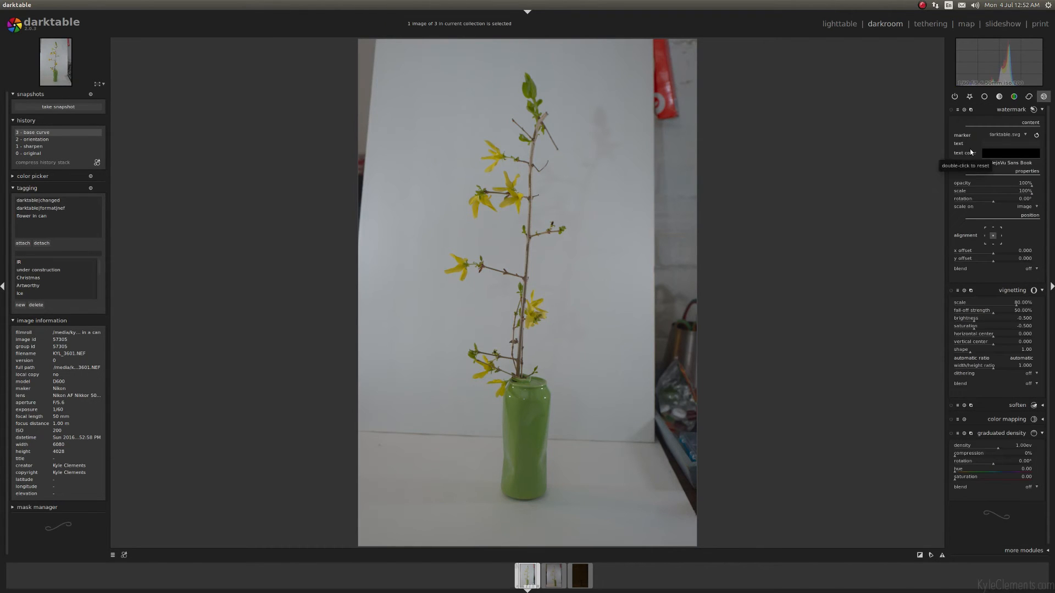
{"action": "mouse_move", "coordinate": [773, 287]}
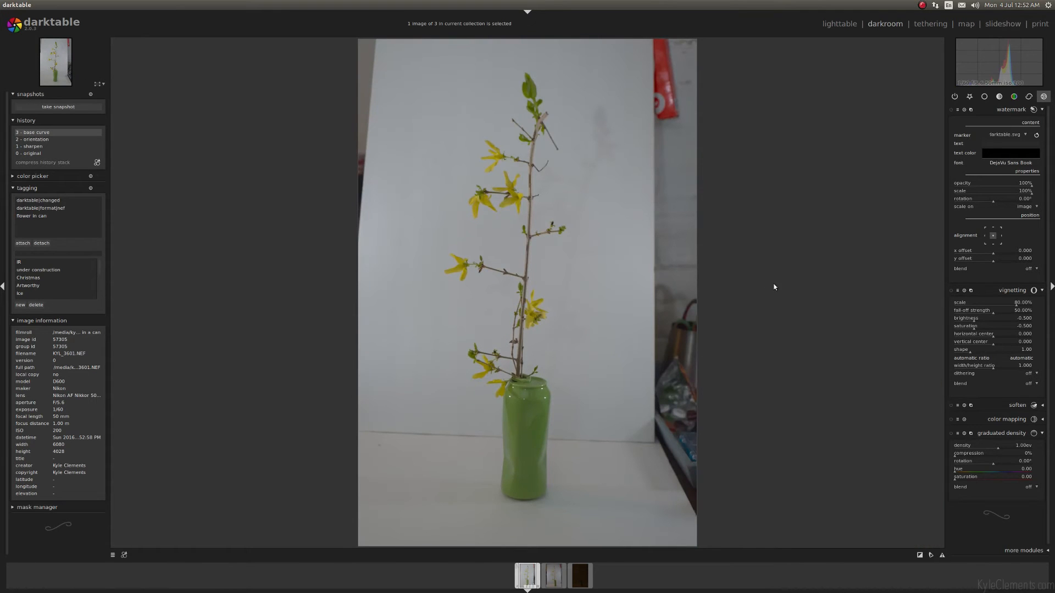
{"action": "mouse_move", "coordinate": [1001, 135]}
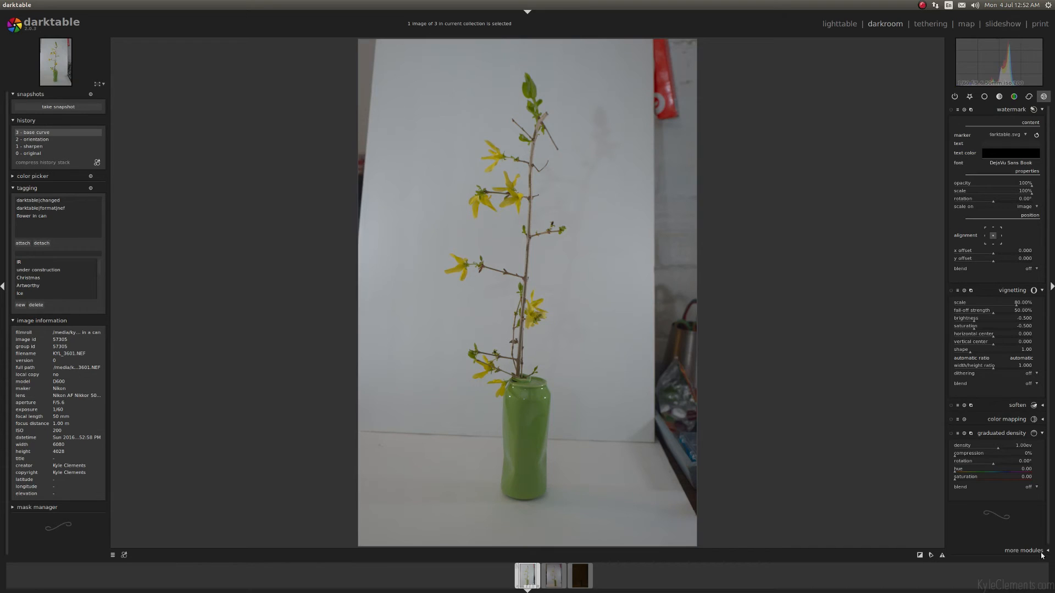
{"action": "mouse_move", "coordinate": [947, 481]}
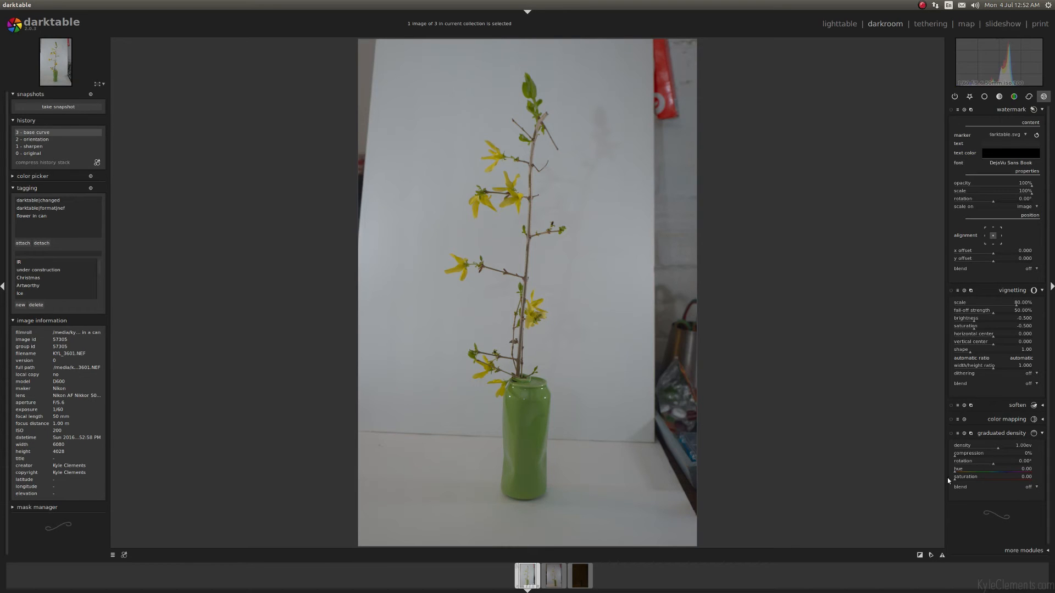
{"action": "mouse_move", "coordinate": [998, 476]}
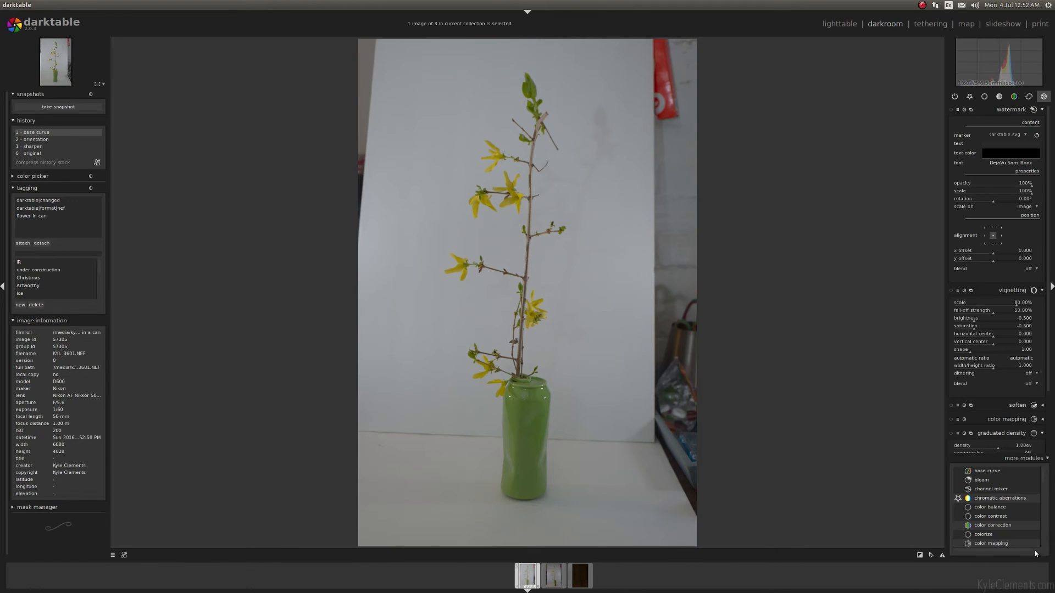
Scroll the extra modules list down to demosaic, dithering, equalizer, exposure and fill light
{"action": "scroll", "scroll_direction": "down", "scroll_amount": 3}
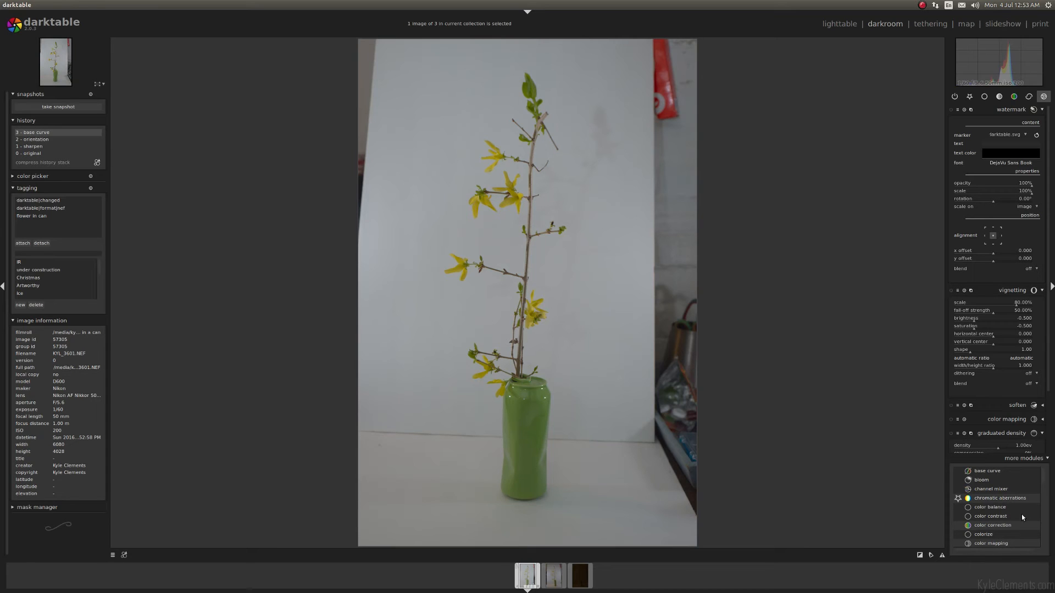
{"action": "scroll", "scroll_direction": "down", "scroll_amount": 3}
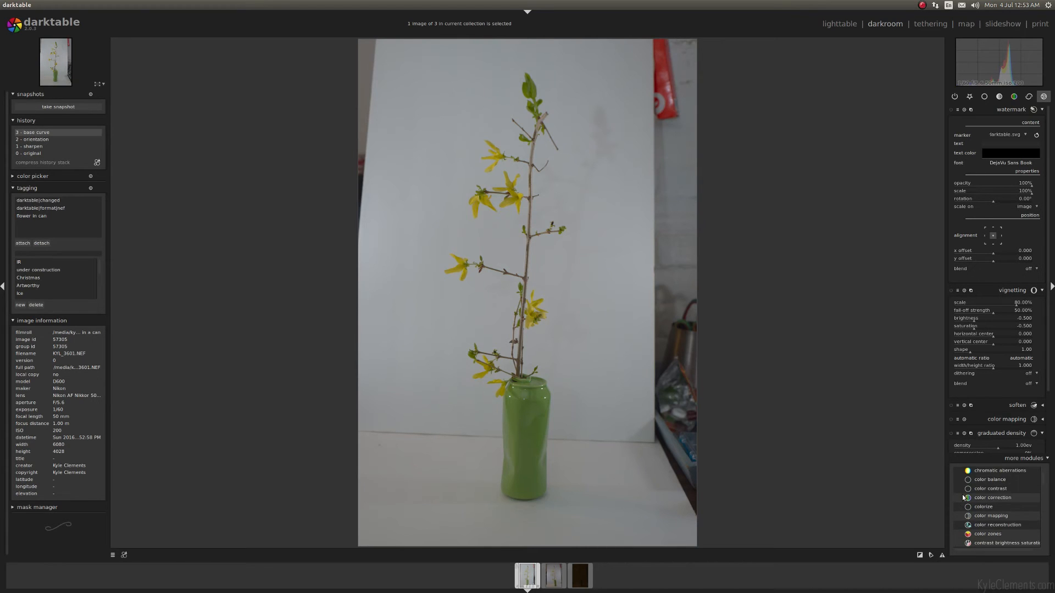
{"action": "scroll", "scroll_direction": "down", "scroll_amount": 3}
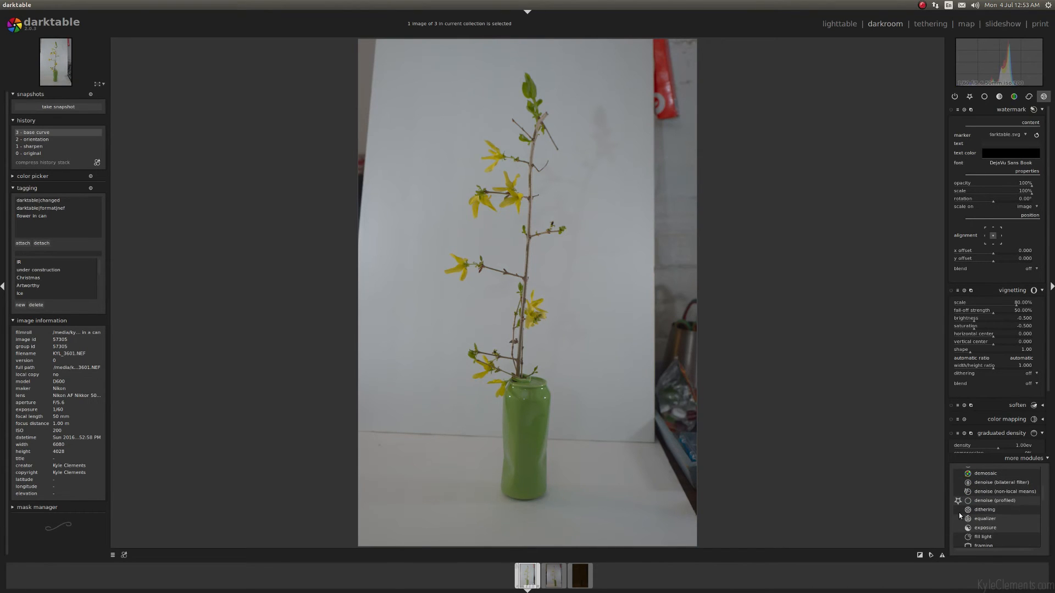
{"action": "mouse_move", "coordinate": [822, 179]}
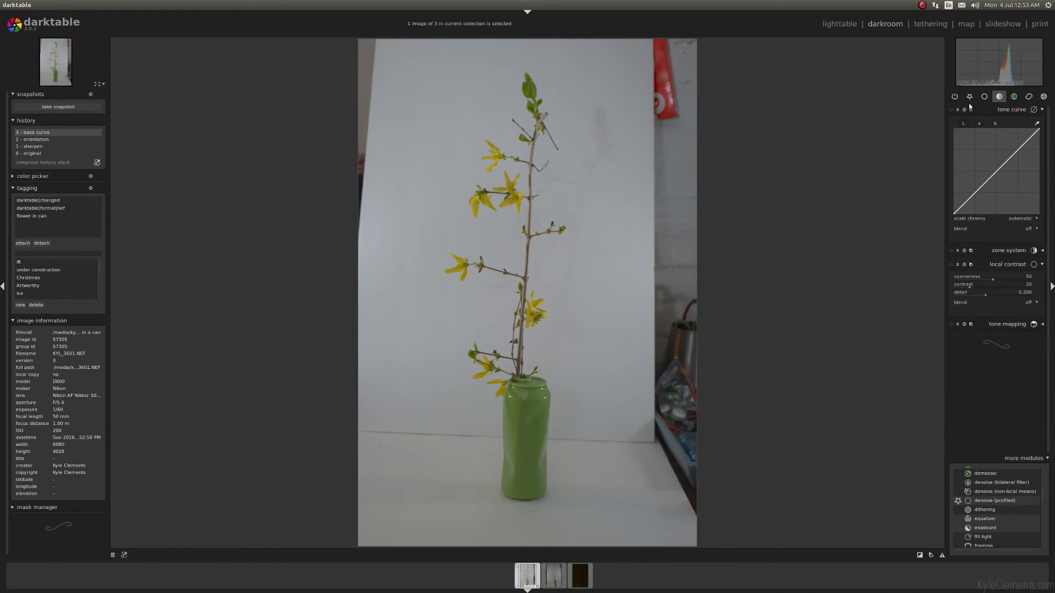
Open the crop and rotate module from the basic group
{"action": "left_click", "coordinate": [984, 96]}
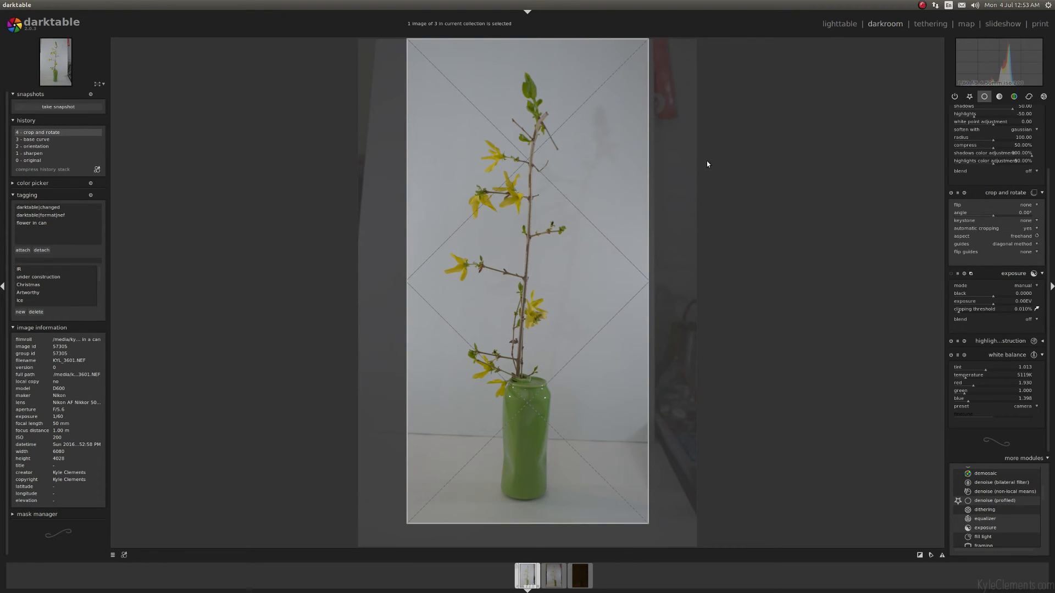
{"action": "mouse_move", "coordinate": [615, 100]}
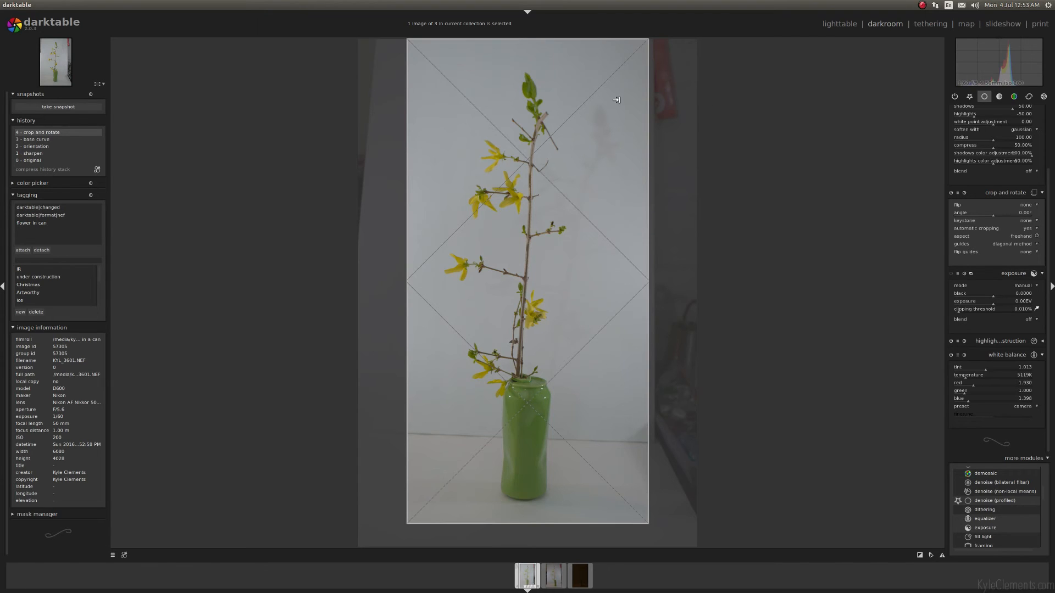
{"action": "mouse_move", "coordinate": [666, 150]}
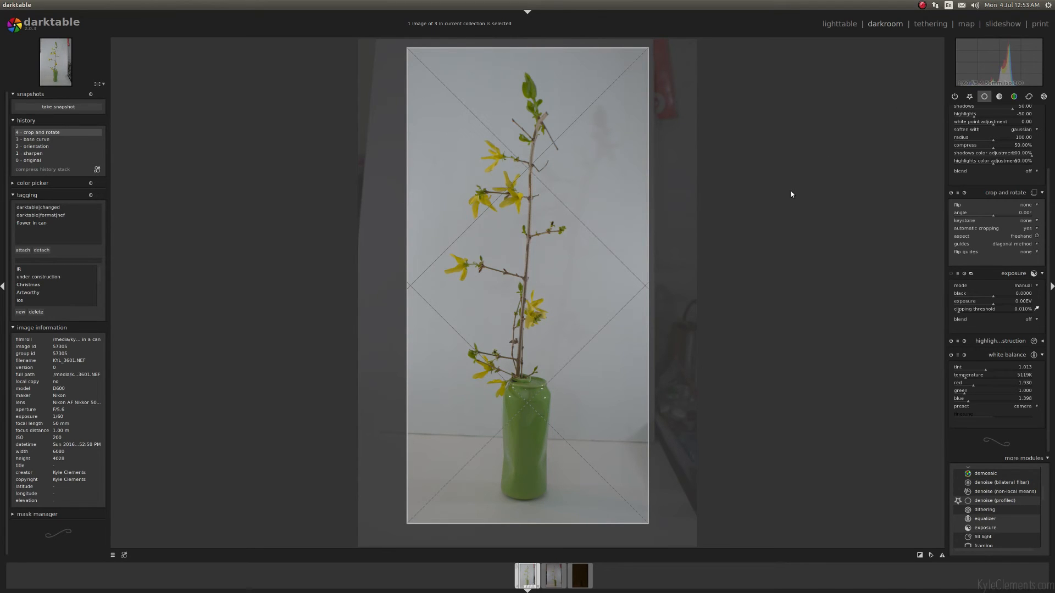
{"action": "mouse_move", "coordinate": [906, 125]}
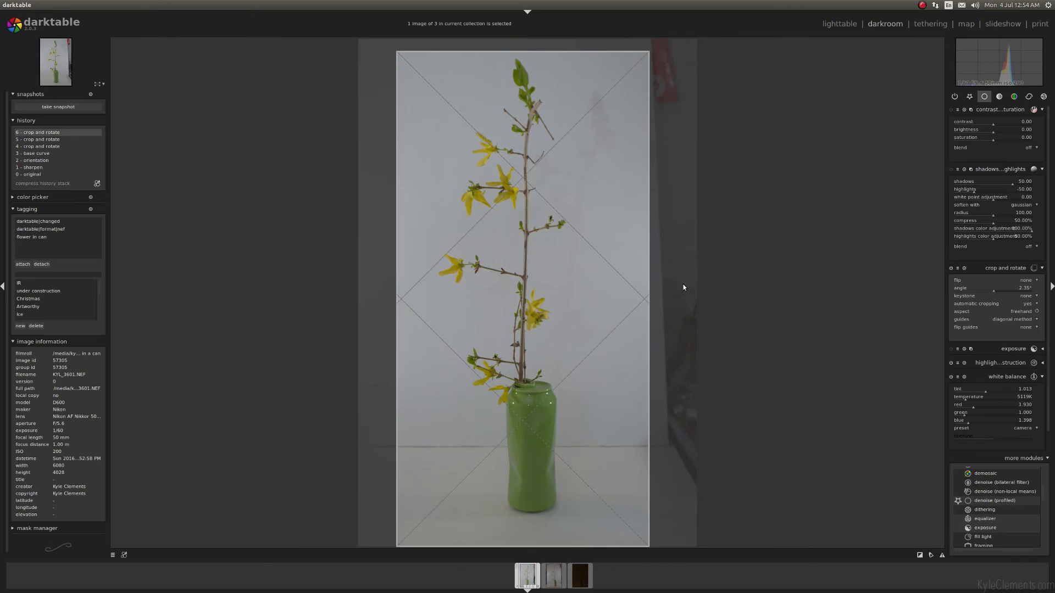
Leave crop and rotate to apply the crop and show the tone modules
{"action": "left_click", "coordinate": [998, 96]}
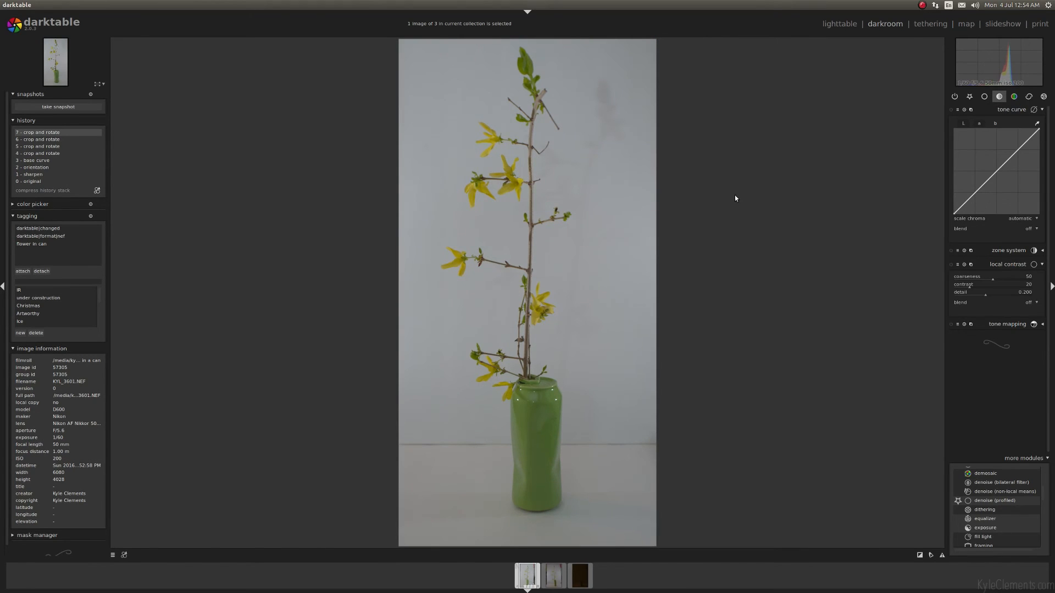
{"action": "mouse_move", "coordinate": [992, 163]}
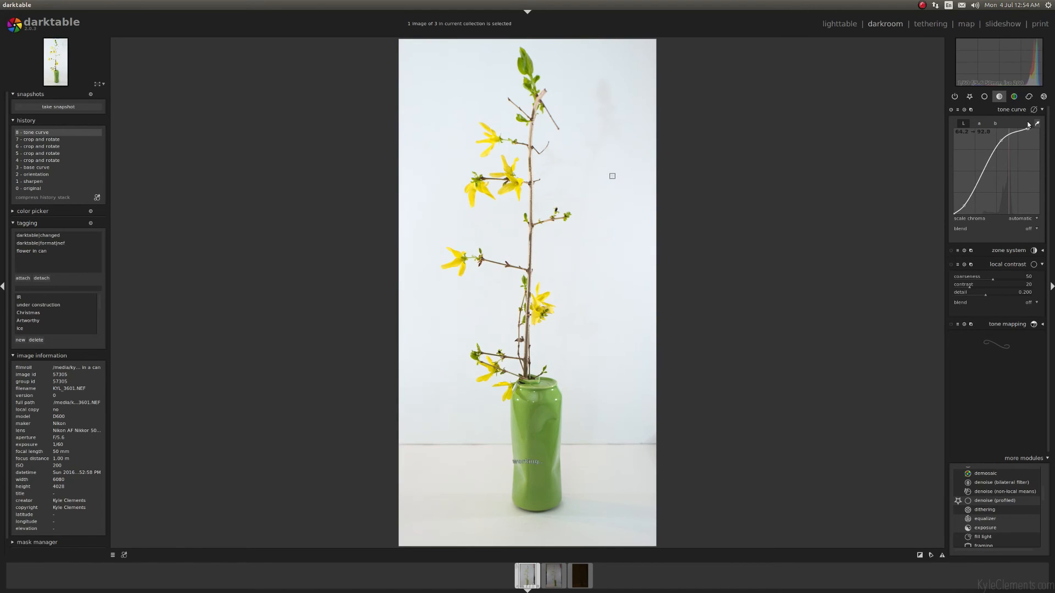
{"action": "mouse_move", "coordinate": [953, 272]}
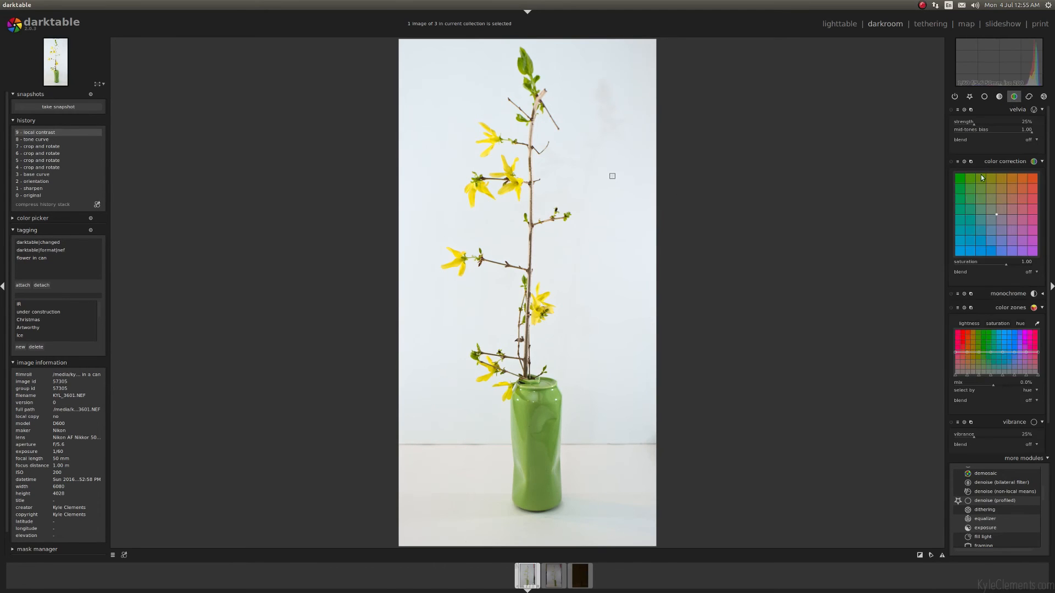
Enable the velvia module in the color group to boost saturation
{"action": "left_click", "coordinate": [955, 111]}
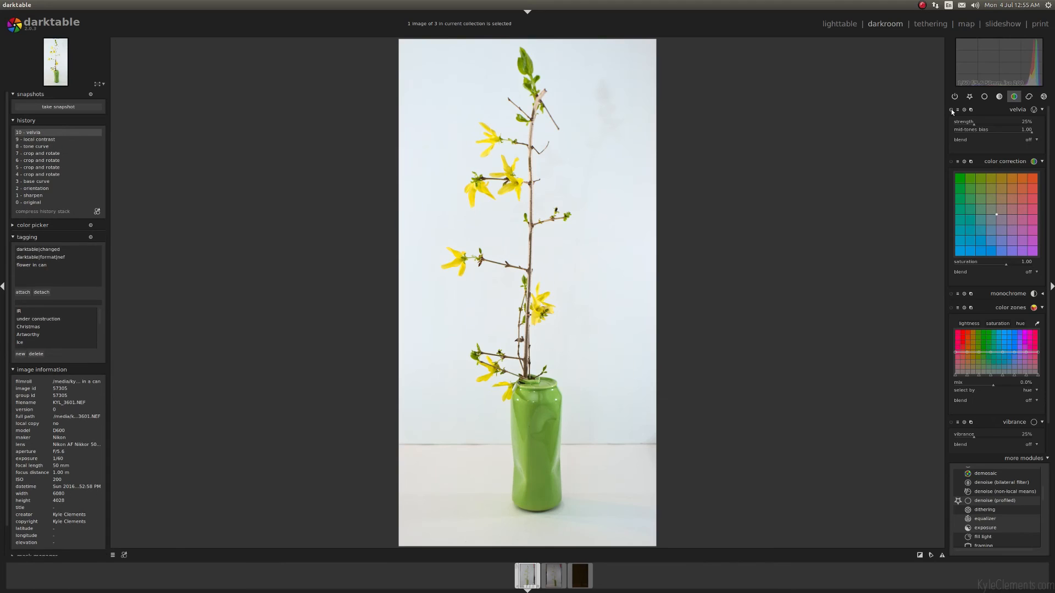
{"action": "mouse_move", "coordinate": [940, 142]}
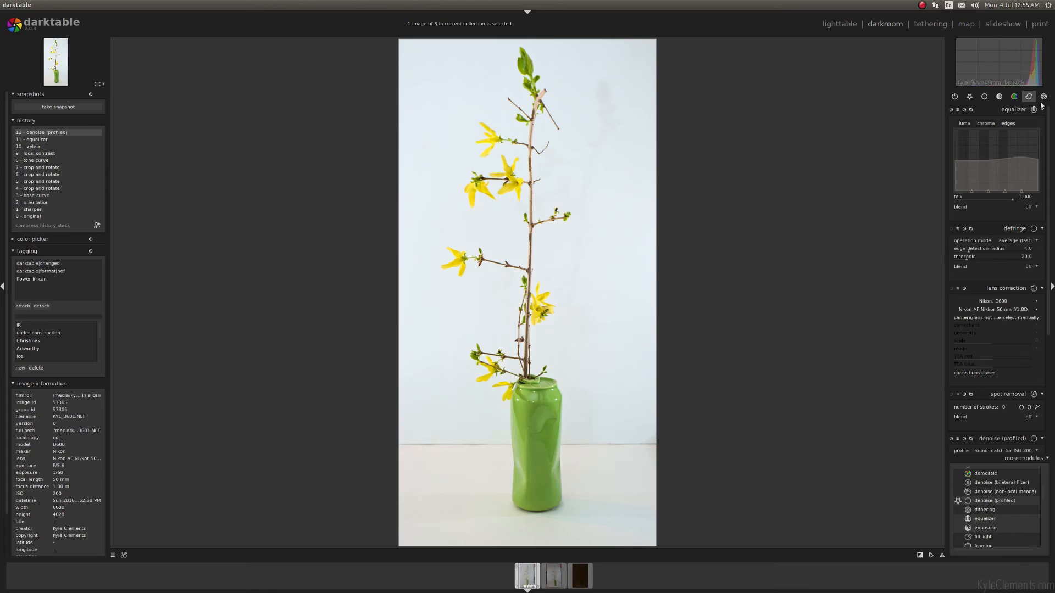
{"action": "mouse_move", "coordinate": [839, 23]}
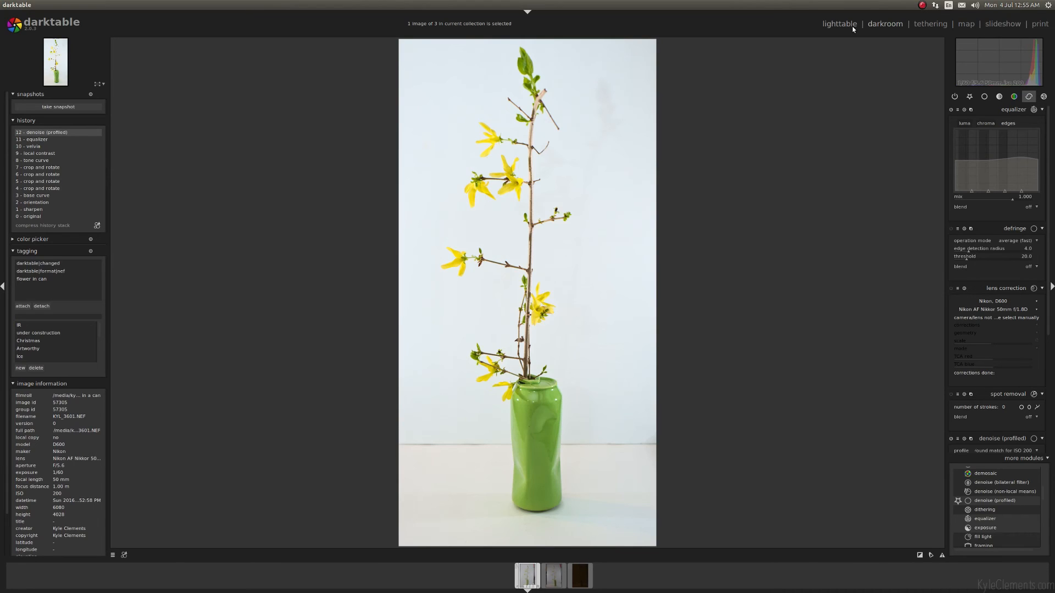
{"action": "mouse_move", "coordinate": [850, 32]}
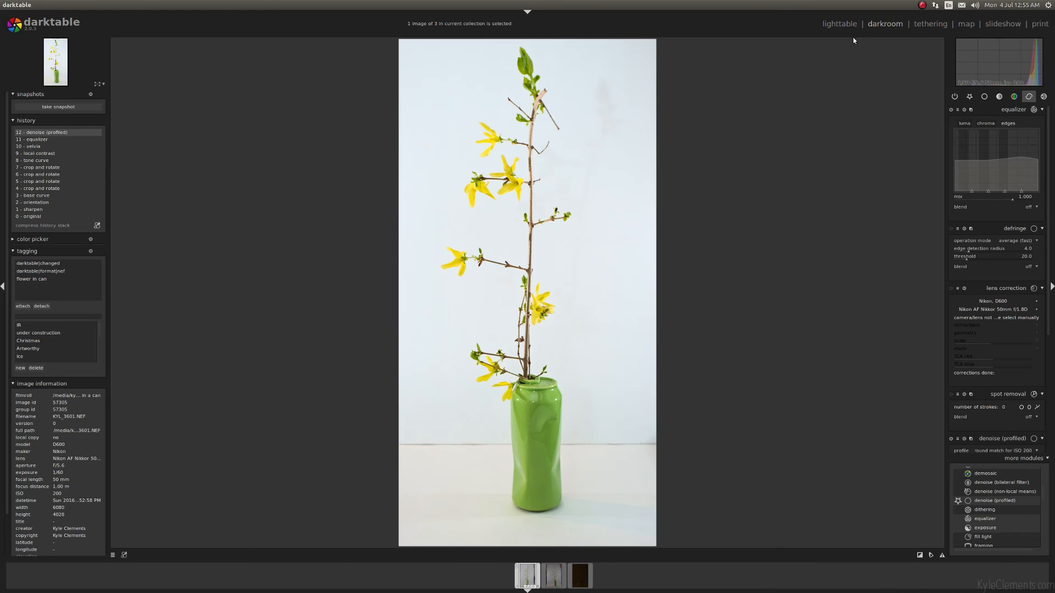
{"action": "mouse_move", "coordinate": [624, 6]}
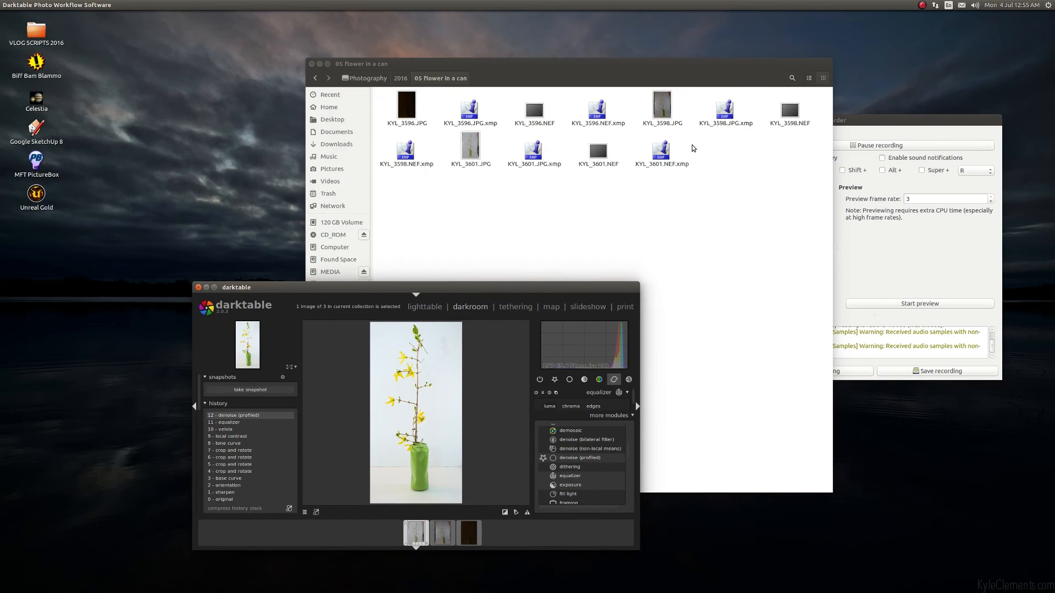
{"action": "mouse_move", "coordinate": [690, 178]}
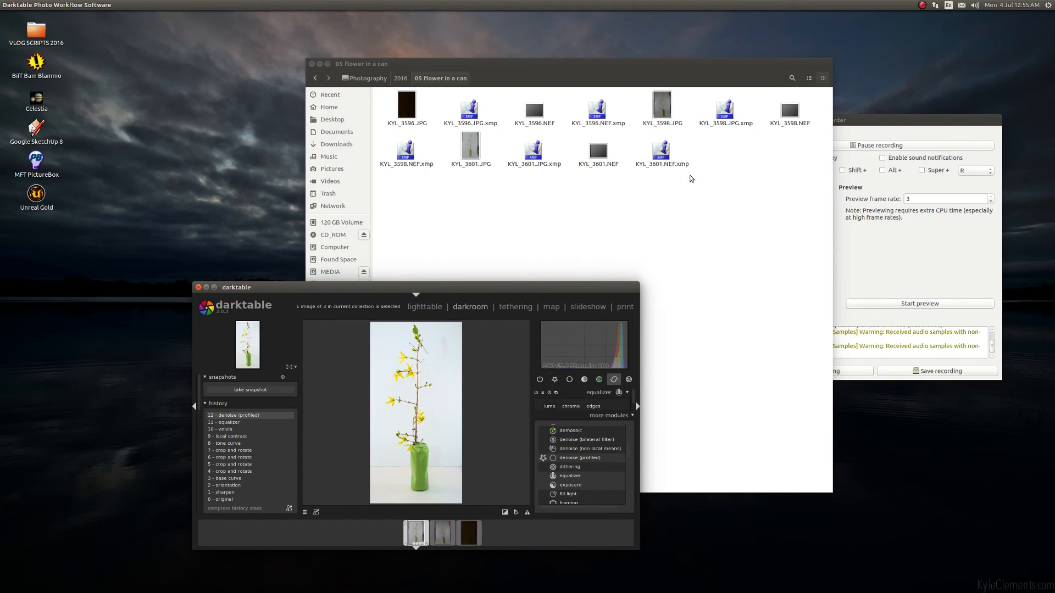
{"action": "mouse_move", "coordinate": [340, 291]}
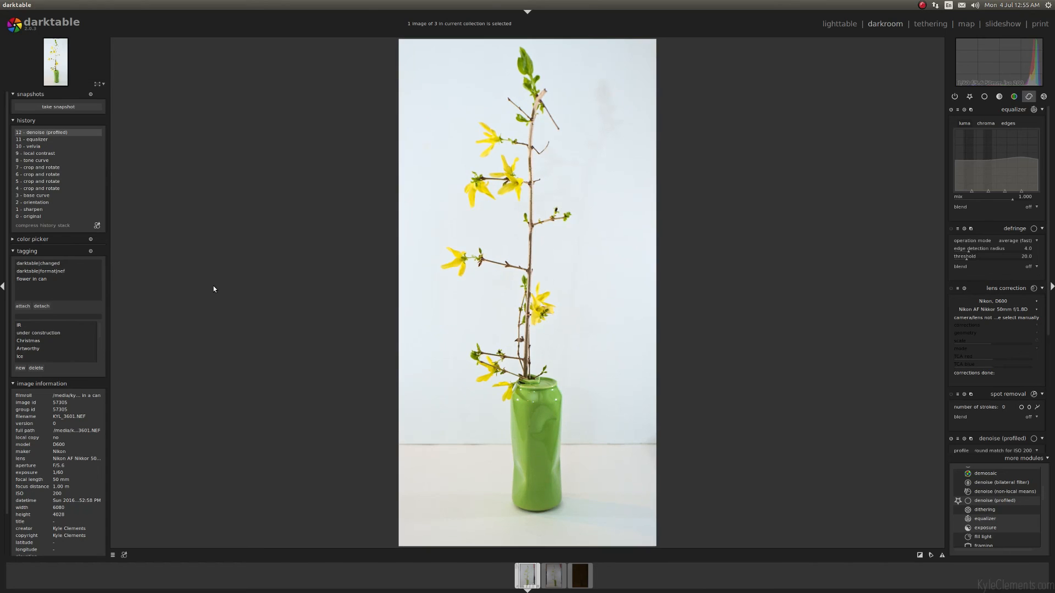
{"action": "mouse_move", "coordinate": [824, 182]}
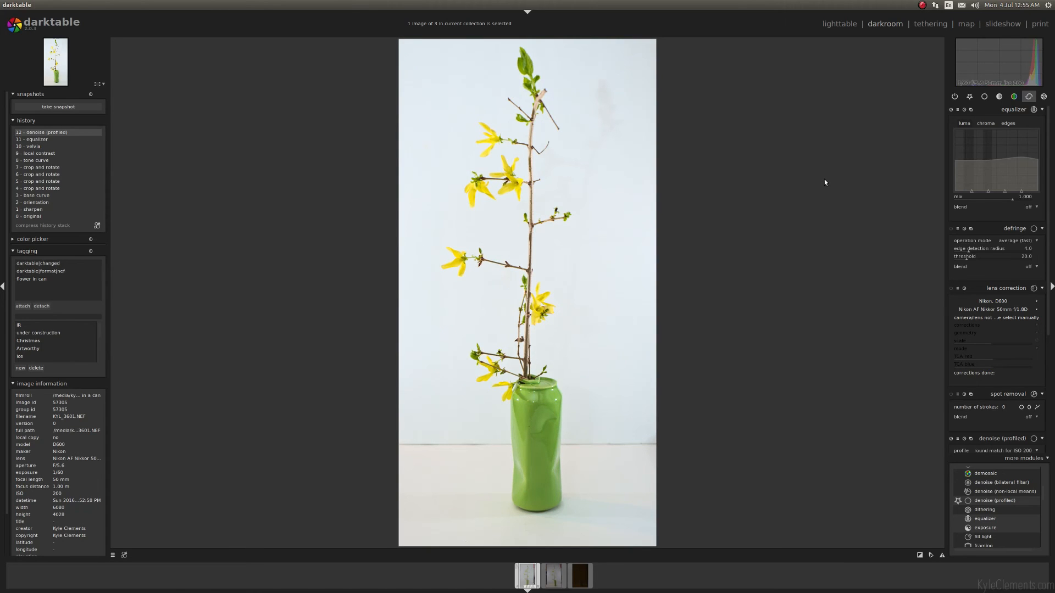
{"action": "mouse_move", "coordinate": [857, 195]}
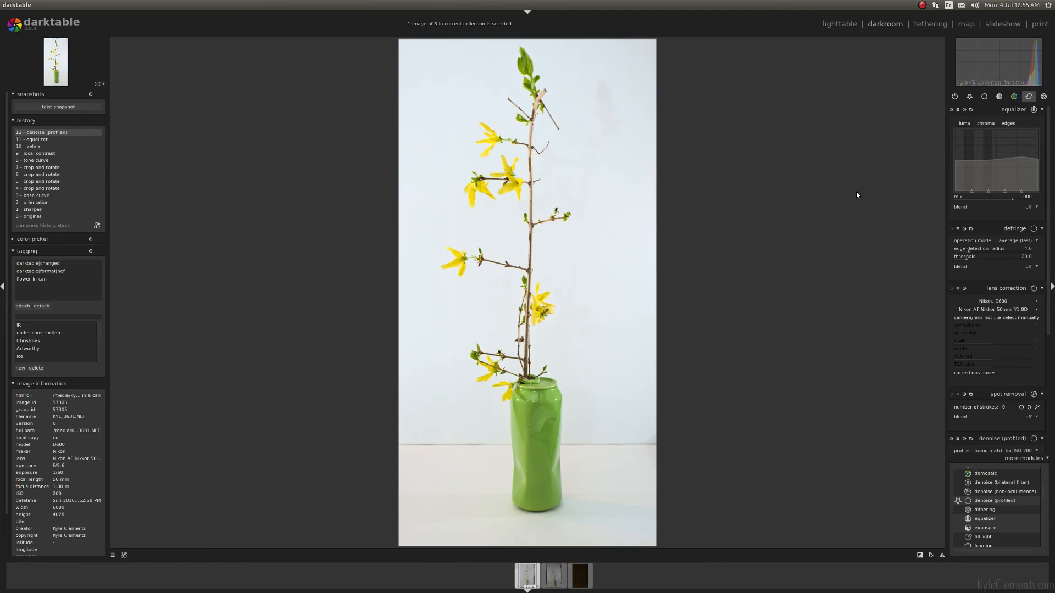
Switch to lighttable and select the edited flower-in-can photo among the three thumbnails
{"action": "left_click", "coordinate": [838, 23]}
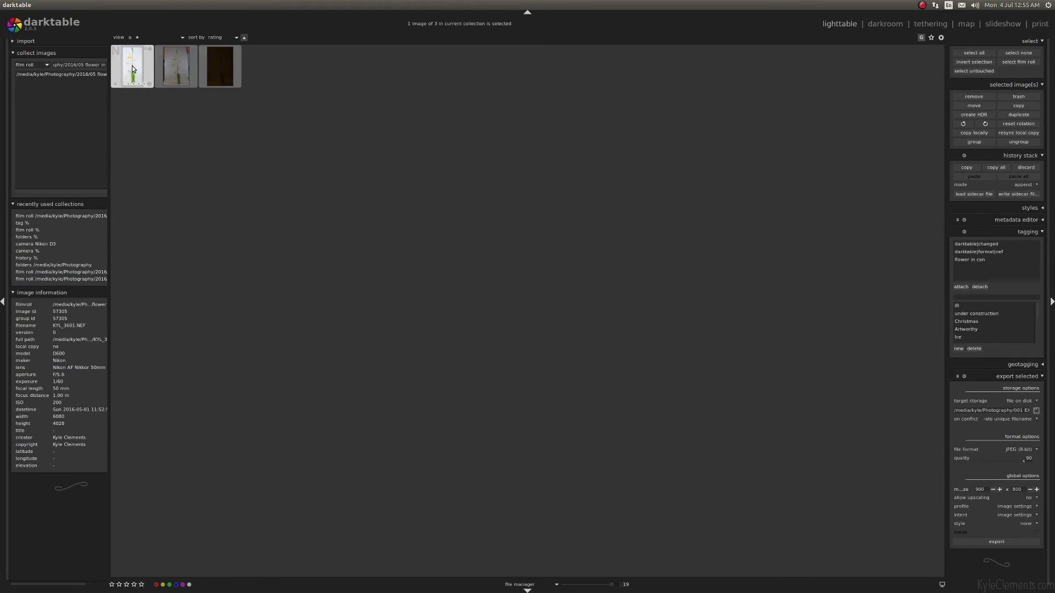
{"action": "mouse_move", "coordinate": [126, 59]}
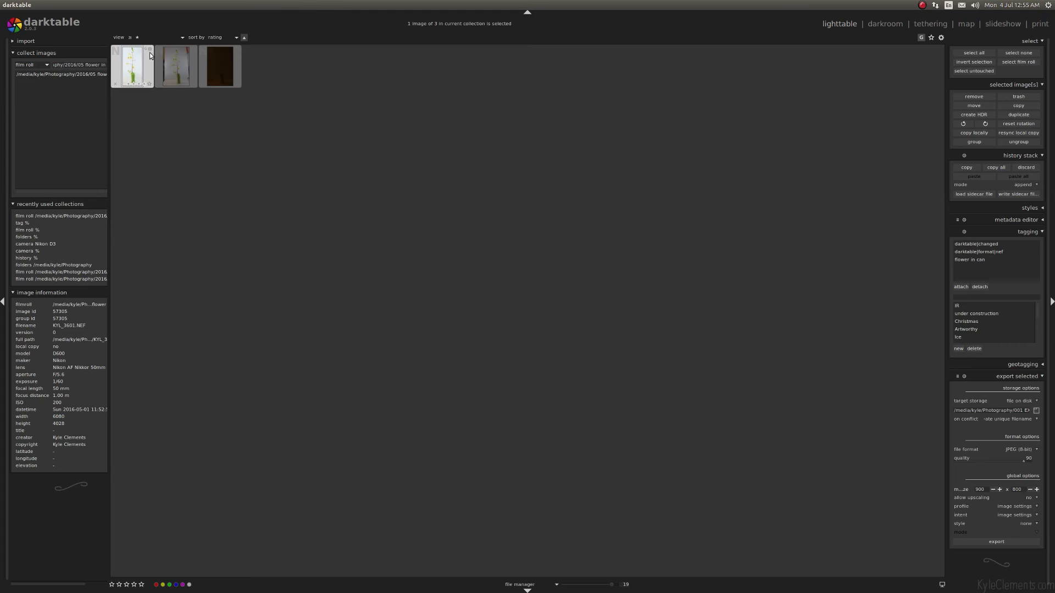
{"action": "left_click", "coordinate": [177, 65]}
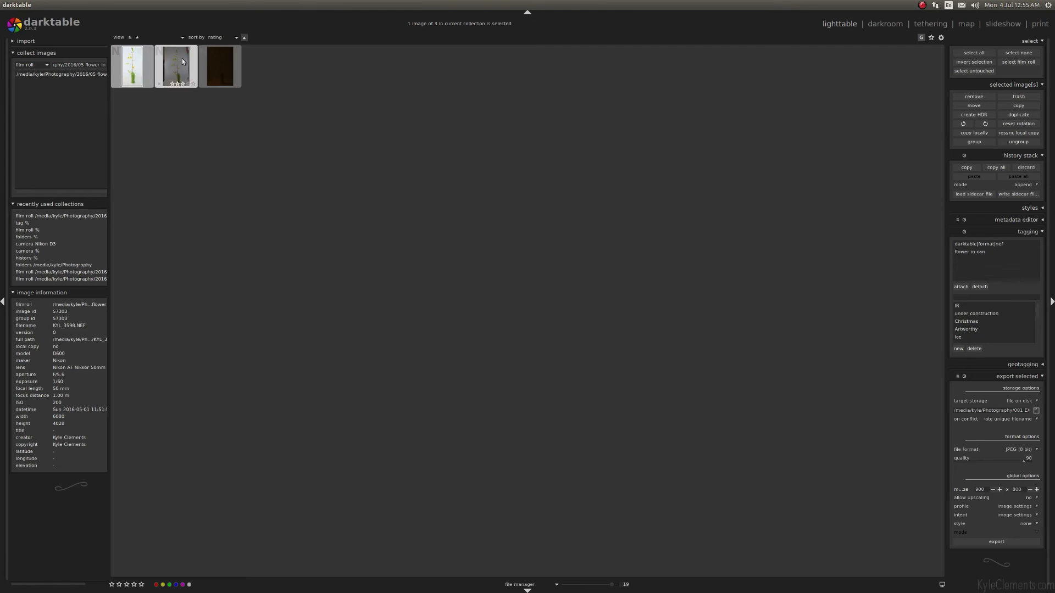
{"action": "left_click", "coordinate": [132, 66]}
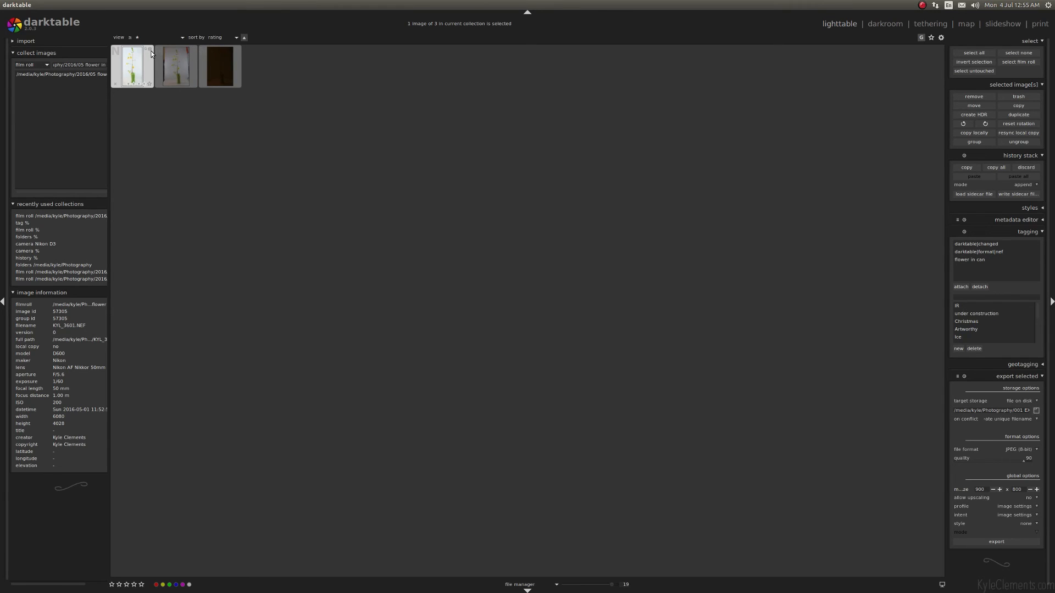
{"action": "left_click", "coordinate": [176, 66]}
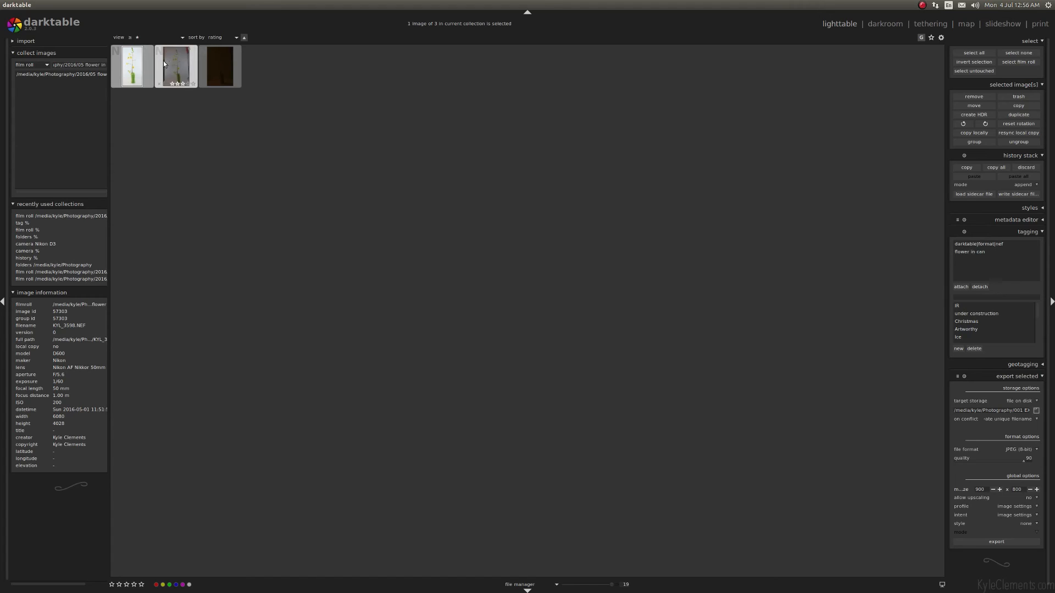
{"action": "left_click", "coordinate": [132, 66]}
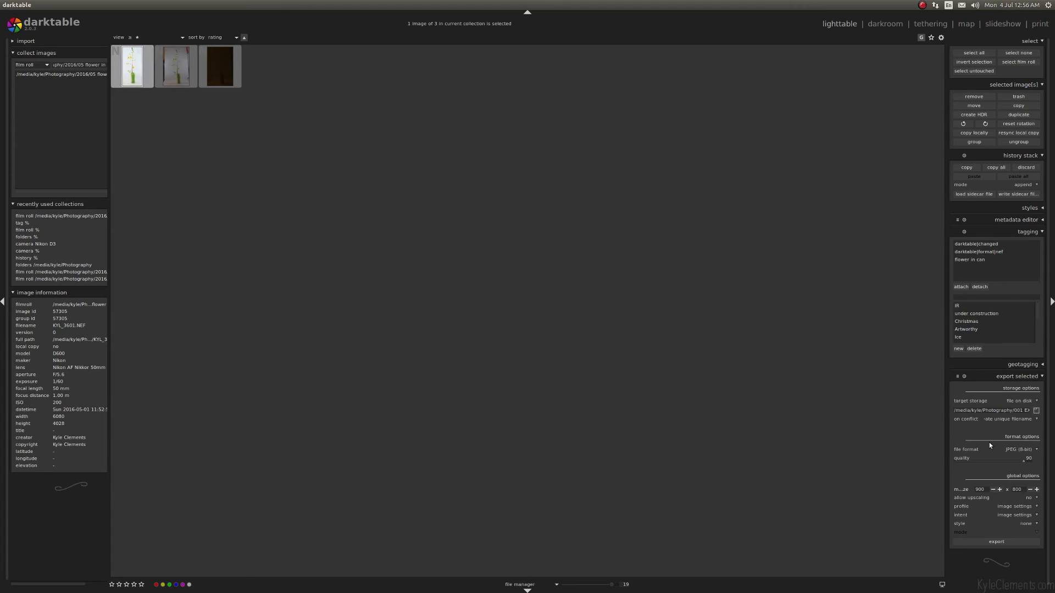
{"action": "mouse_move", "coordinate": [941, 240]}
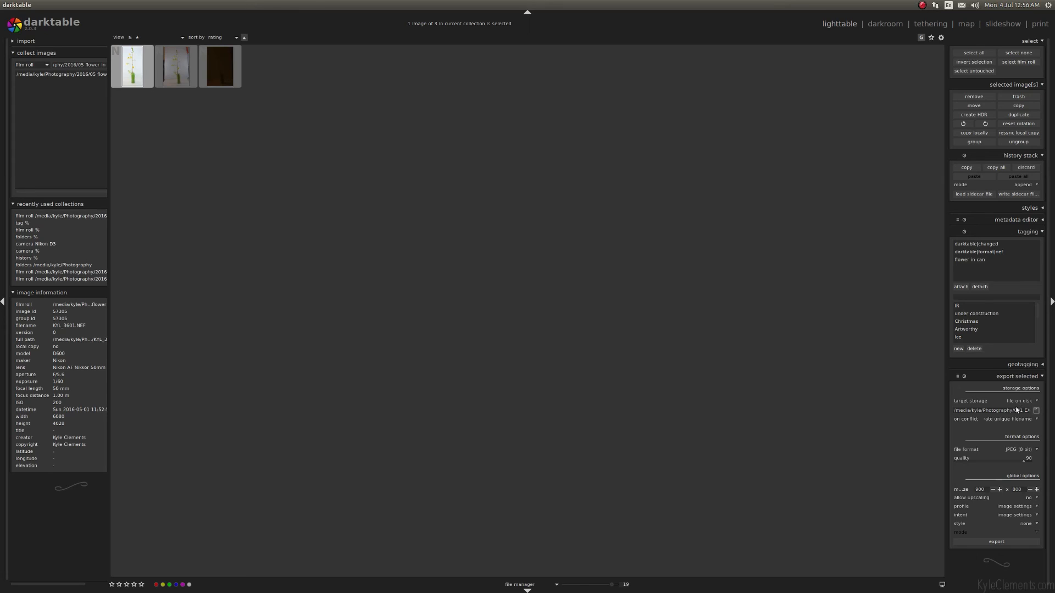
Keep 'file on disk' as the export target and set maximum width to 800
{"action": "left_click", "coordinate": [1016, 401]}
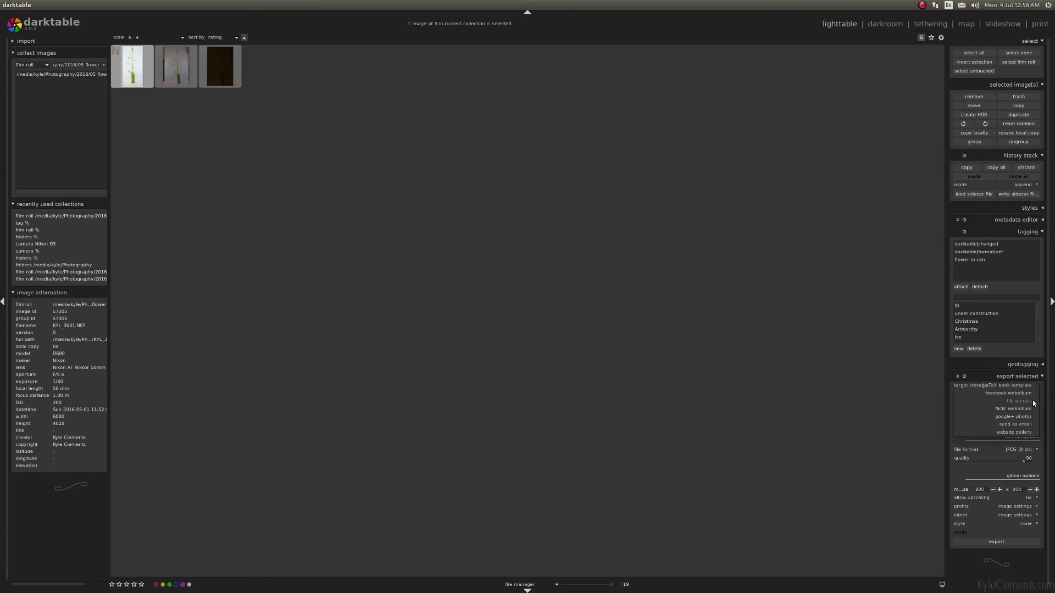
{"action": "mouse_move", "coordinate": [1034, 428]}
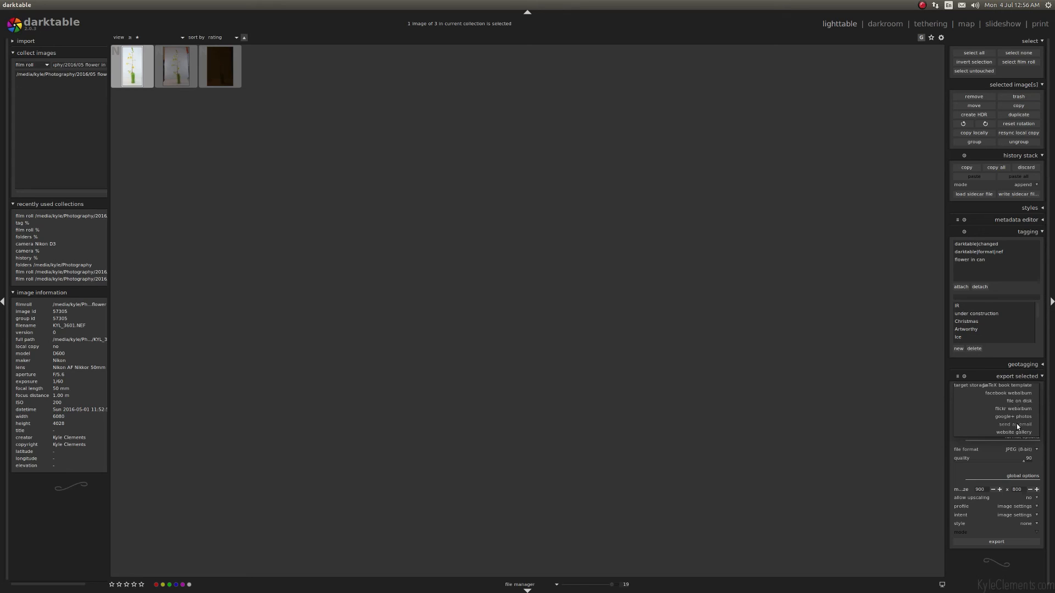
{"action": "left_click", "coordinate": [1012, 400]}
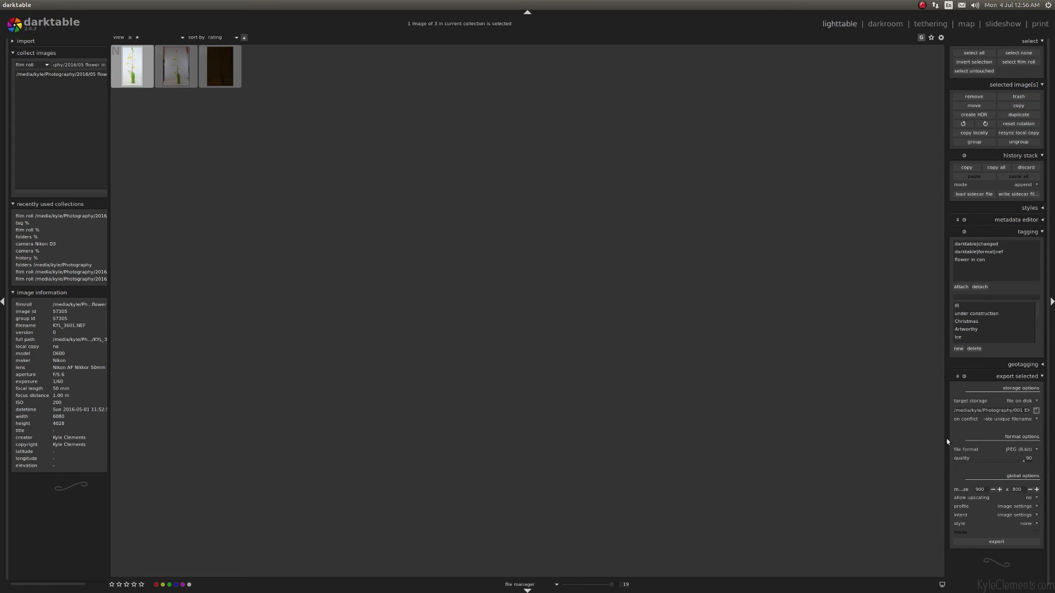
{"action": "mouse_move", "coordinate": [944, 442]}
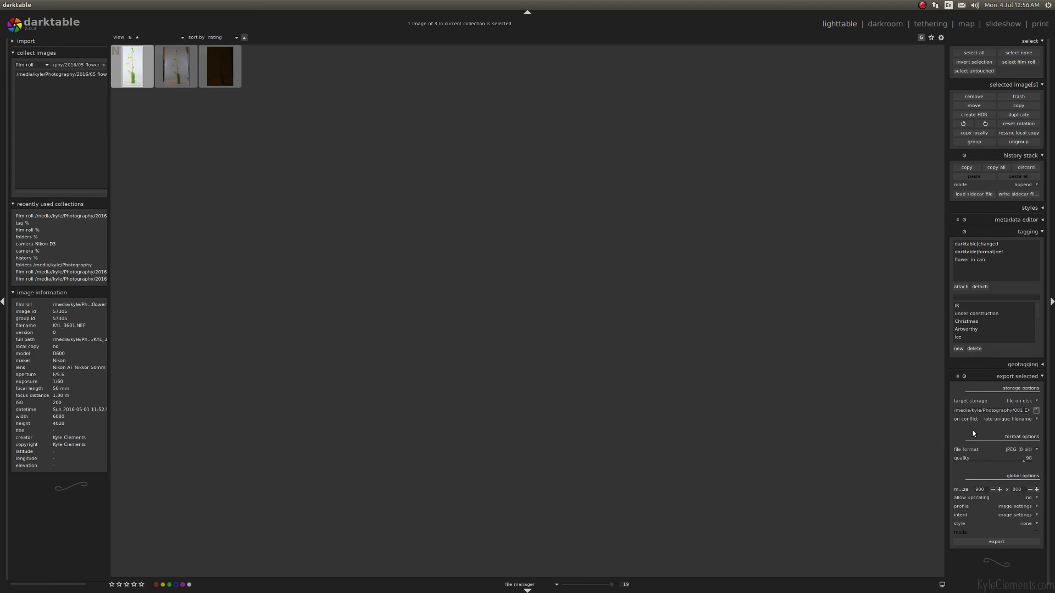
{"action": "mouse_move", "coordinate": [1024, 456]}
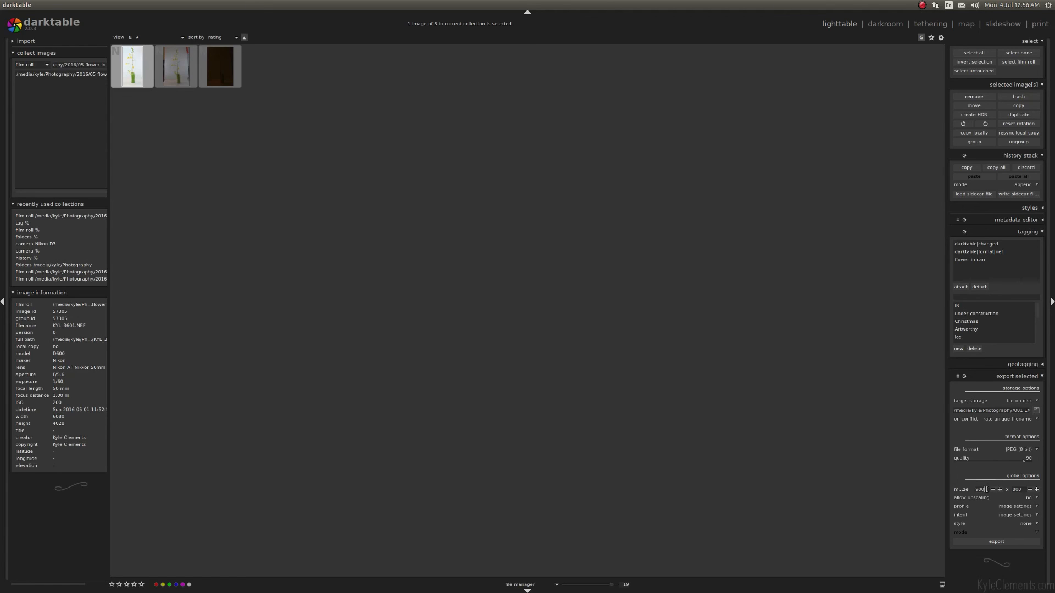
{"action": "left_click", "coordinate": [993, 489]}
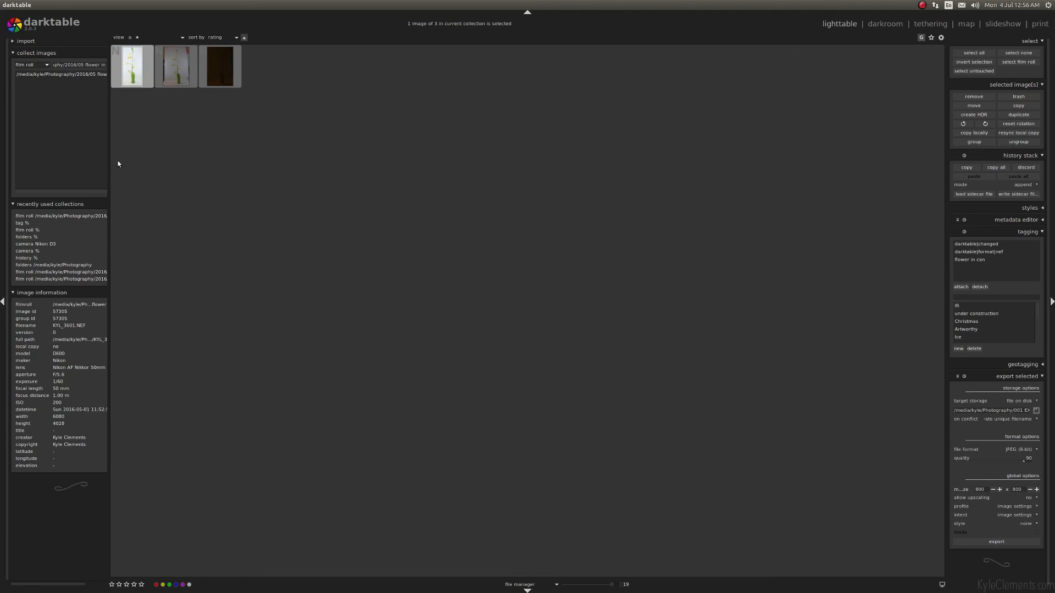
Reopen the flower photo, return to lighttable, and review the output colour profile option
{"action": "double_click", "coordinate": [132, 65]}
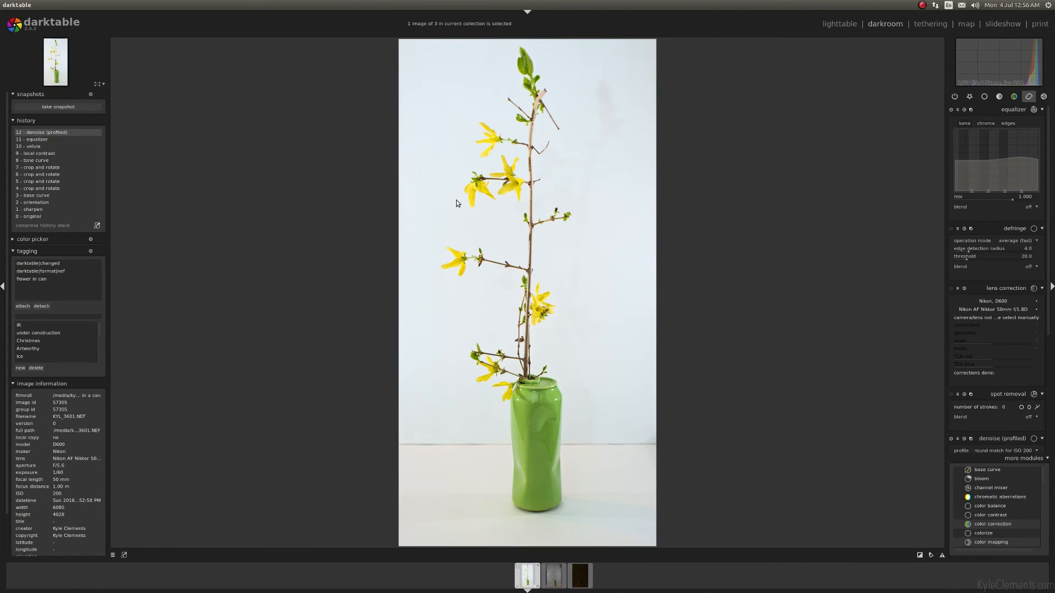
{"action": "left_click", "coordinate": [838, 24]}
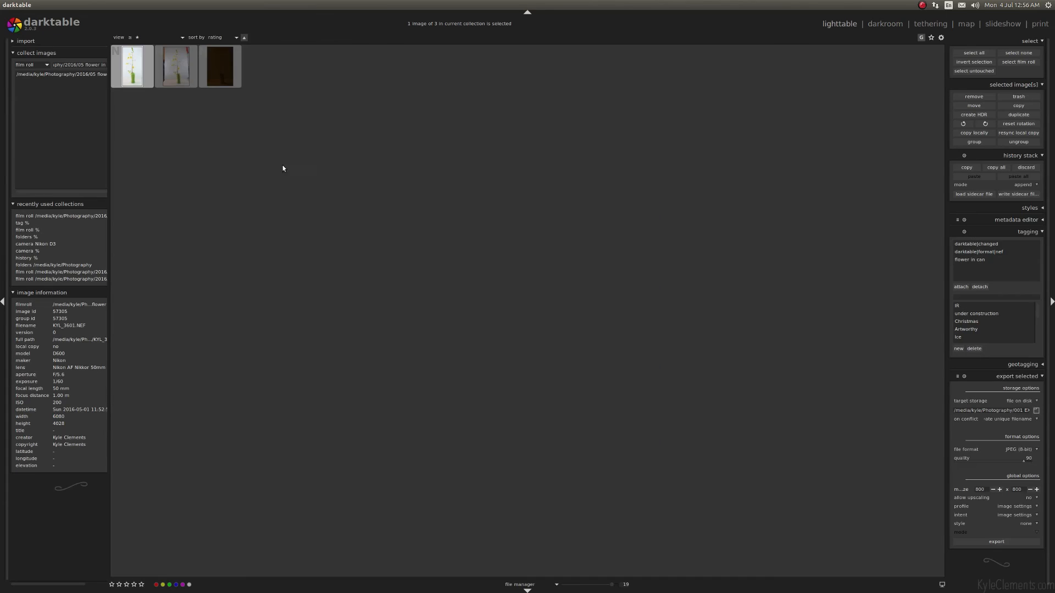
{"action": "mouse_move", "coordinate": [992, 506]}
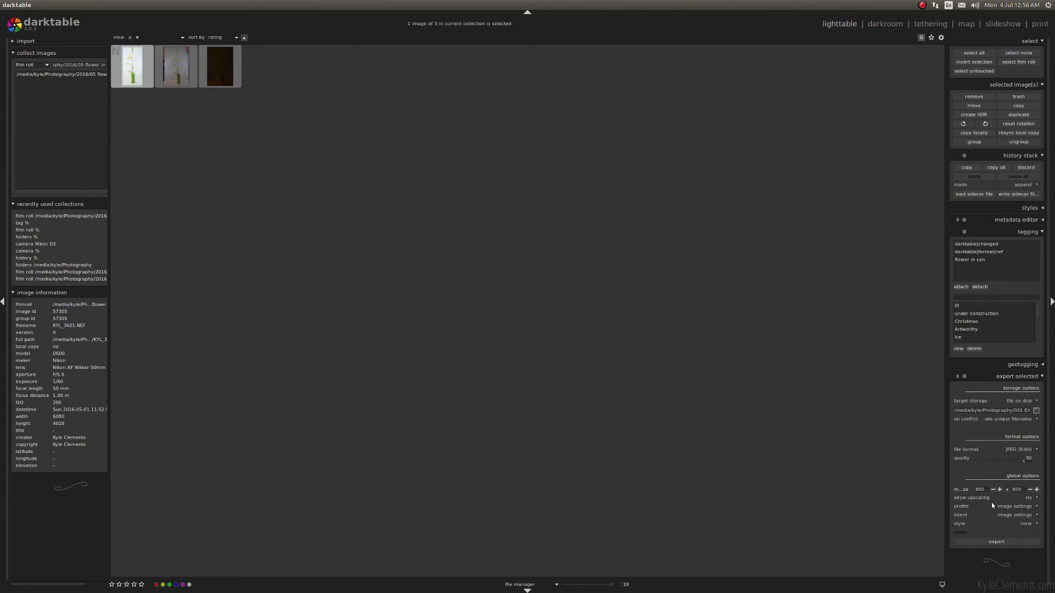
{"action": "mouse_move", "coordinate": [1018, 506]}
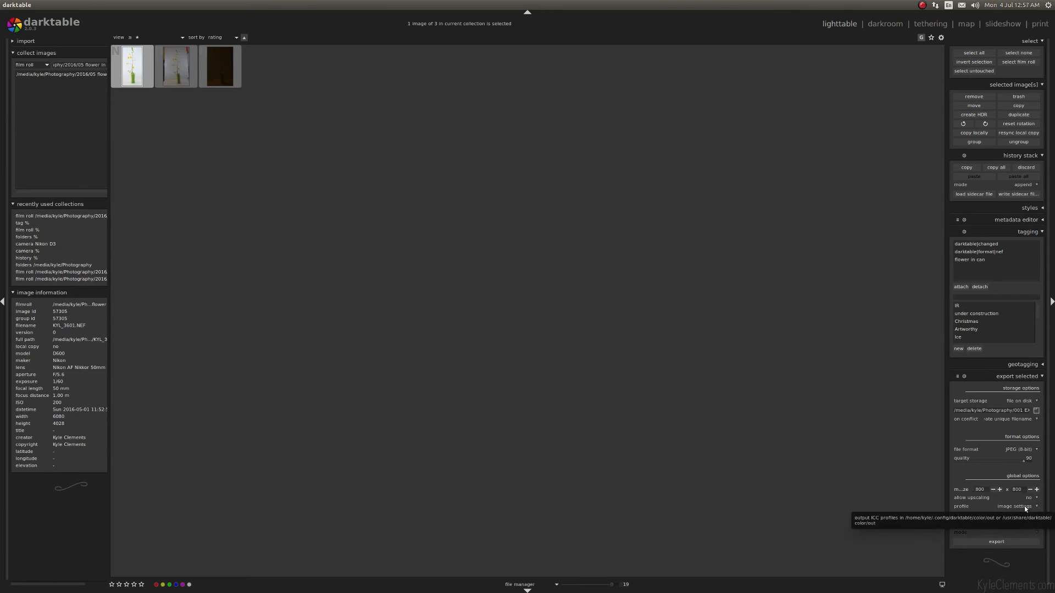
{"action": "left_click", "coordinate": [995, 542]}
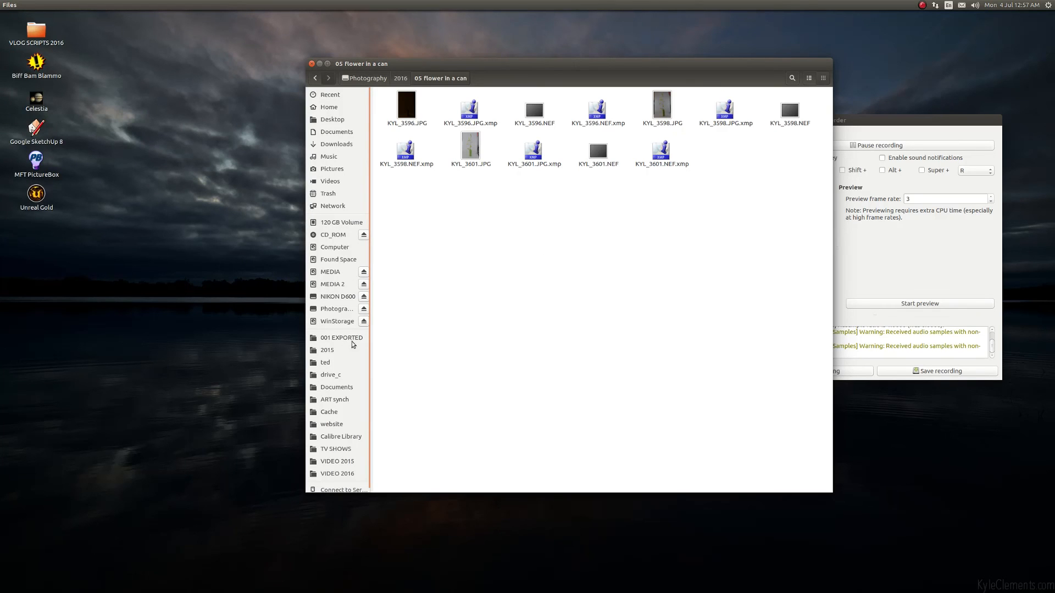
{"action": "mouse_move", "coordinate": [333, 335]}
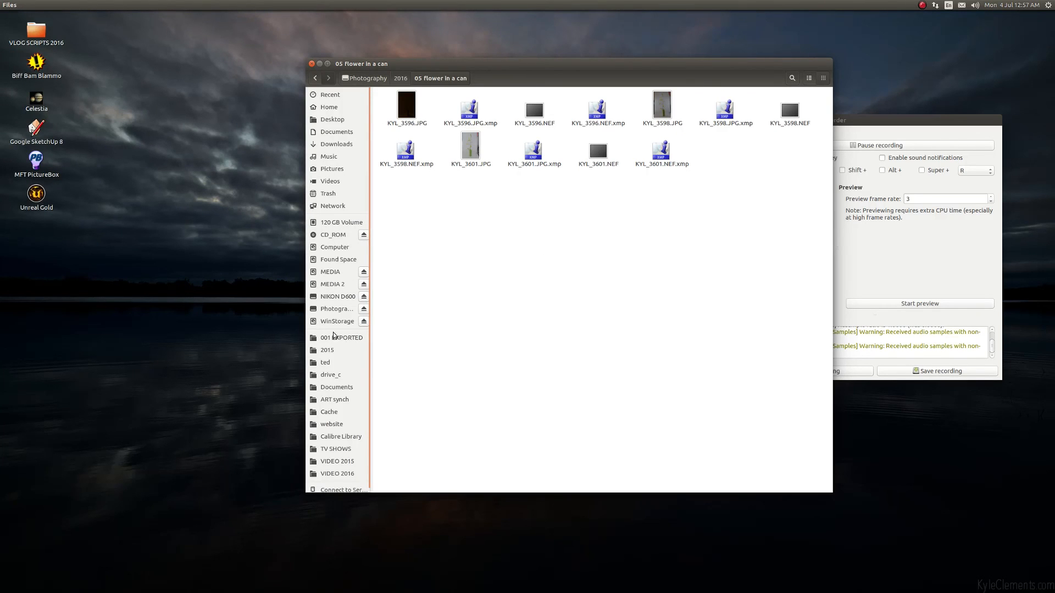
Browse the 001 EXPORTED folder in Files to find KYL_3601_01.jpg
{"action": "left_click", "coordinate": [342, 337]}
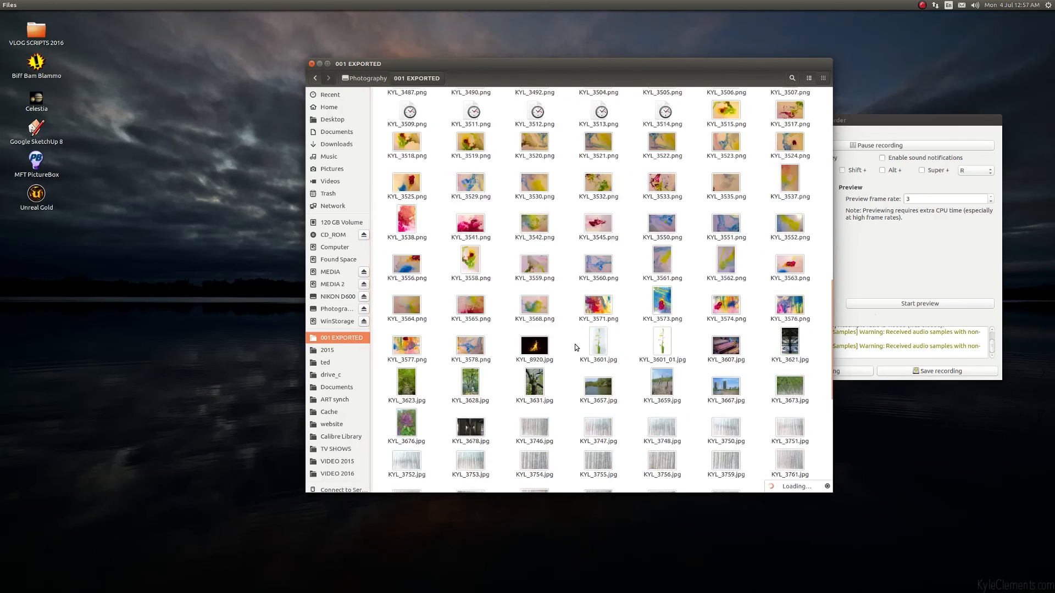
{"action": "scroll", "scroll_direction": "down", "scroll_amount": 3}
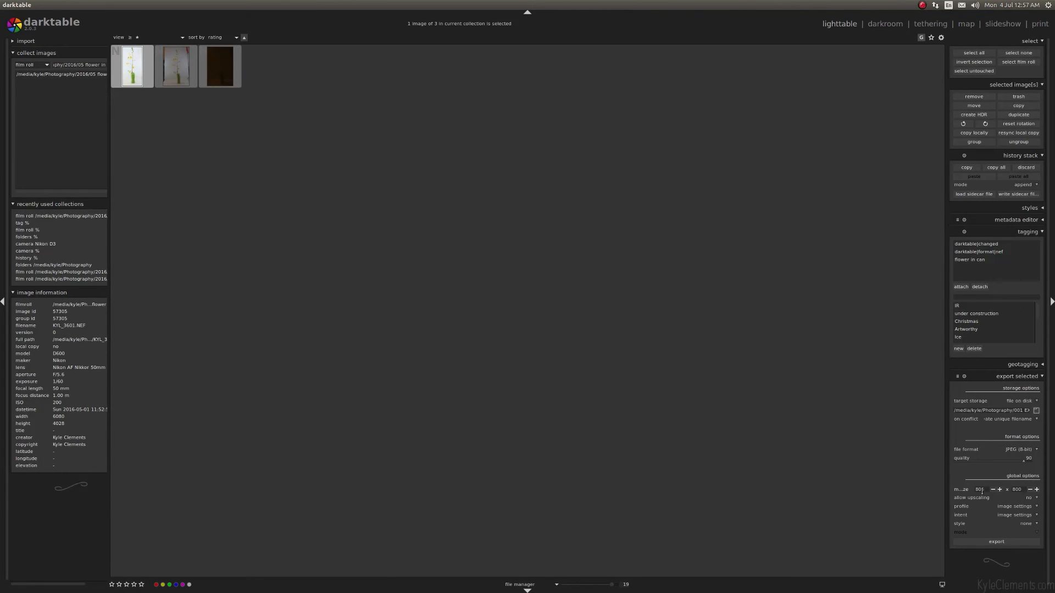
{"action": "mouse_move", "coordinate": [980, 489]}
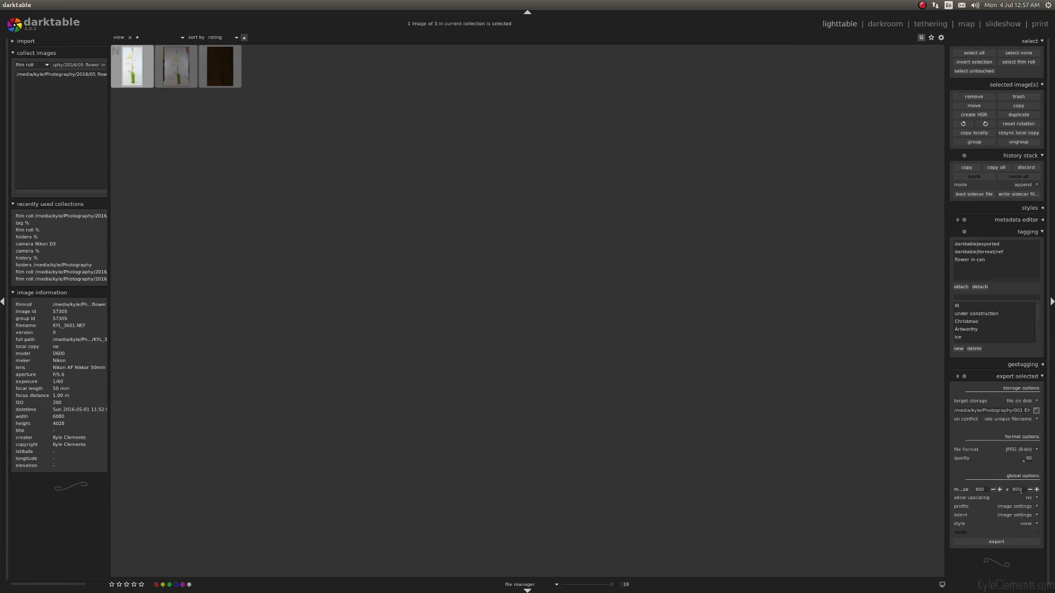
{"action": "mouse_move", "coordinate": [980, 488]}
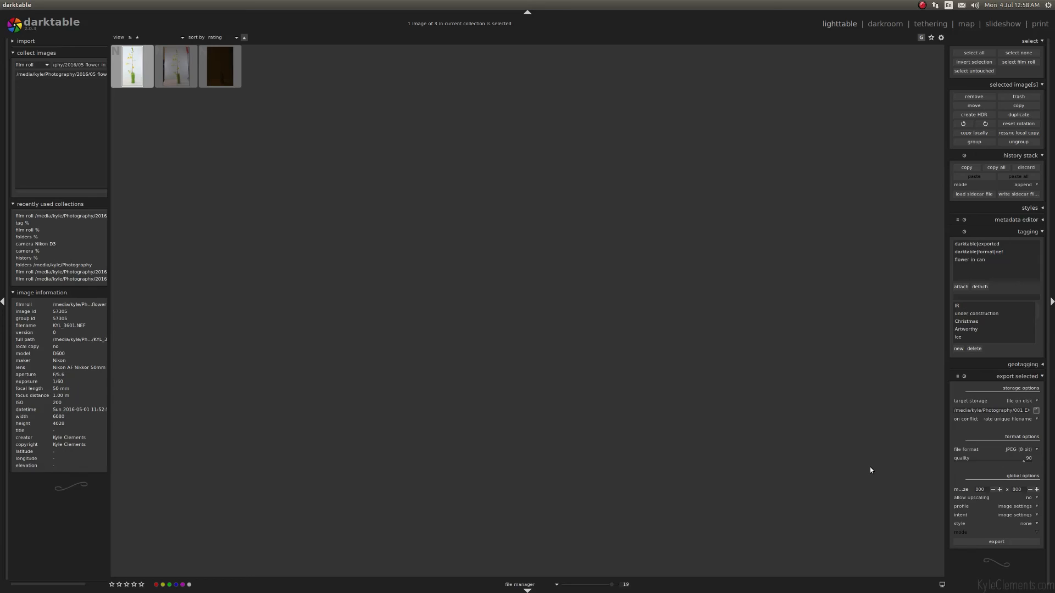
{"action": "mouse_move", "coordinate": [64, 7]}
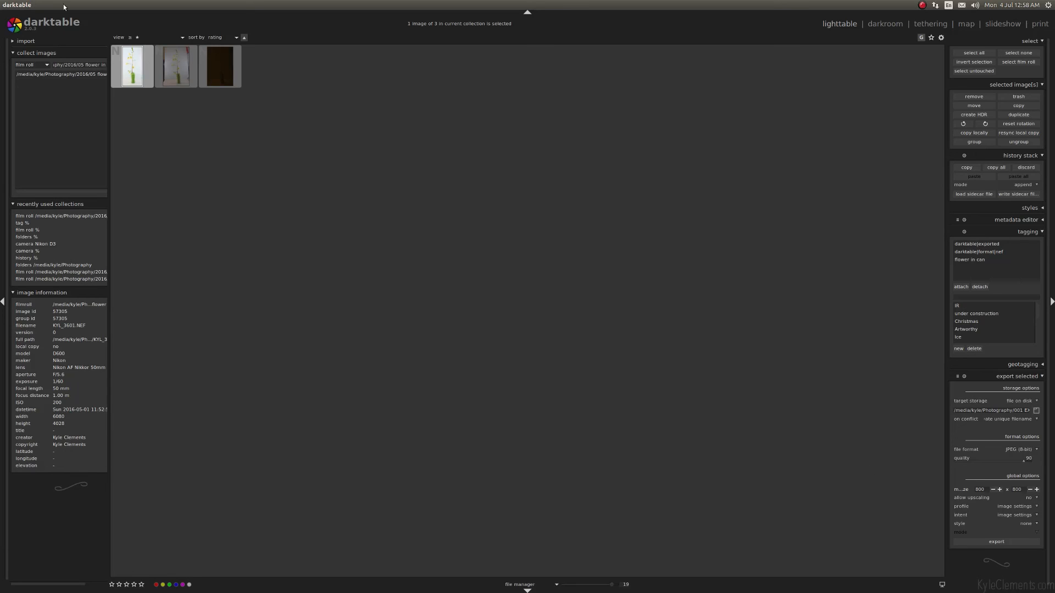